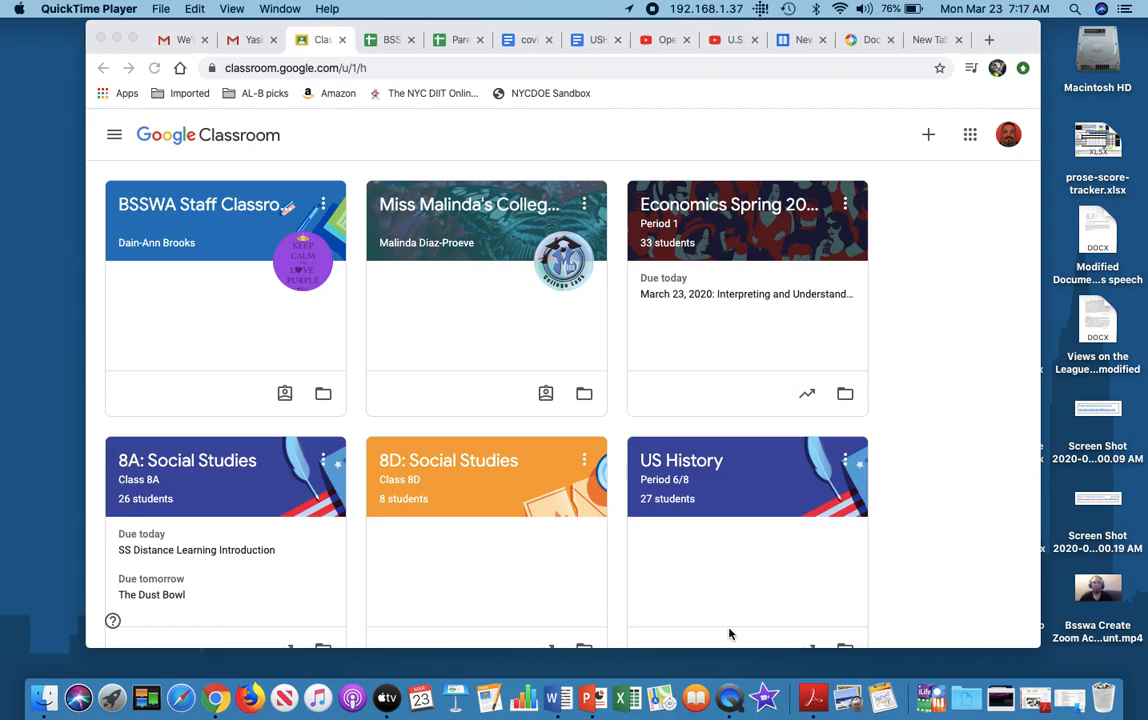
mouse_move(488, 477)
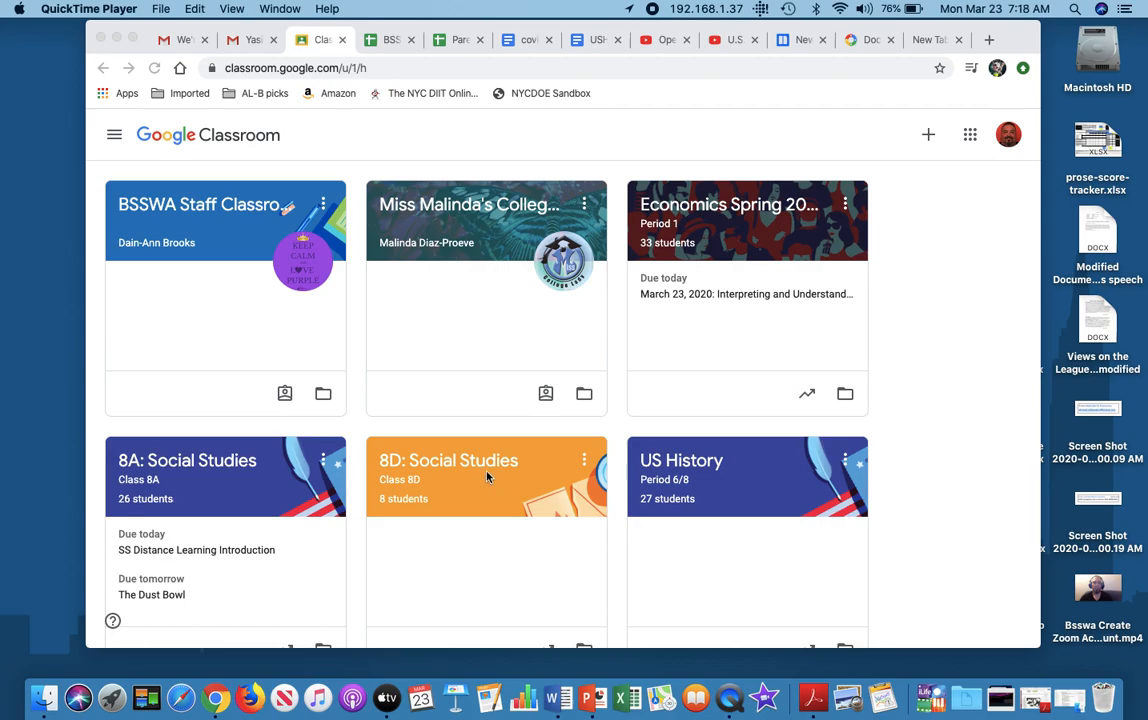
mouse_move(565, 477)
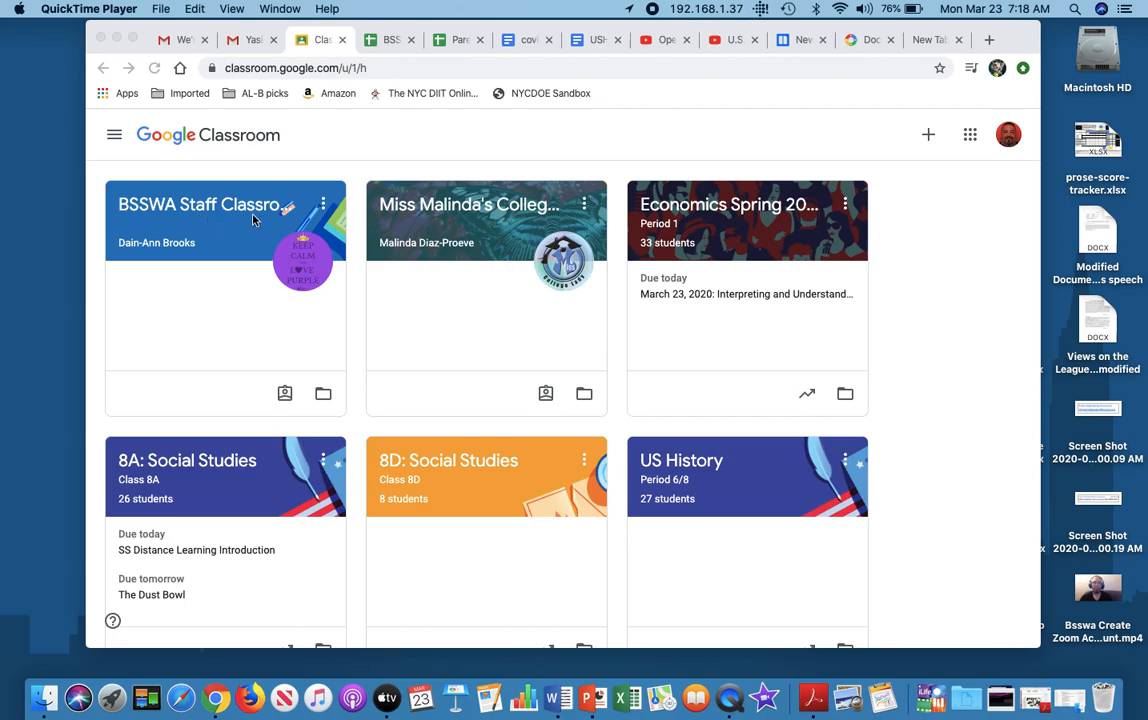
mouse_move(500, 218)
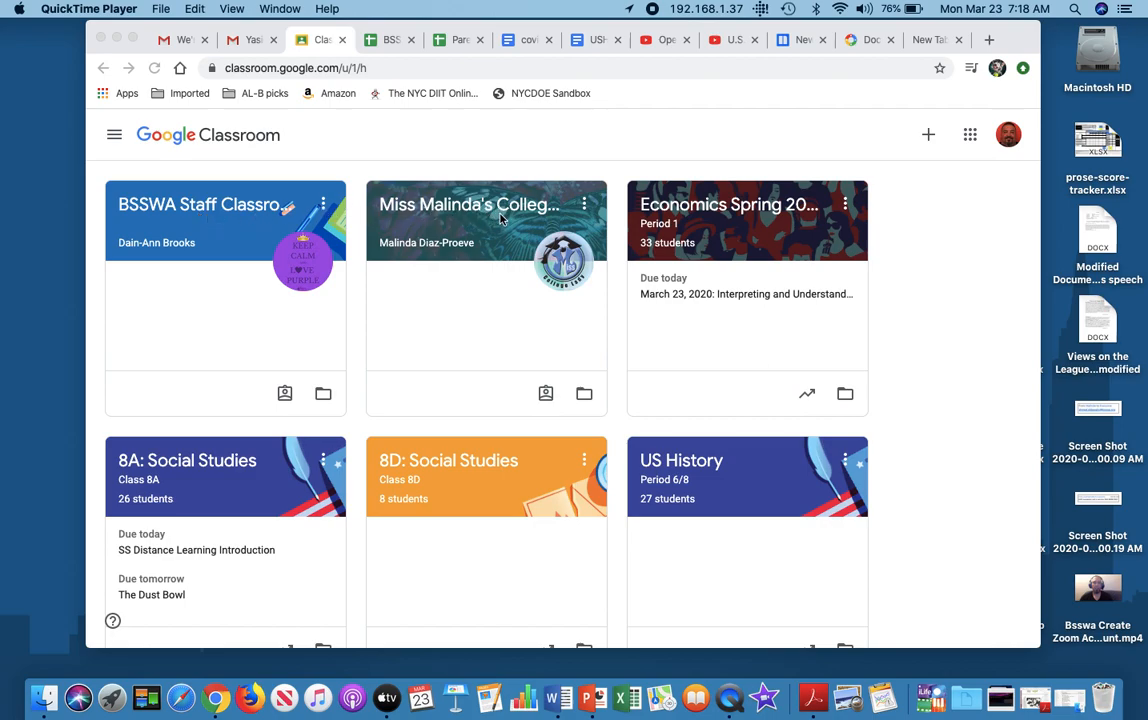
mouse_move(342, 258)
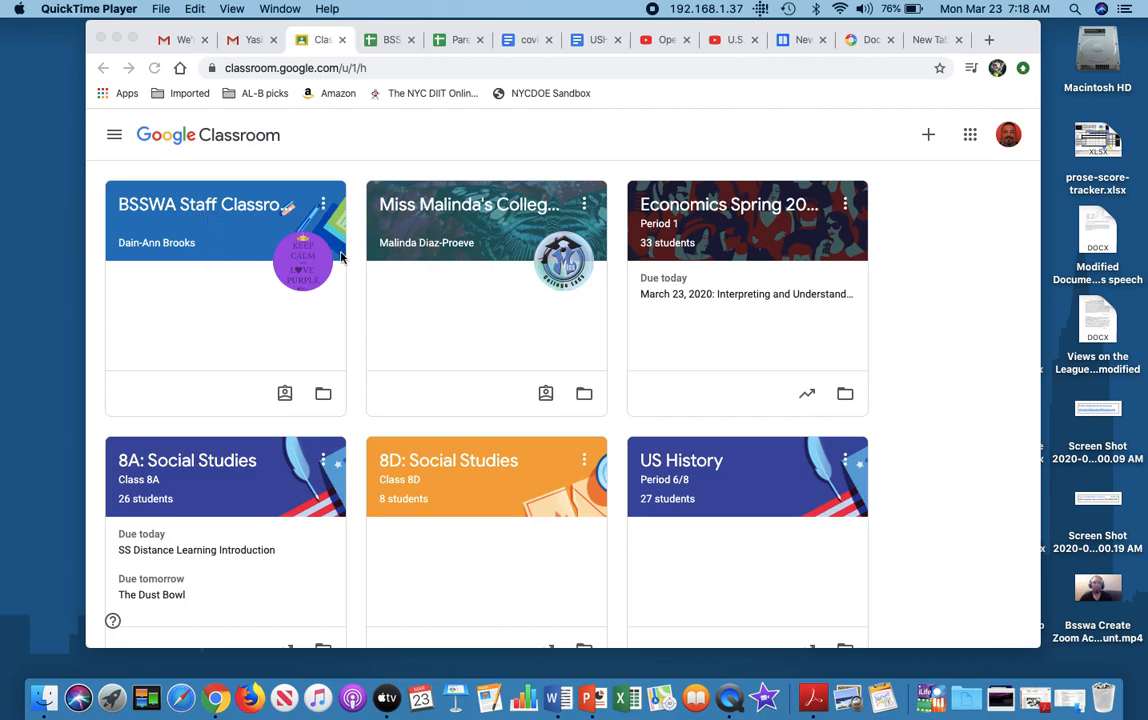
mouse_move(387, 290)
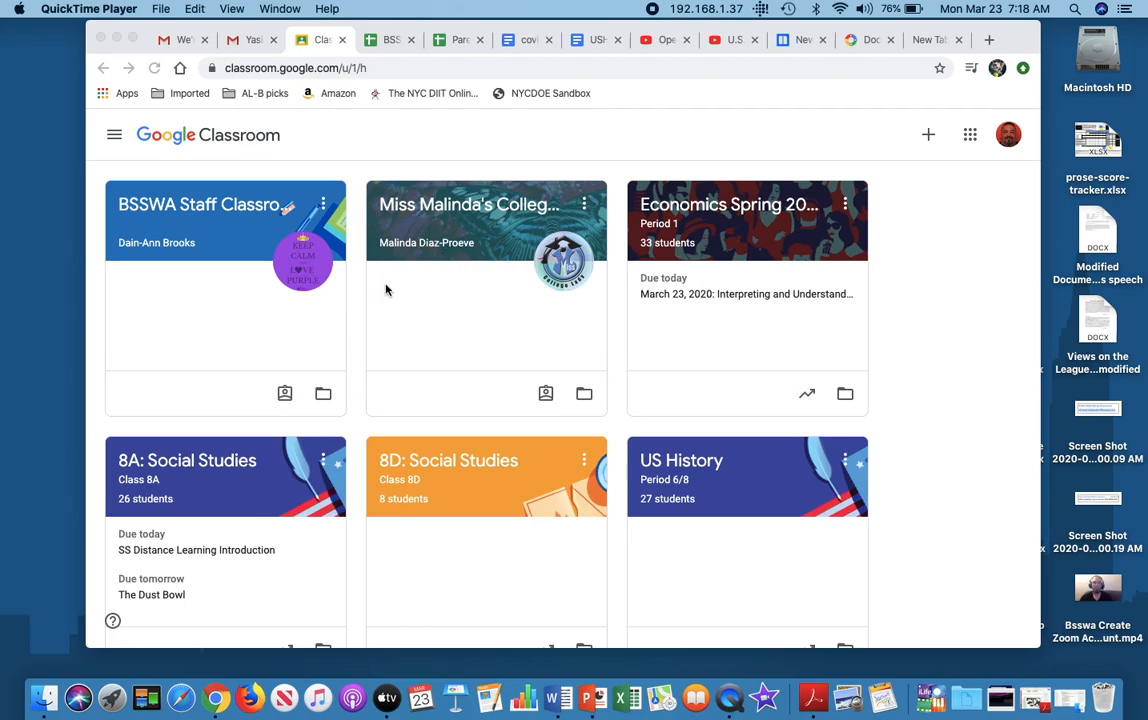
Open 8A: Social Studies and view The Dust Bowl assignment's instructions
scroll("down", 3)
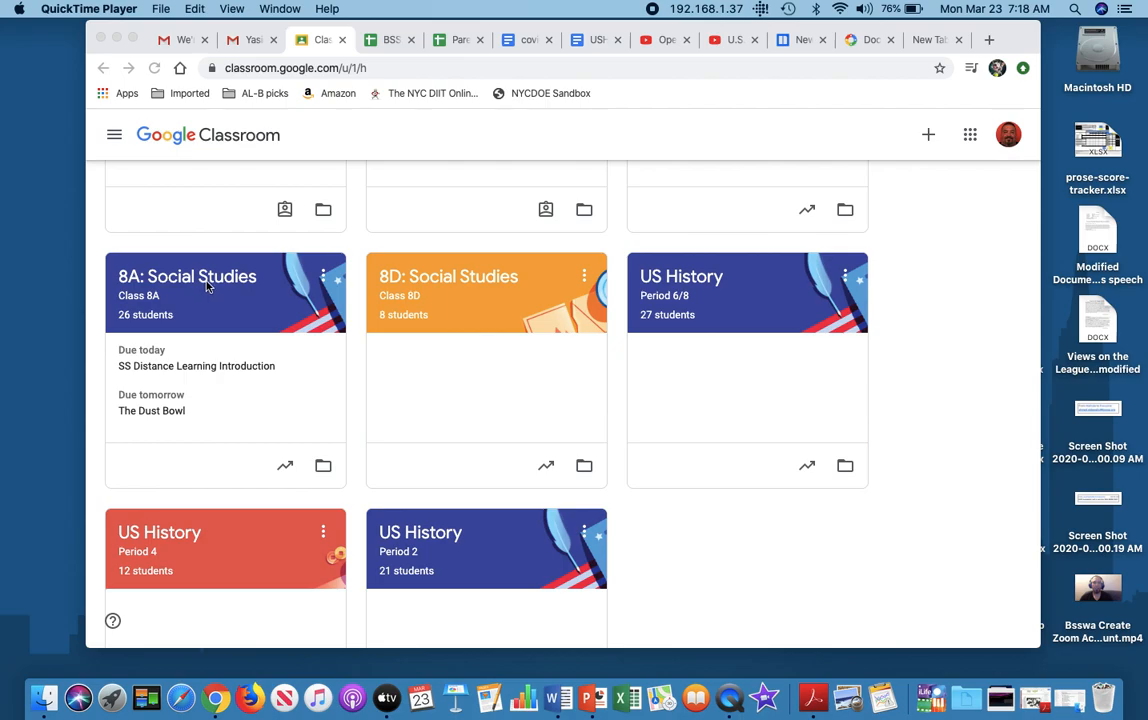
mouse_move(205, 293)
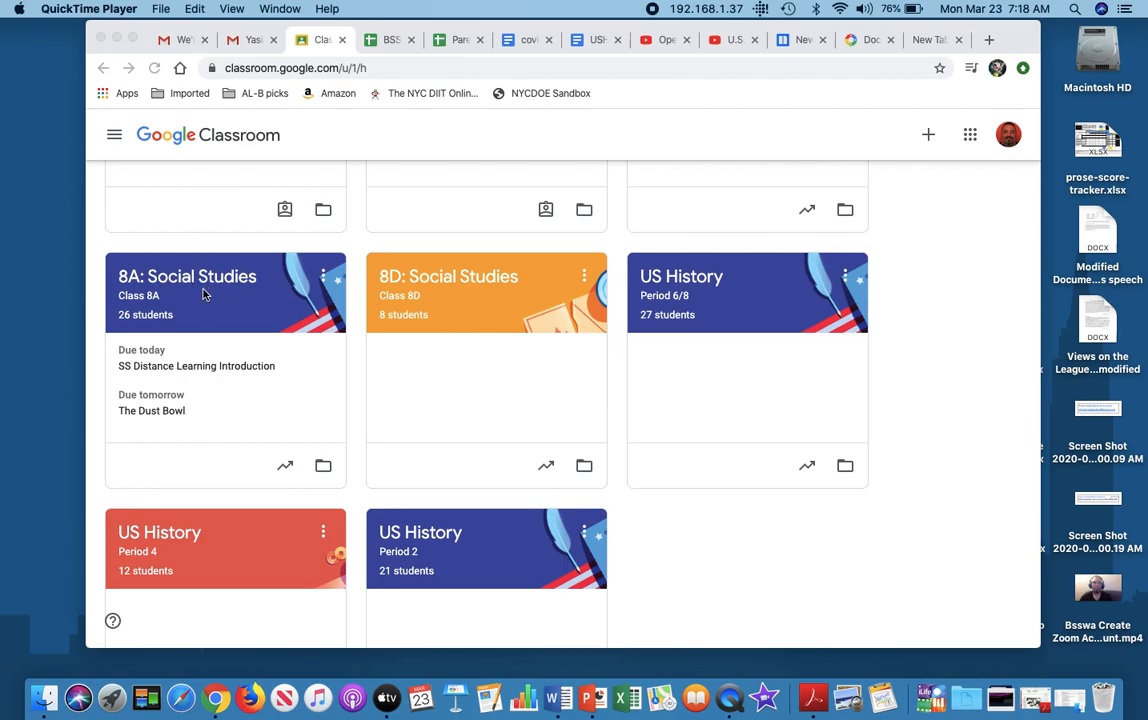
mouse_move(218, 291)
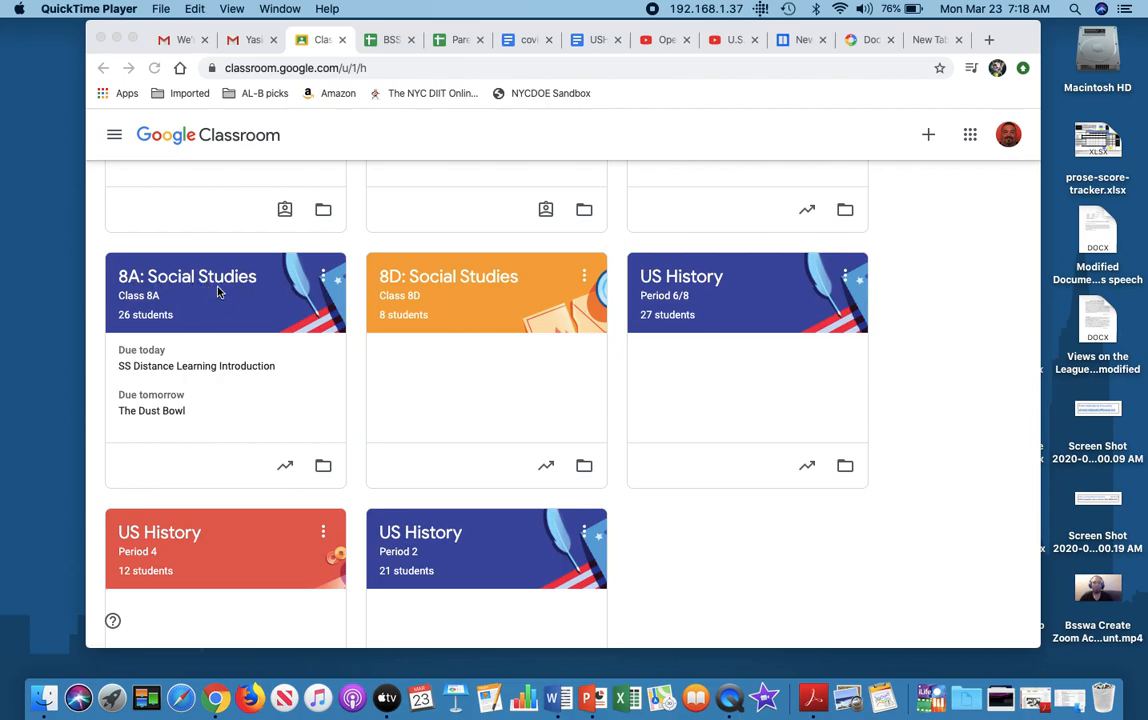
mouse_move(207, 285)
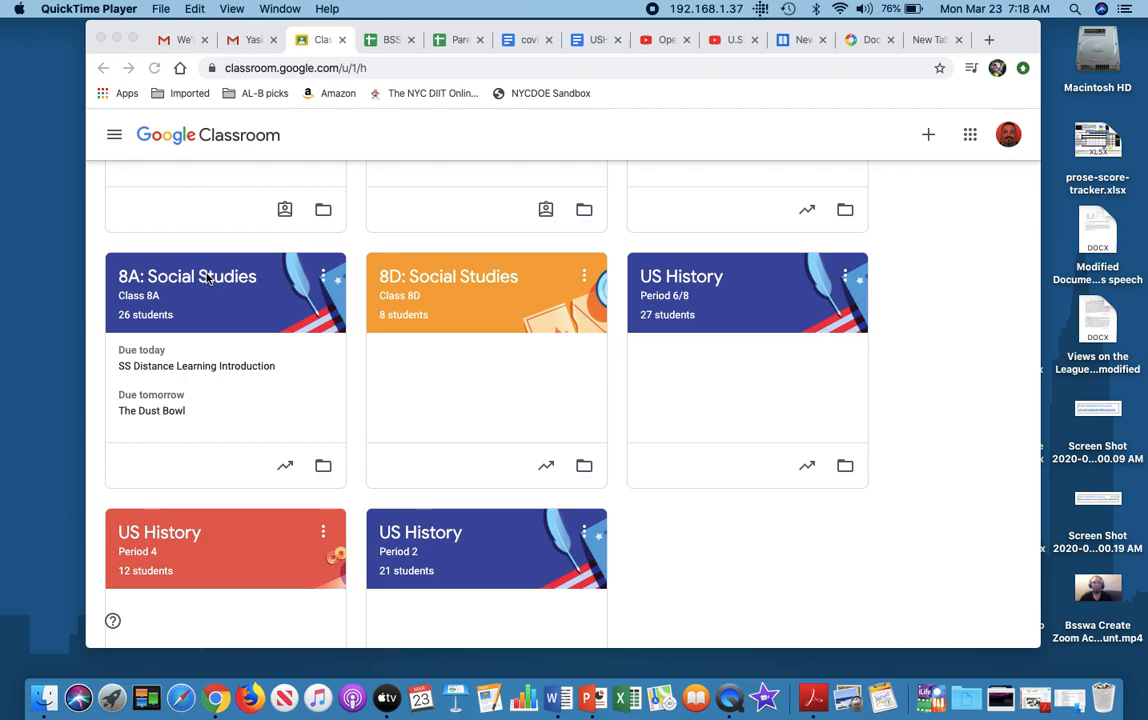
left_click(186, 276)
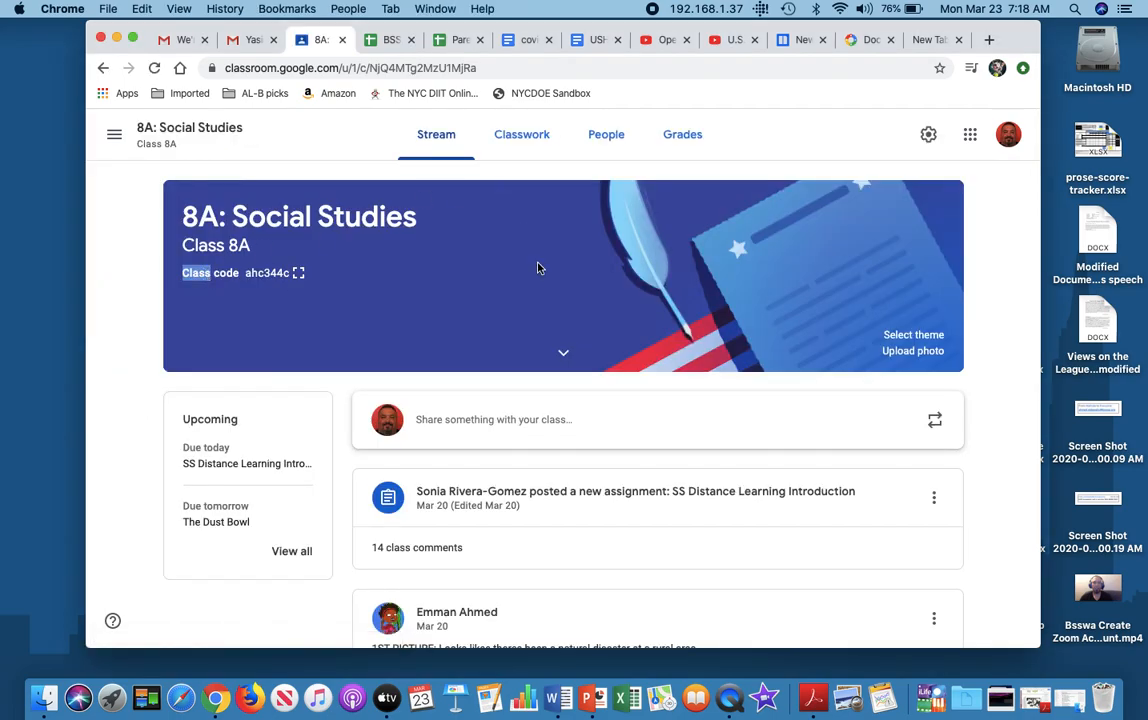
scroll("down", 3)
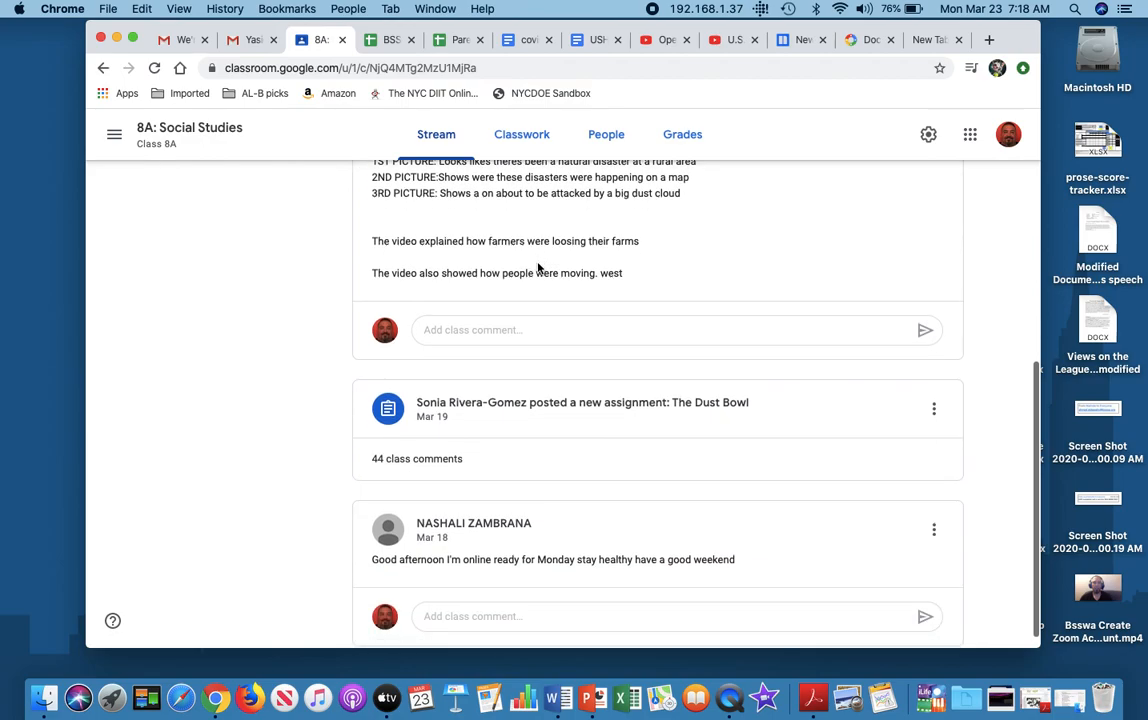
mouse_move(508, 415)
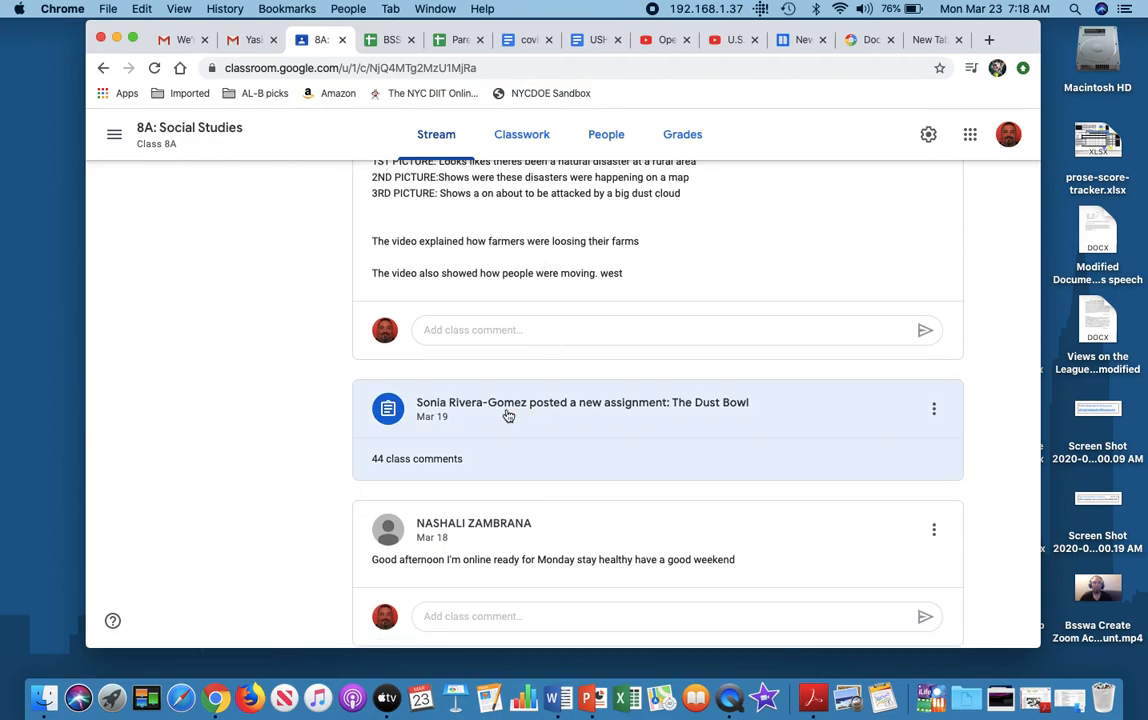
left_click(581, 408)
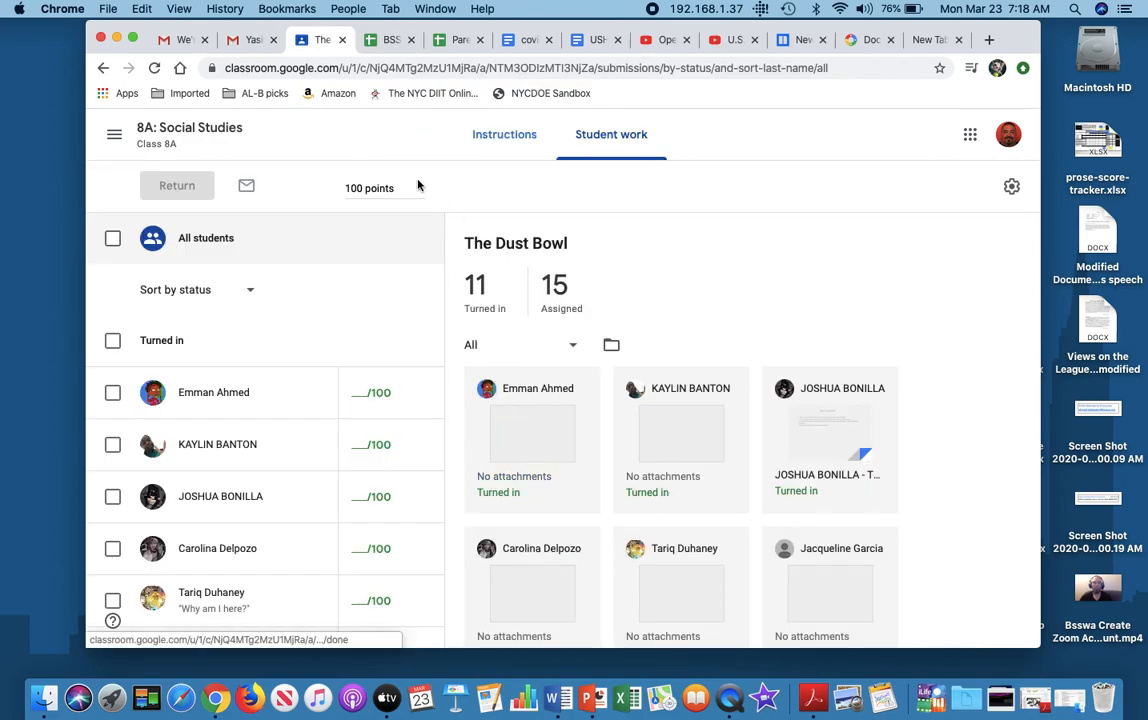
left_click(504, 134)
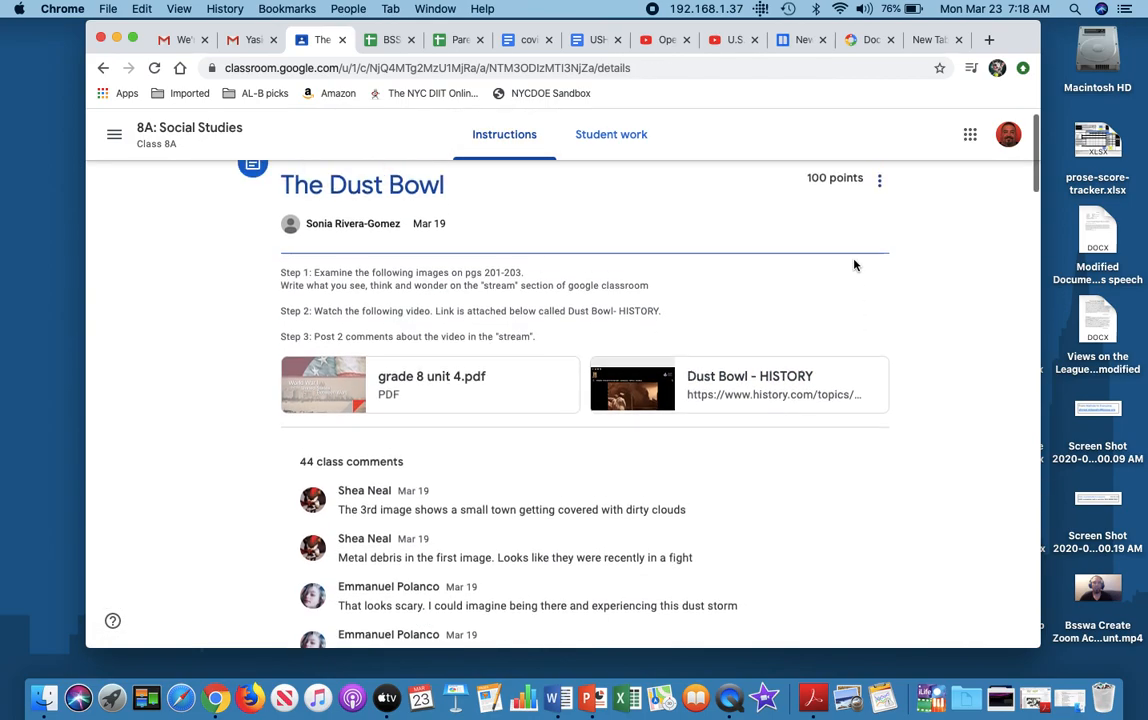
scroll("down", 3)
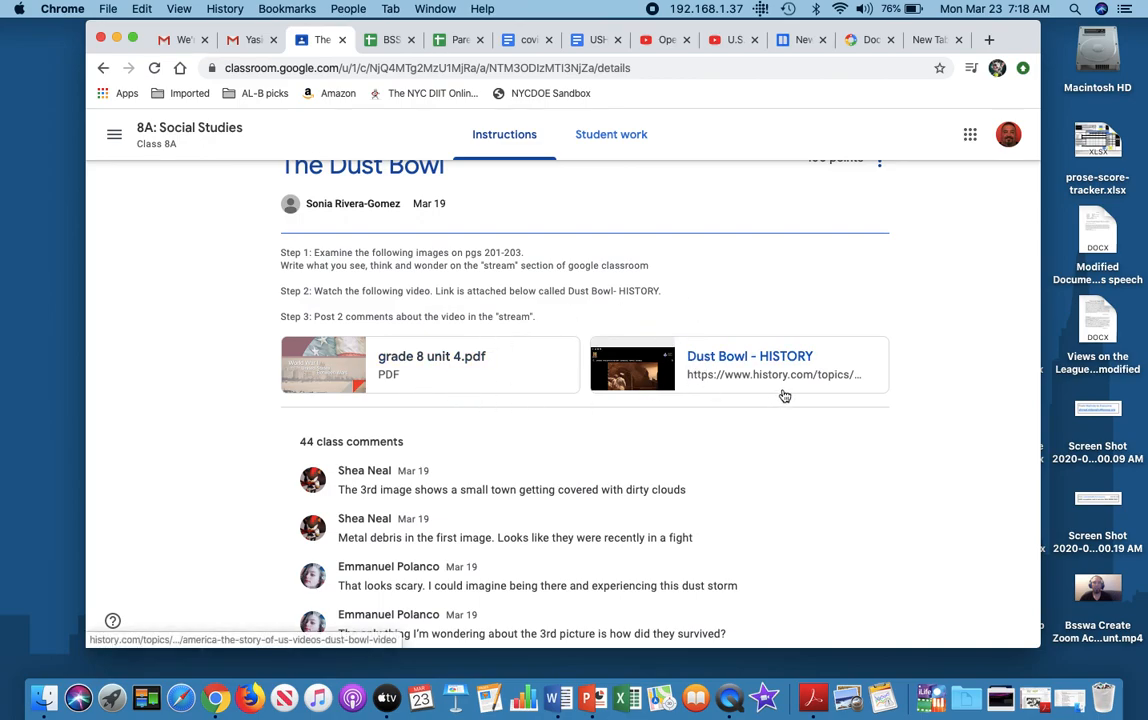
mouse_move(446, 374)
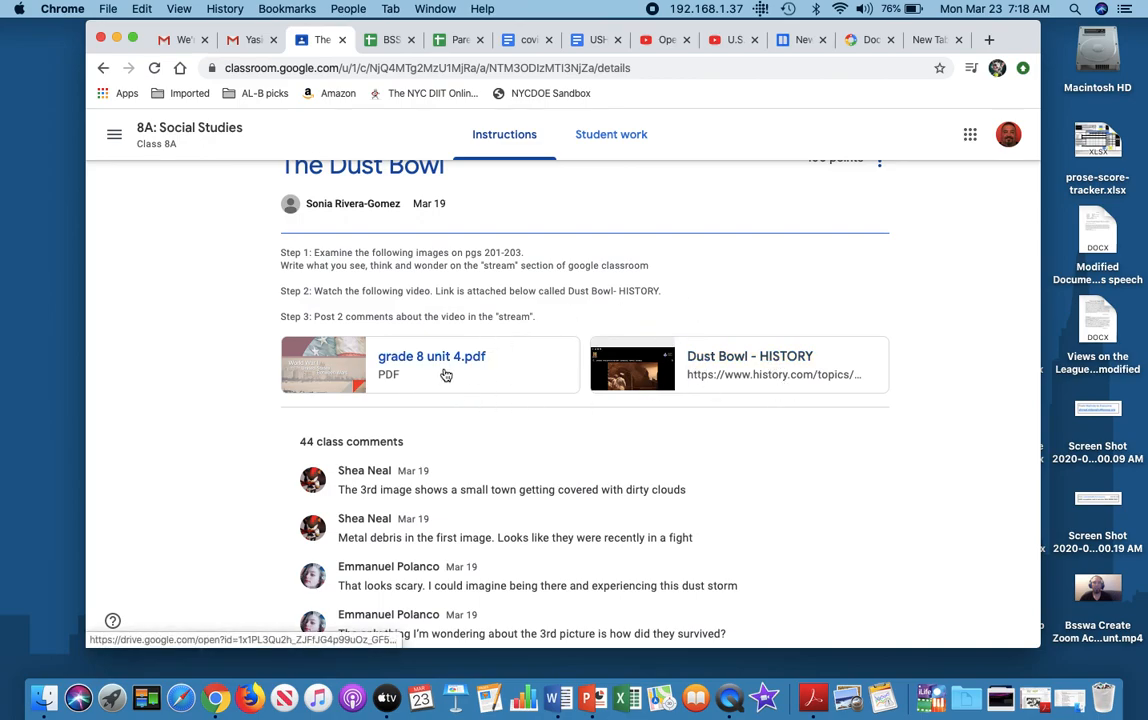
Preview the grade 8 unit 4.pdf attachment and show its more-actions menu
left_click(431, 364)
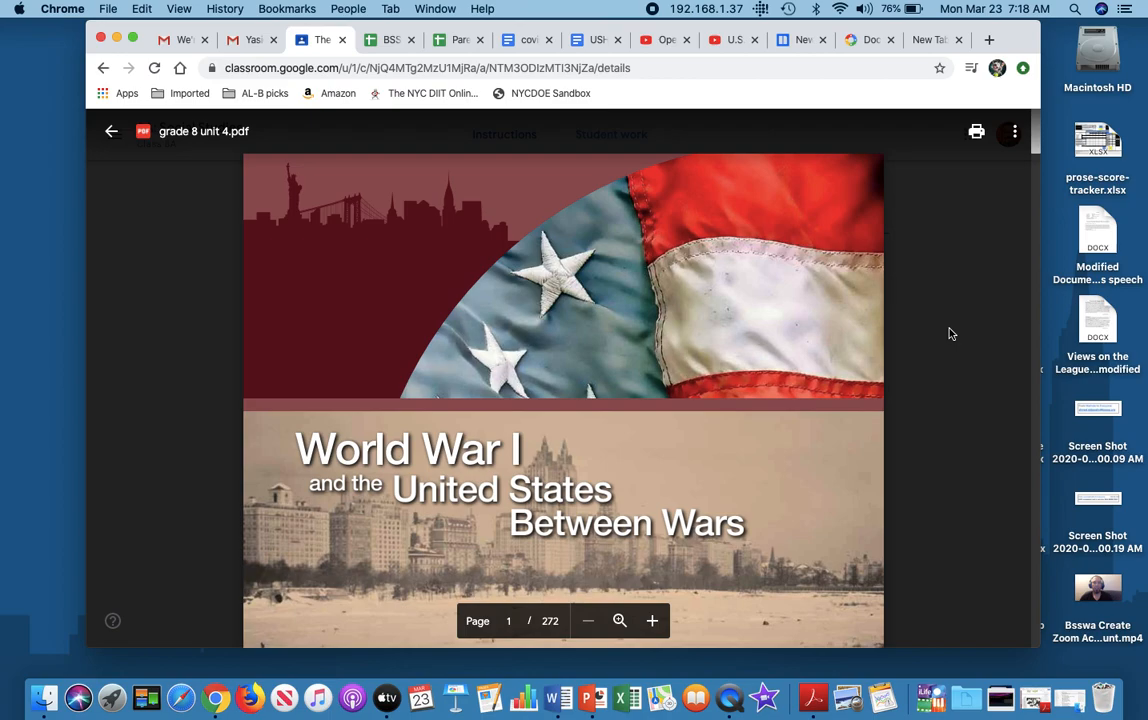
mouse_move(442, 262)
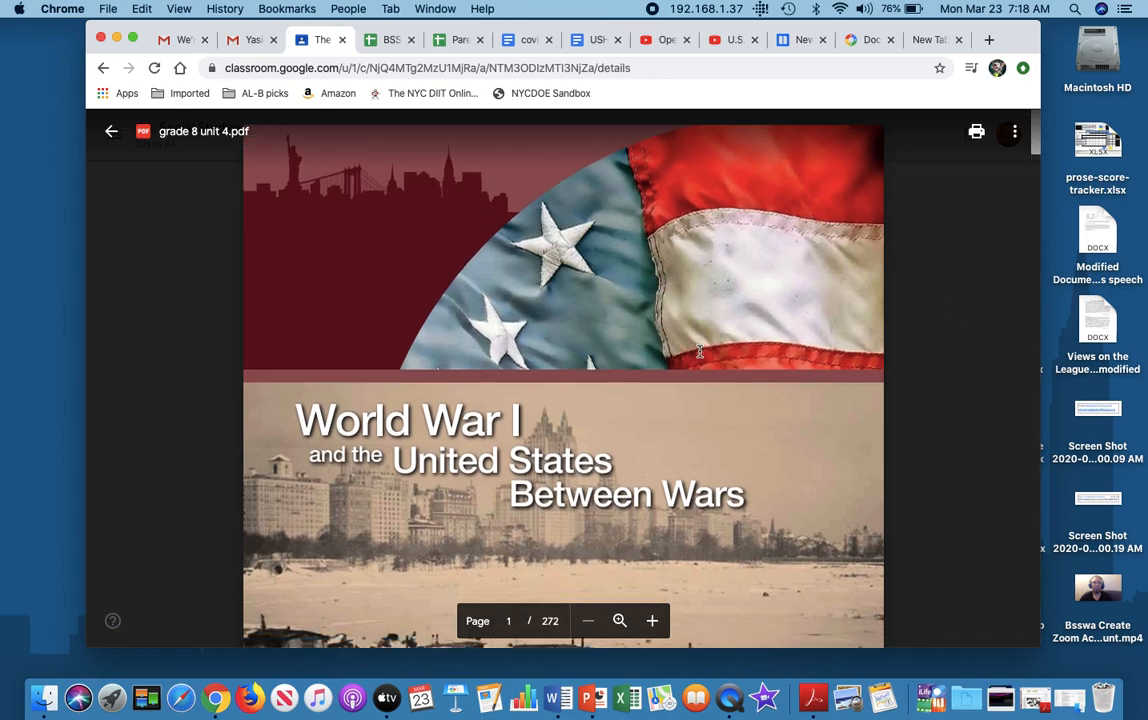
scroll("down", 3)
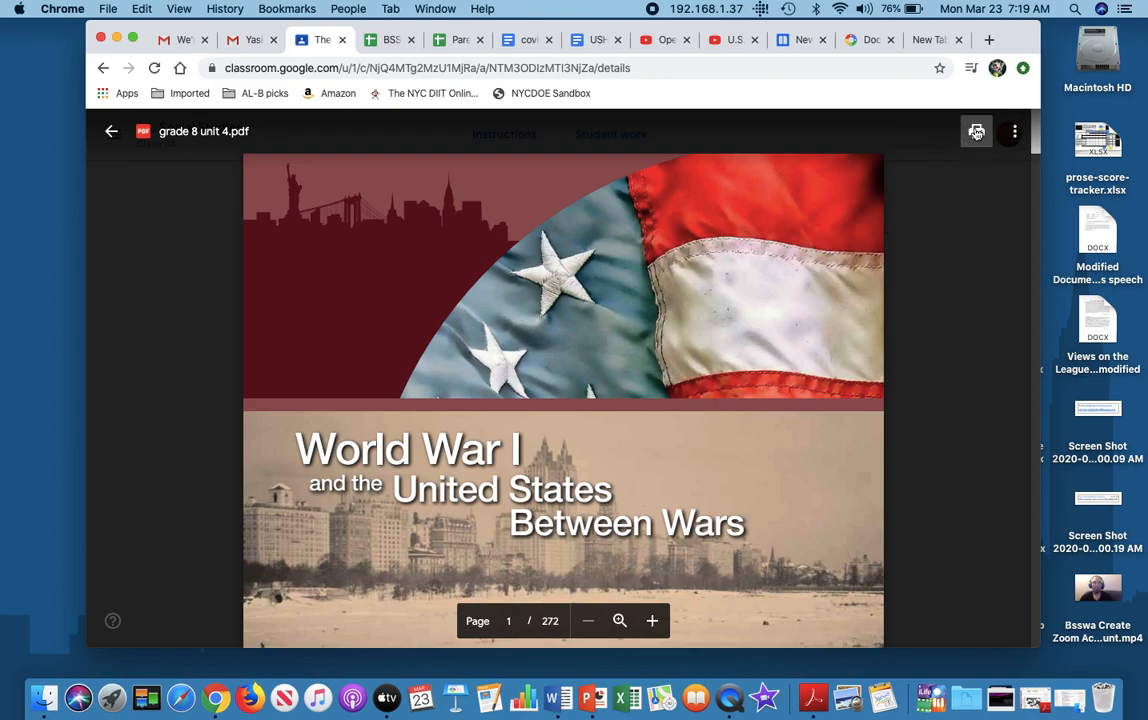
mouse_move(976, 131)
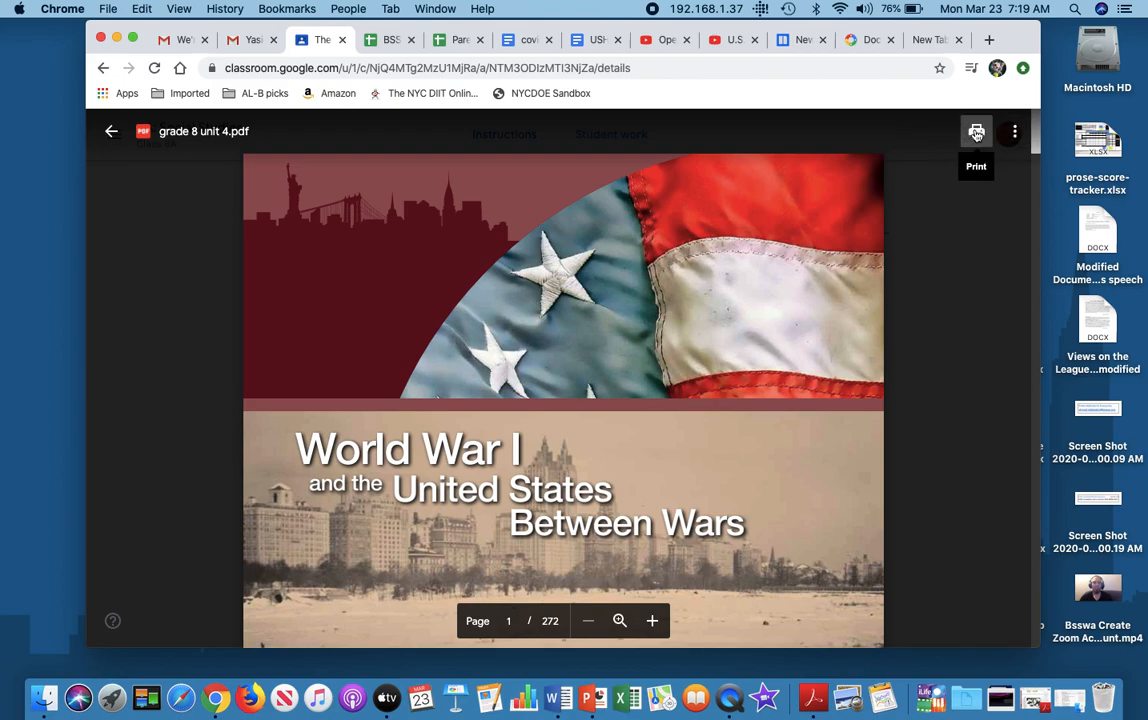
mouse_move(1011, 131)
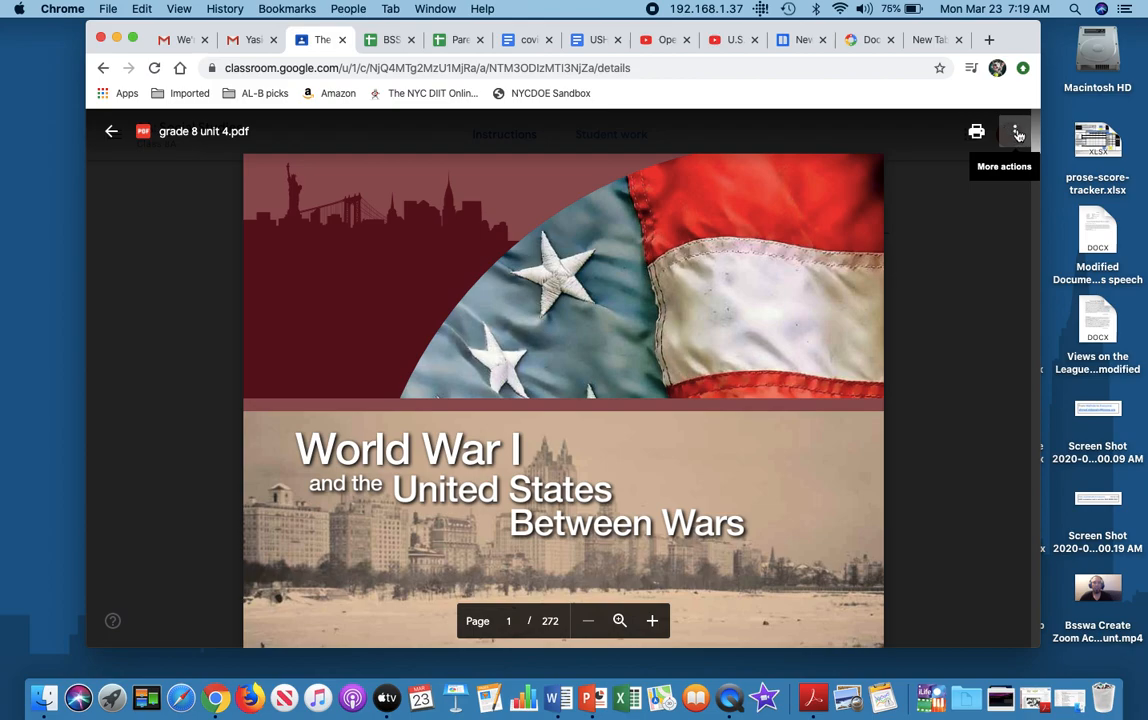
left_click(1015, 131)
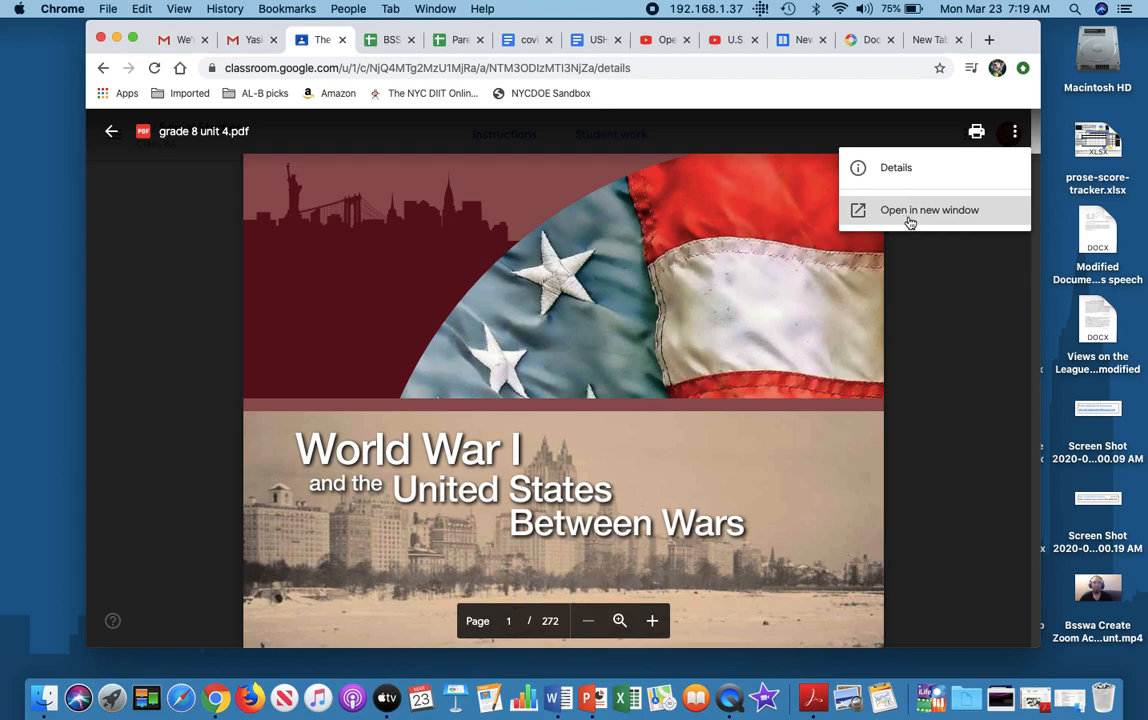
Open grade 8 unit 4.pdf in a separate Google Drive window
left_click(928, 210)
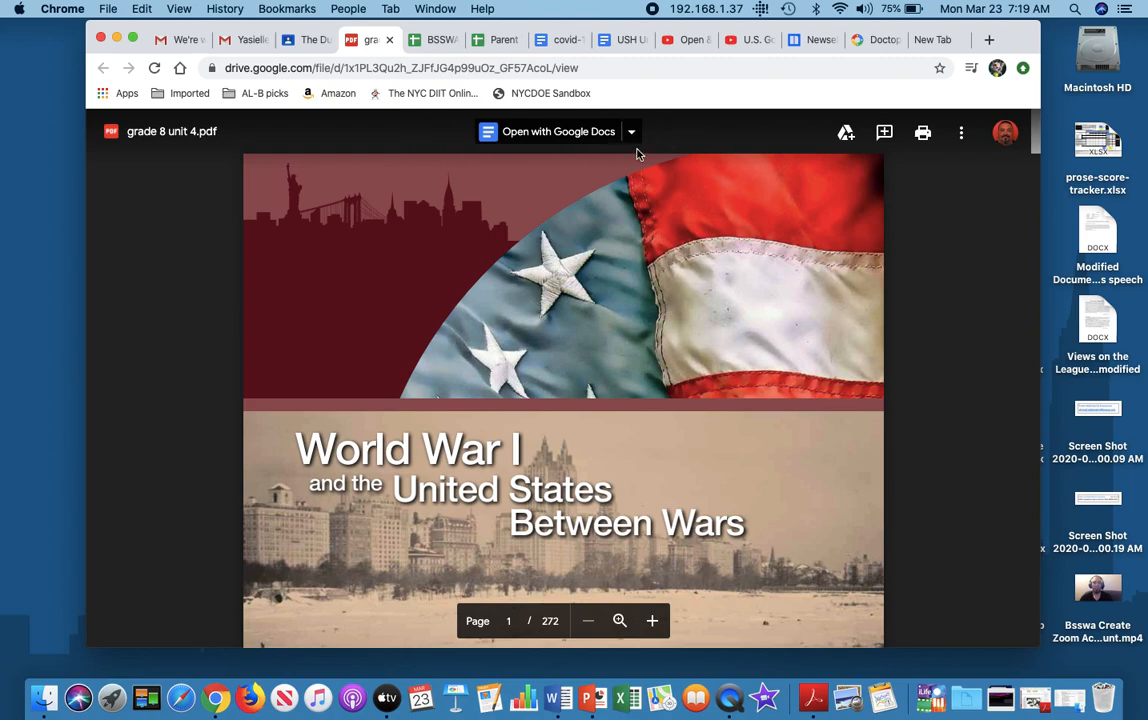
mouse_move(668, 138)
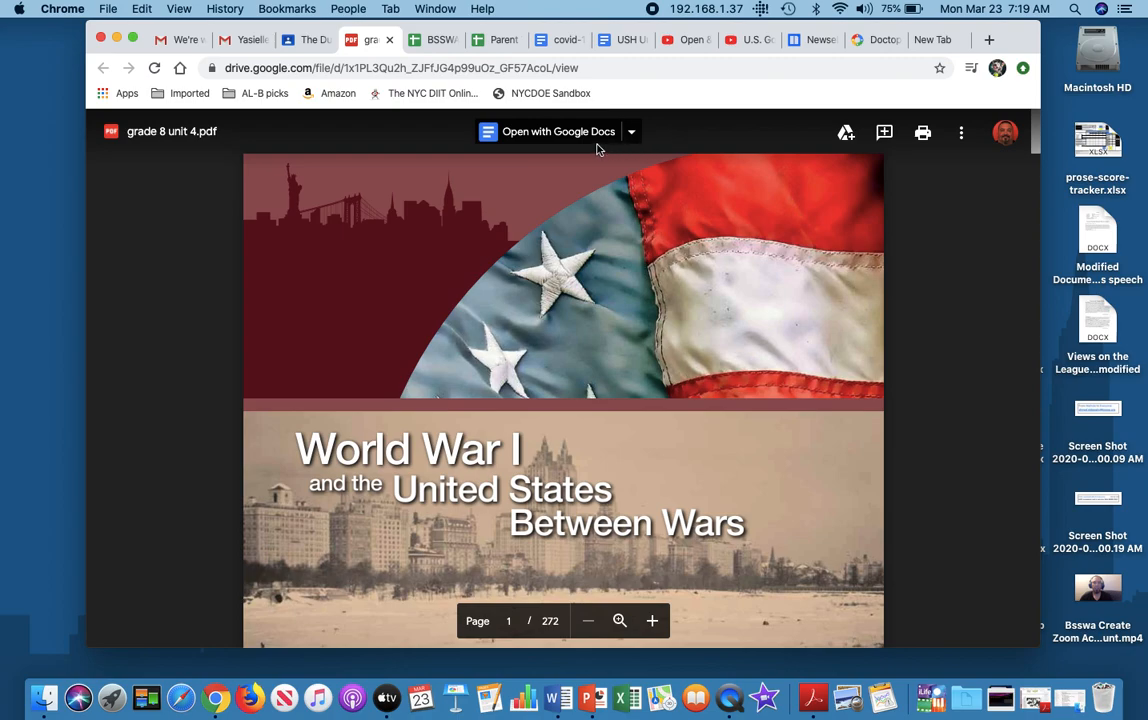
mouse_move(680, 143)
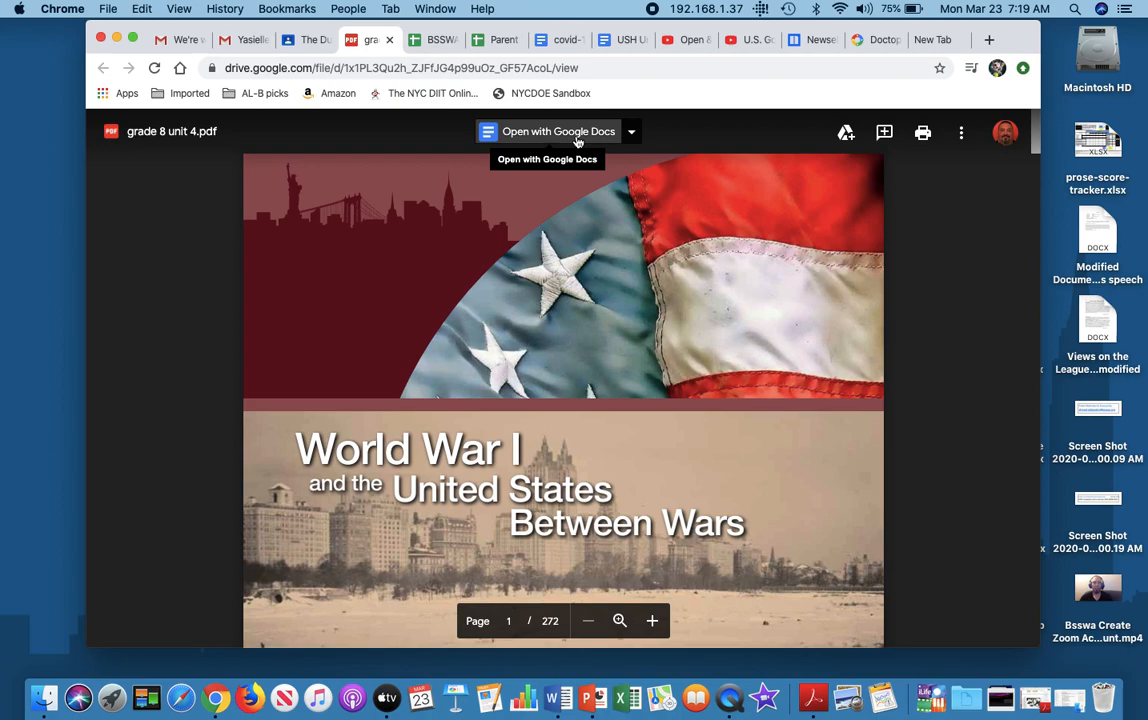
mouse_move(653, 140)
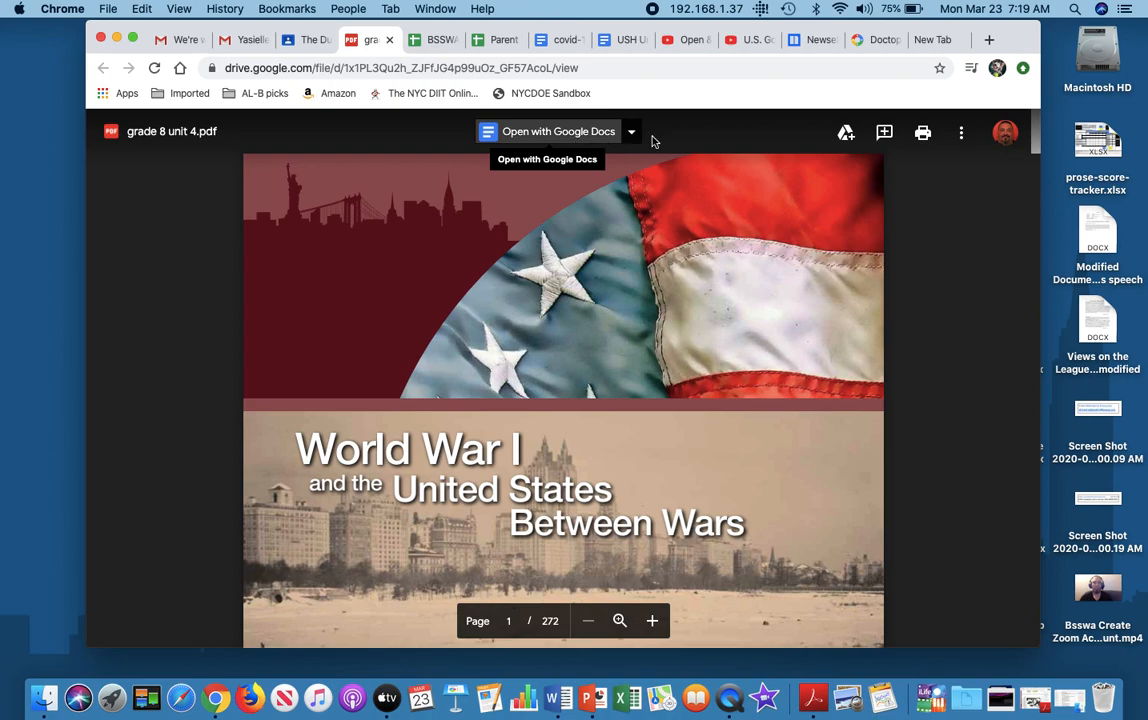
mouse_move(685, 140)
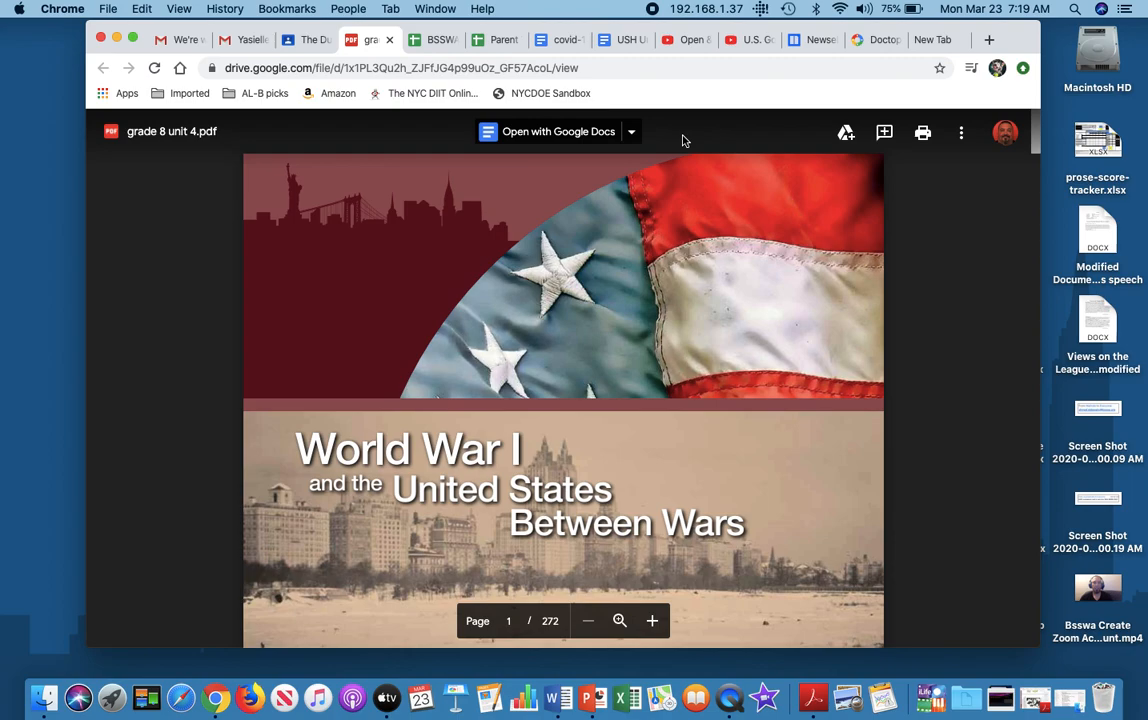
mouse_move(650, 232)
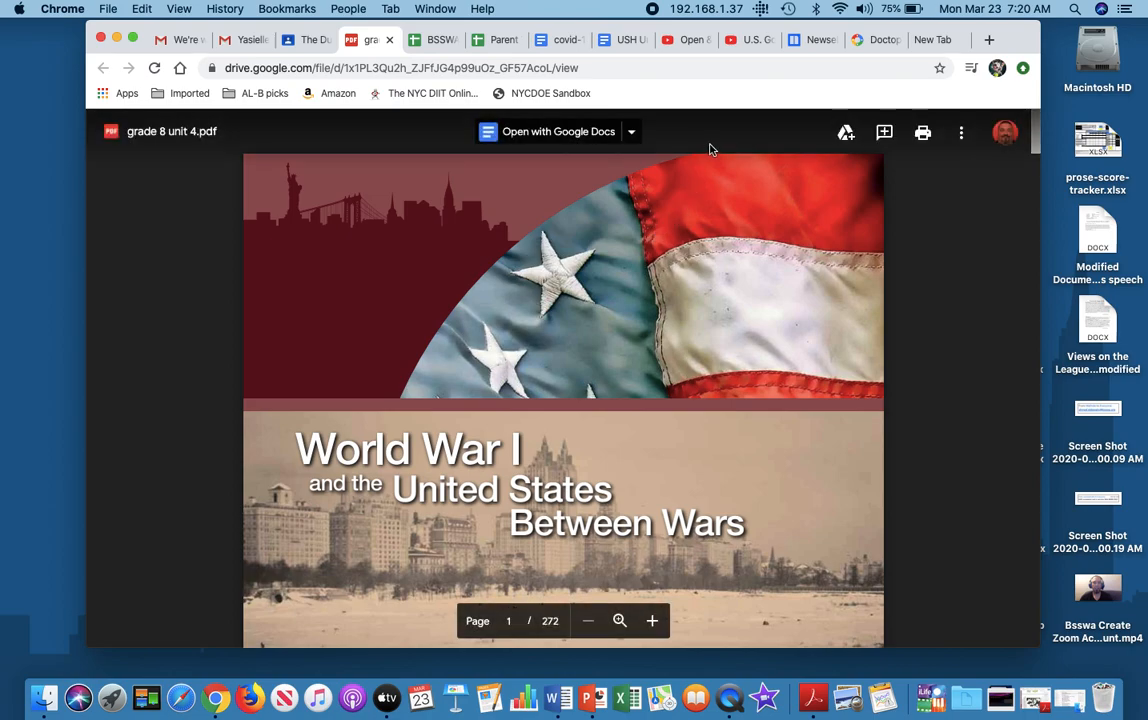
mouse_move(708, 145)
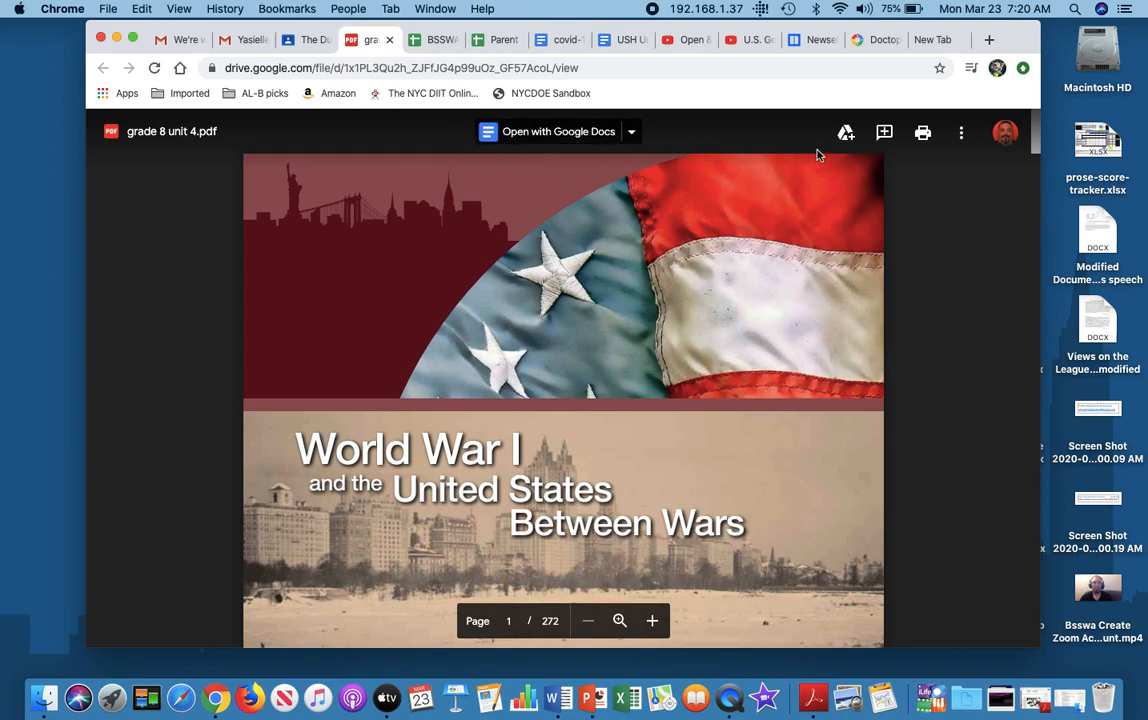
mouse_move(845, 132)
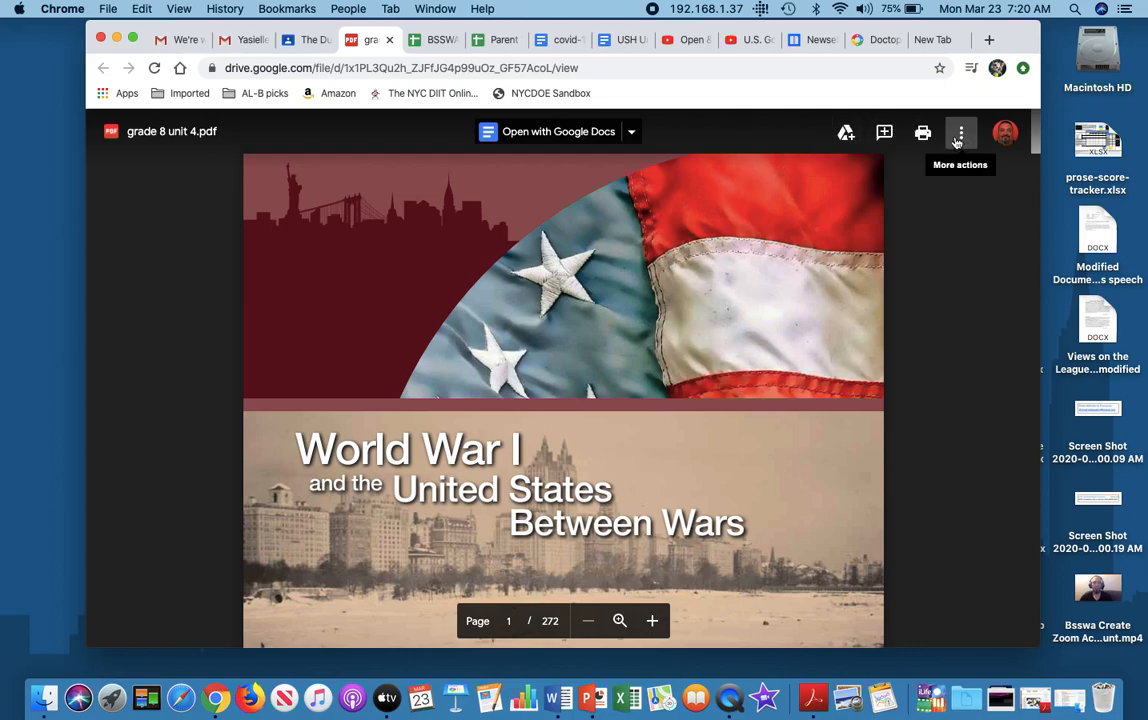
Download grade 8 unit 4.pdf, move it beside the desktop files, and open it in Acrobat
left_click(959, 131)
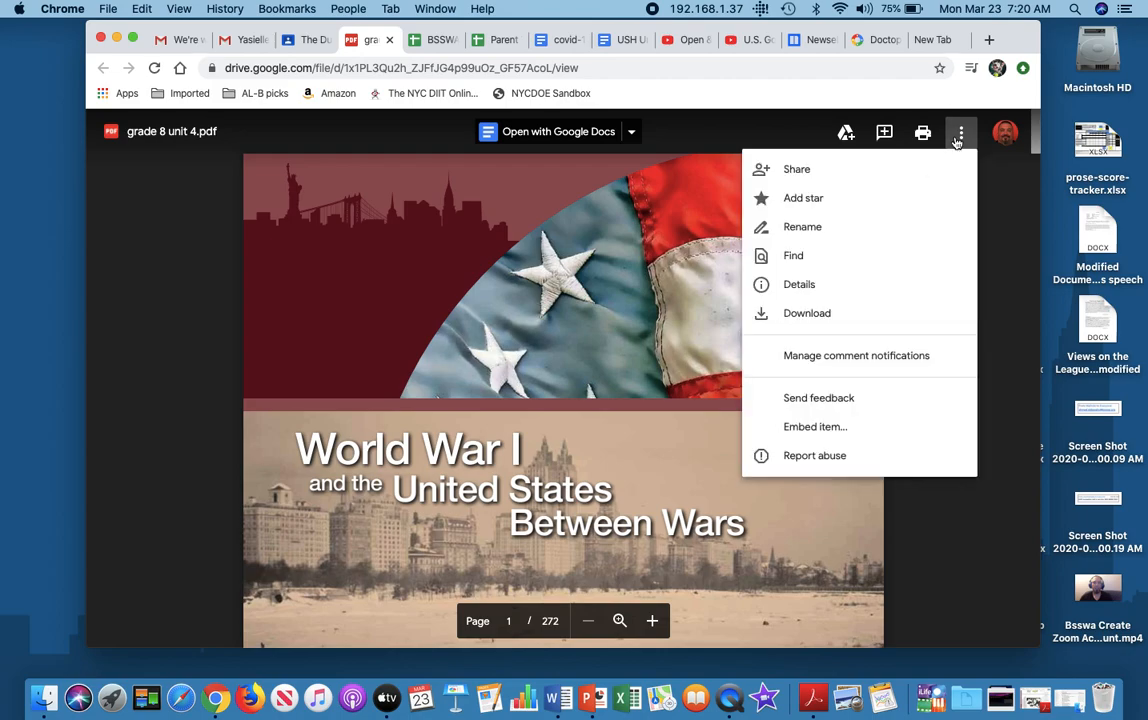
mouse_move(797, 169)
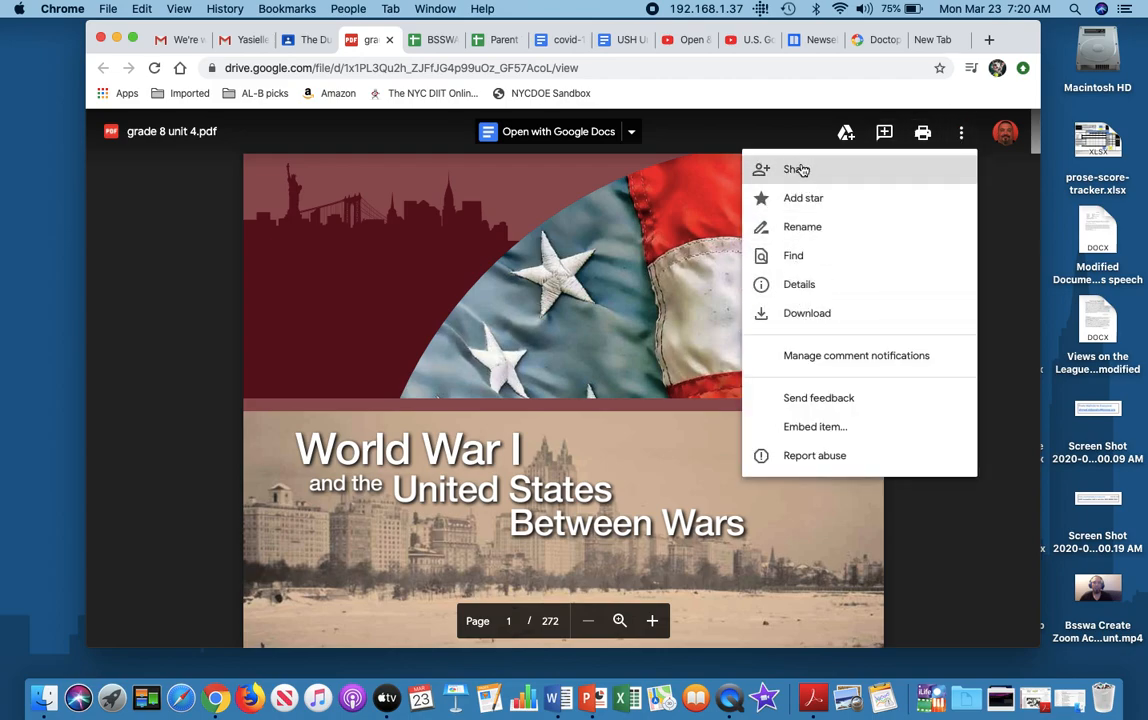
mouse_move(807, 313)
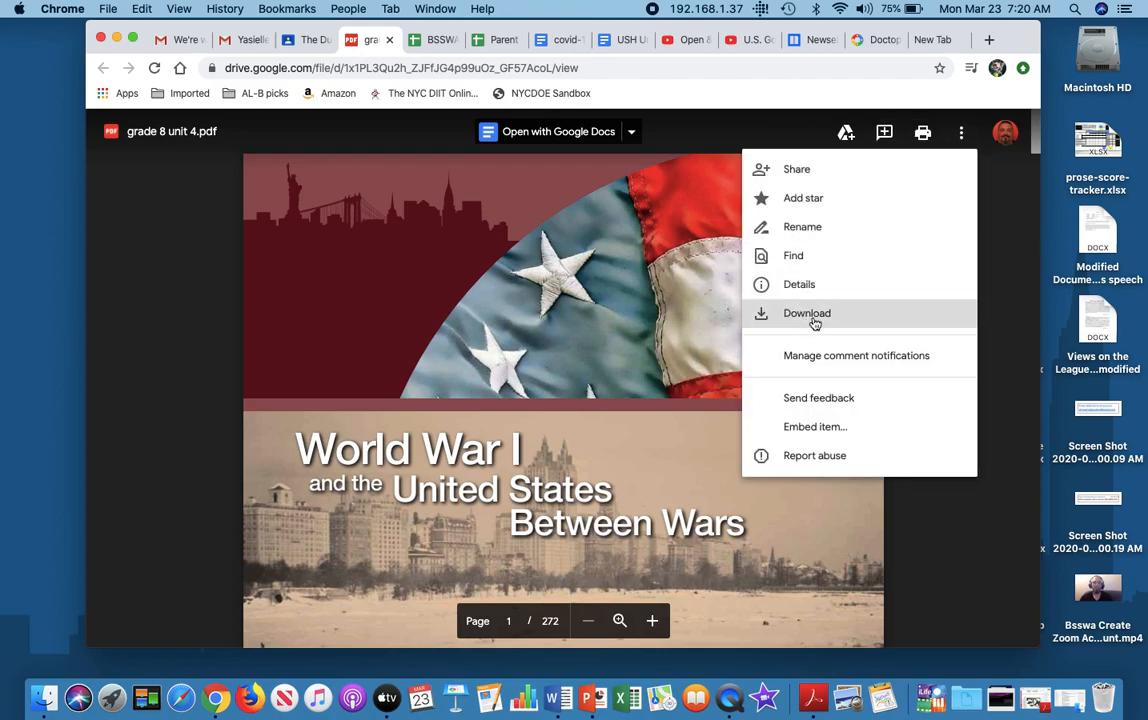
left_click(806, 313)
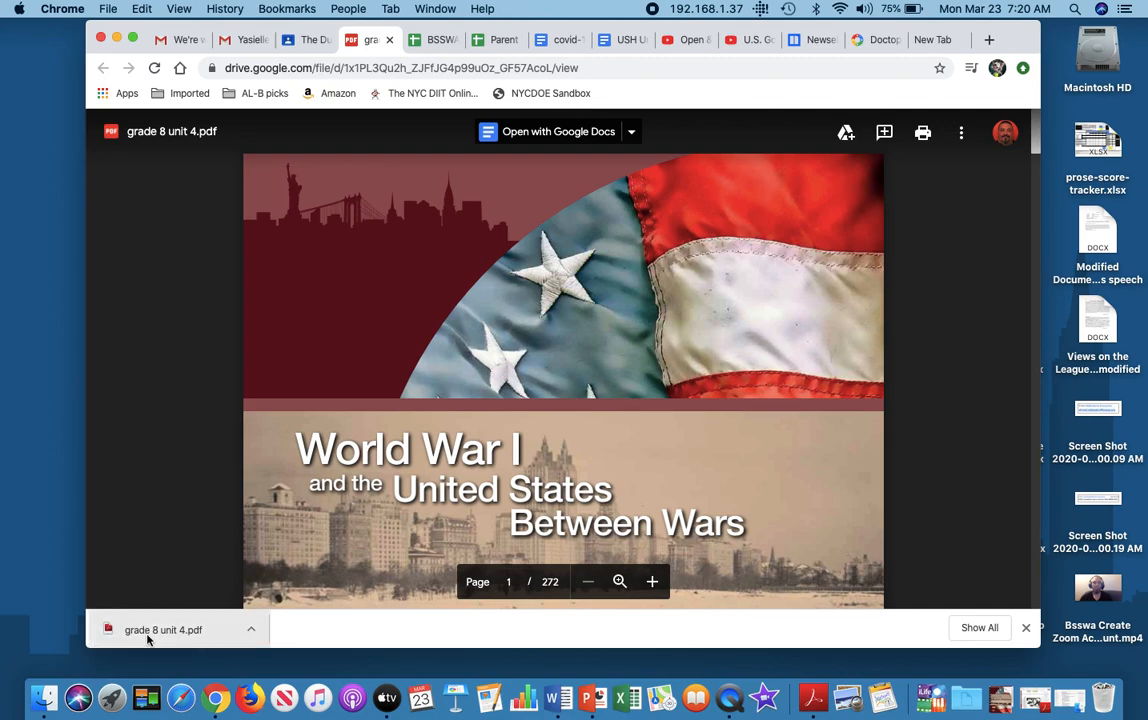
mouse_move(143, 644)
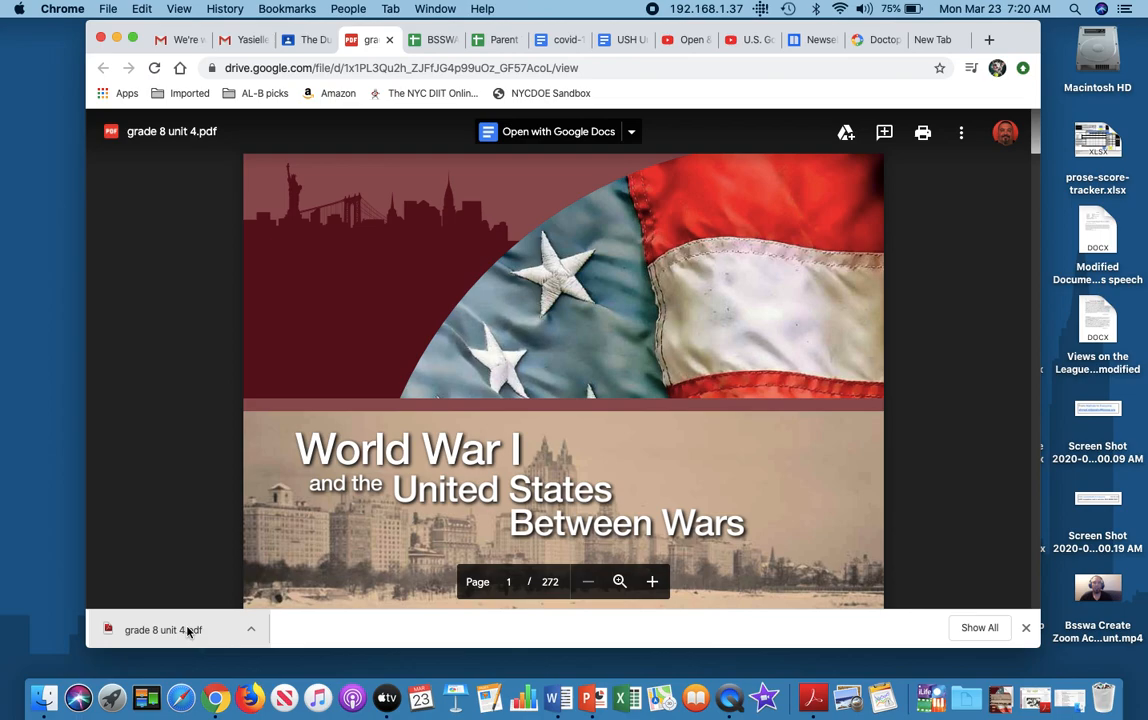
left_click(162, 630)
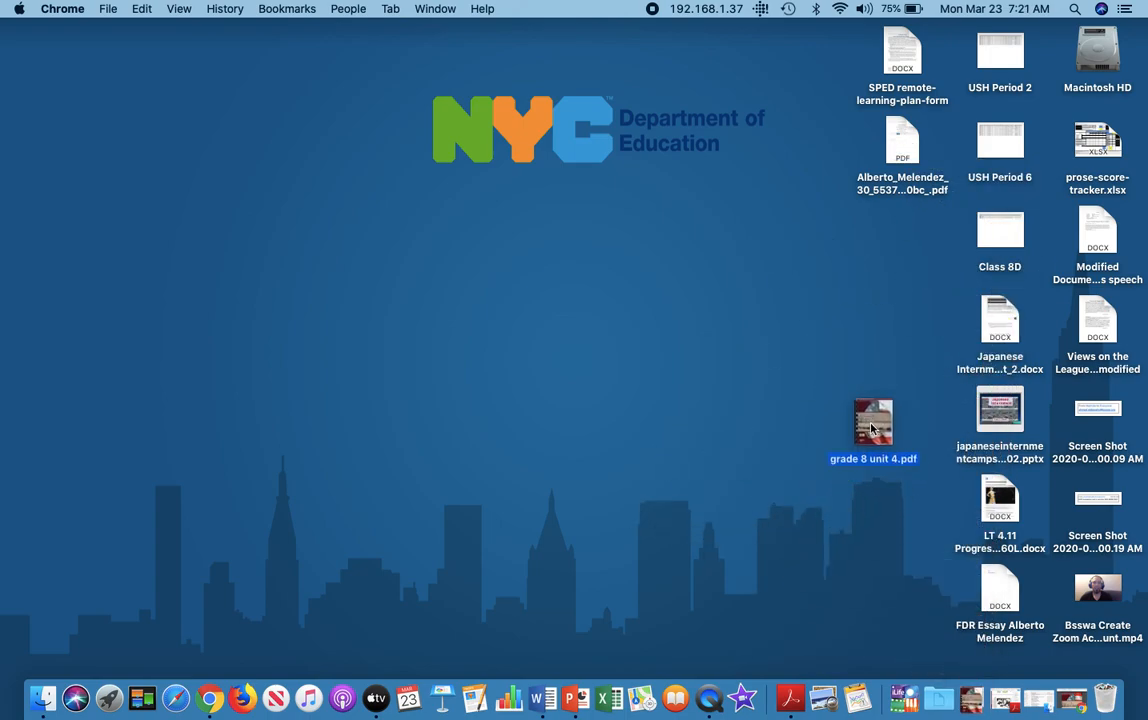
left_click_drag(873, 420, 902, 318)
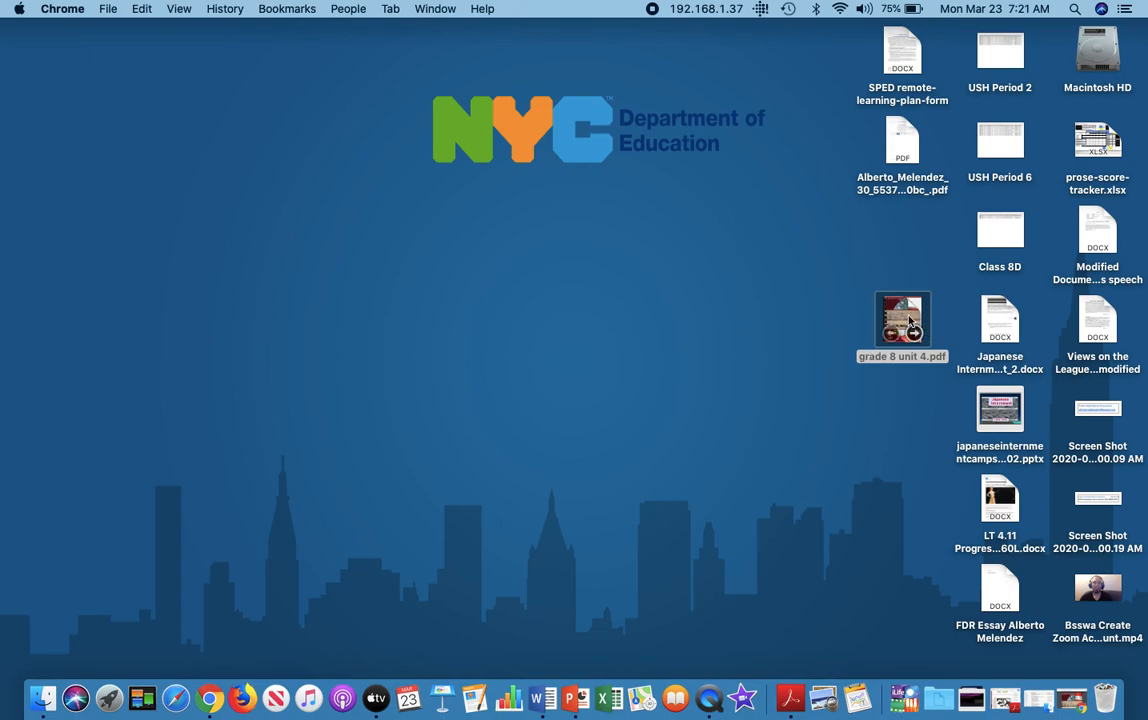
double_click(901, 320)
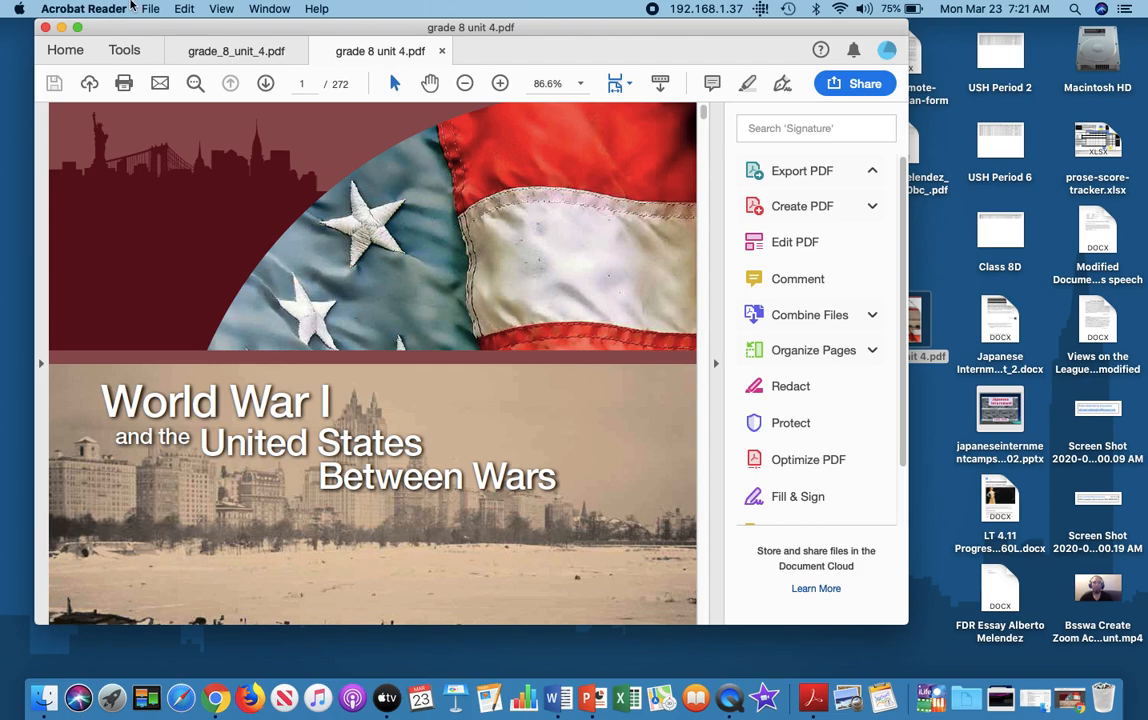
Page through the unit 4 PDF with Export options and zoom, then switch to the BSSWA spreadsheet
left_click(801, 170)
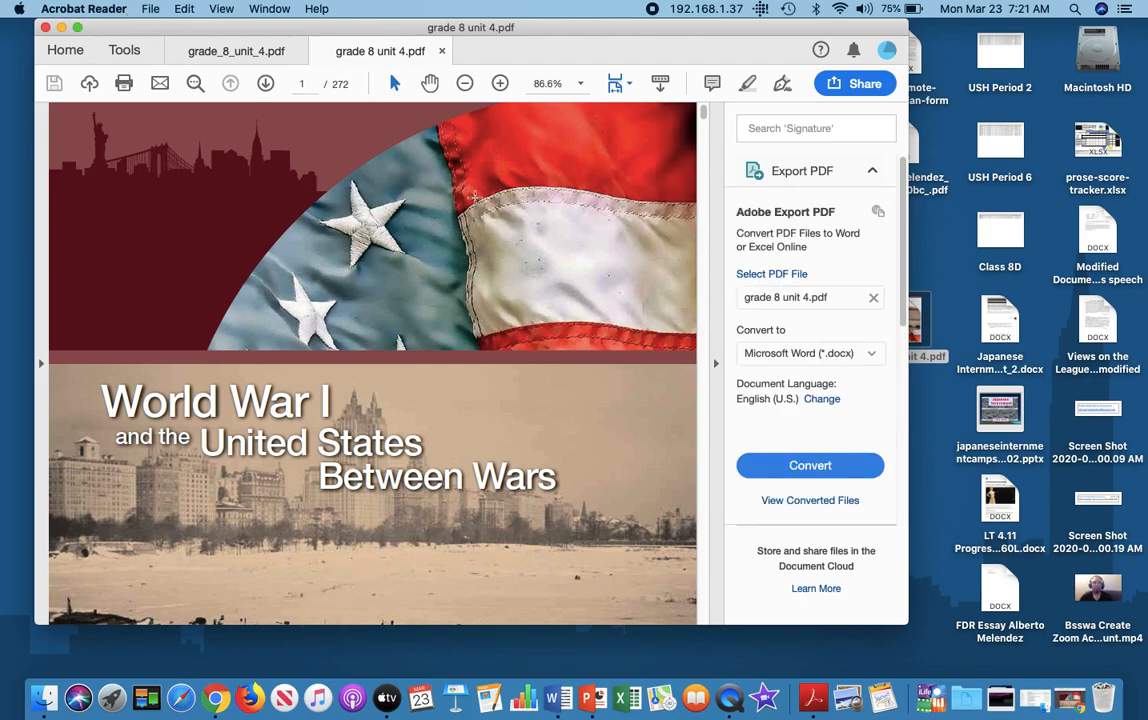
mouse_move(443, 313)
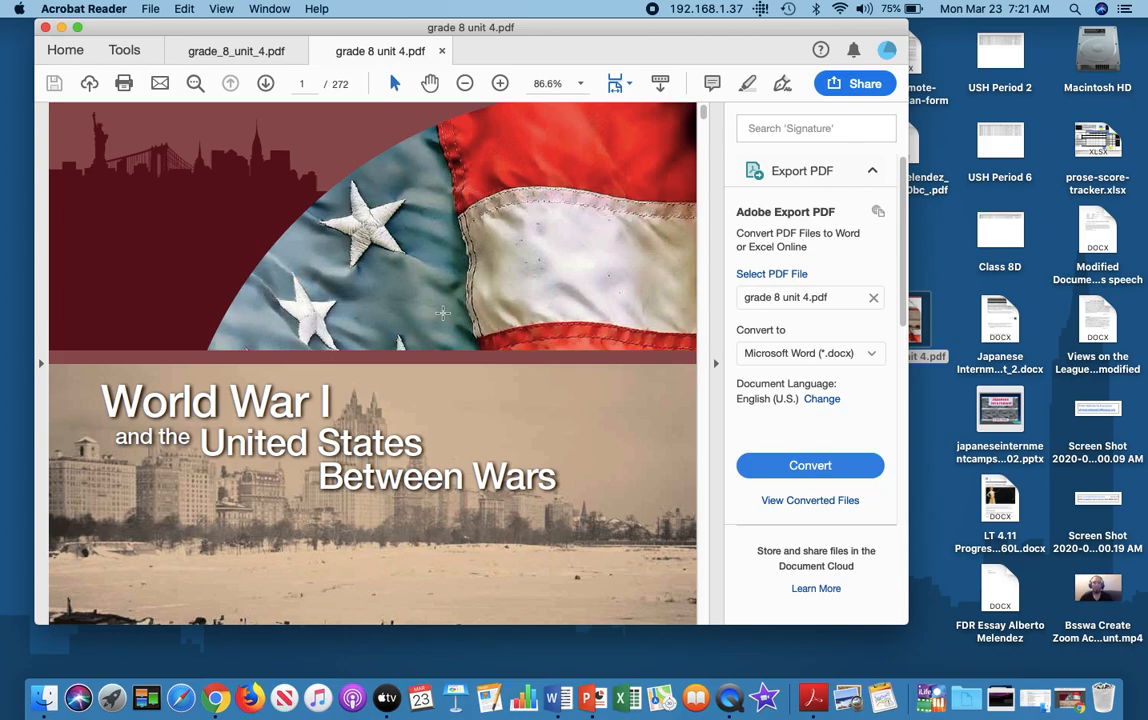
scroll("down", 3)
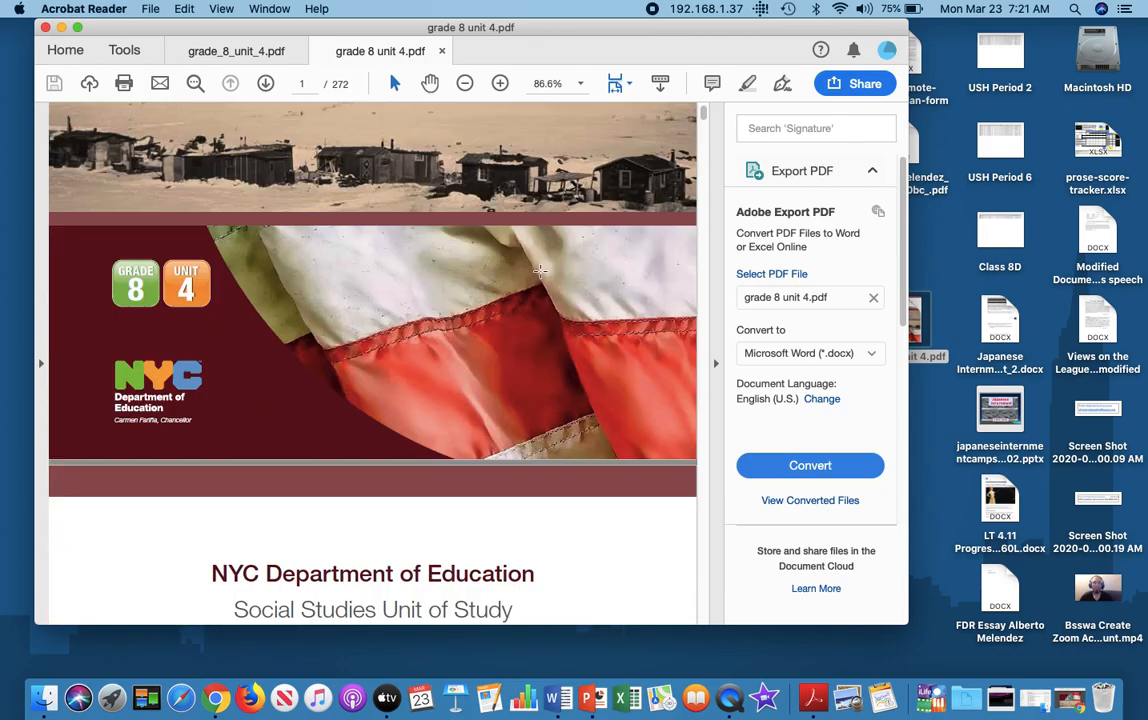
scroll("down", 3)
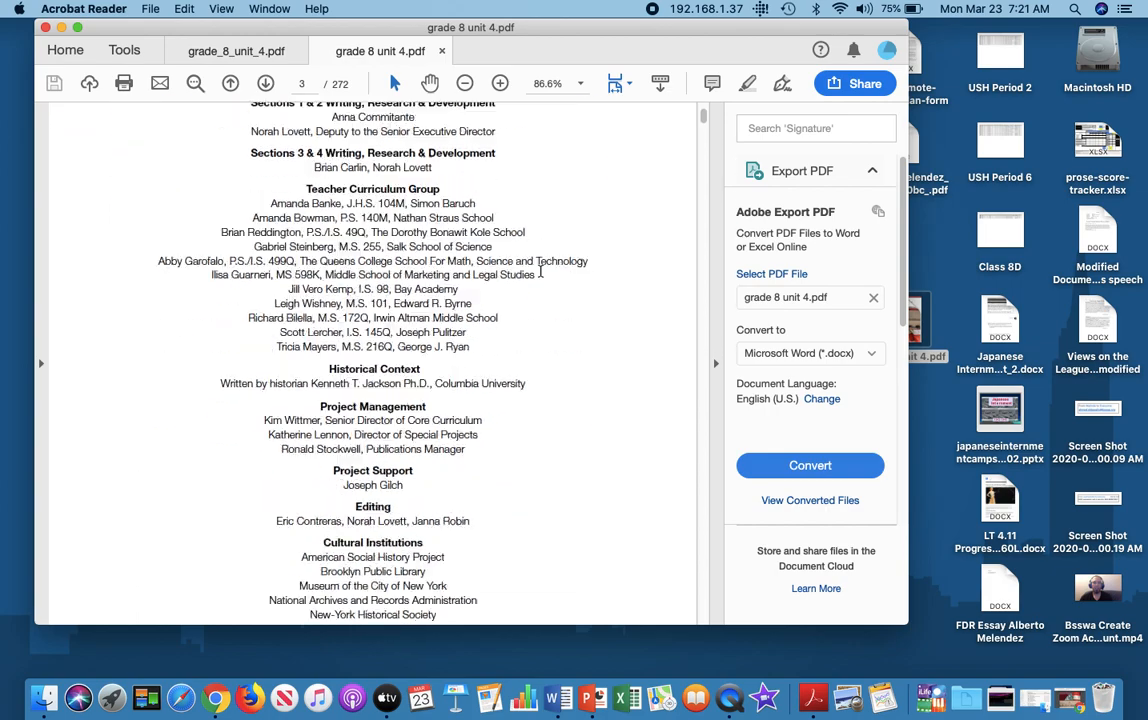
scroll("down", 3)
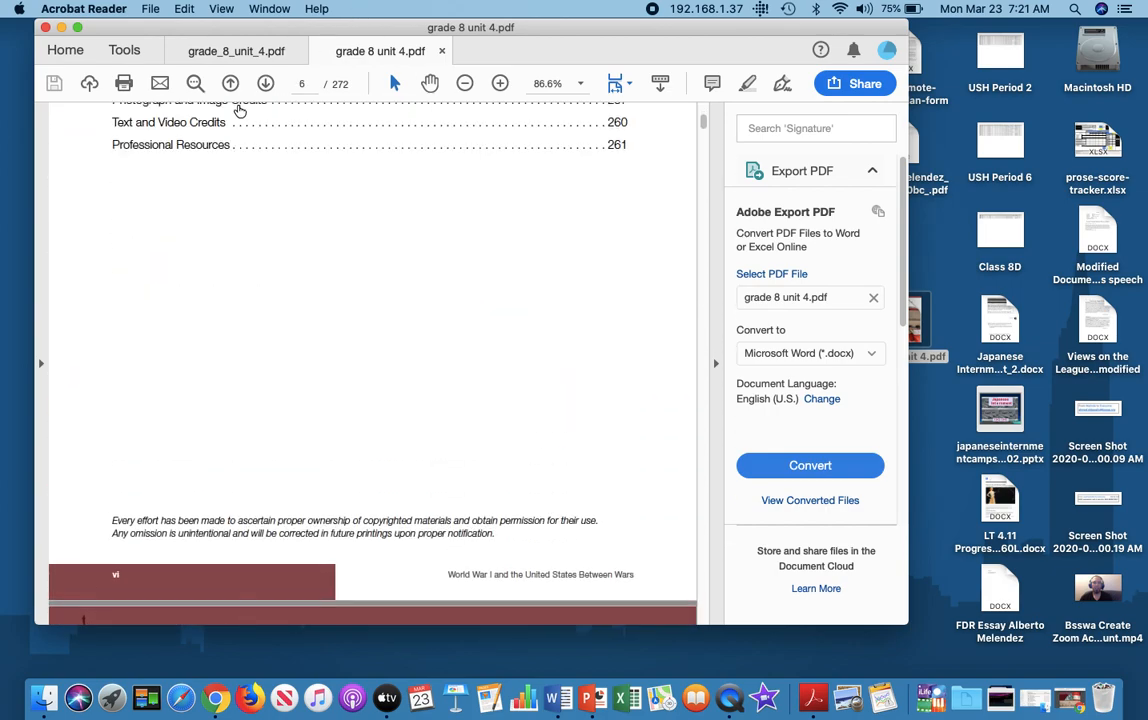
left_click(500, 83)
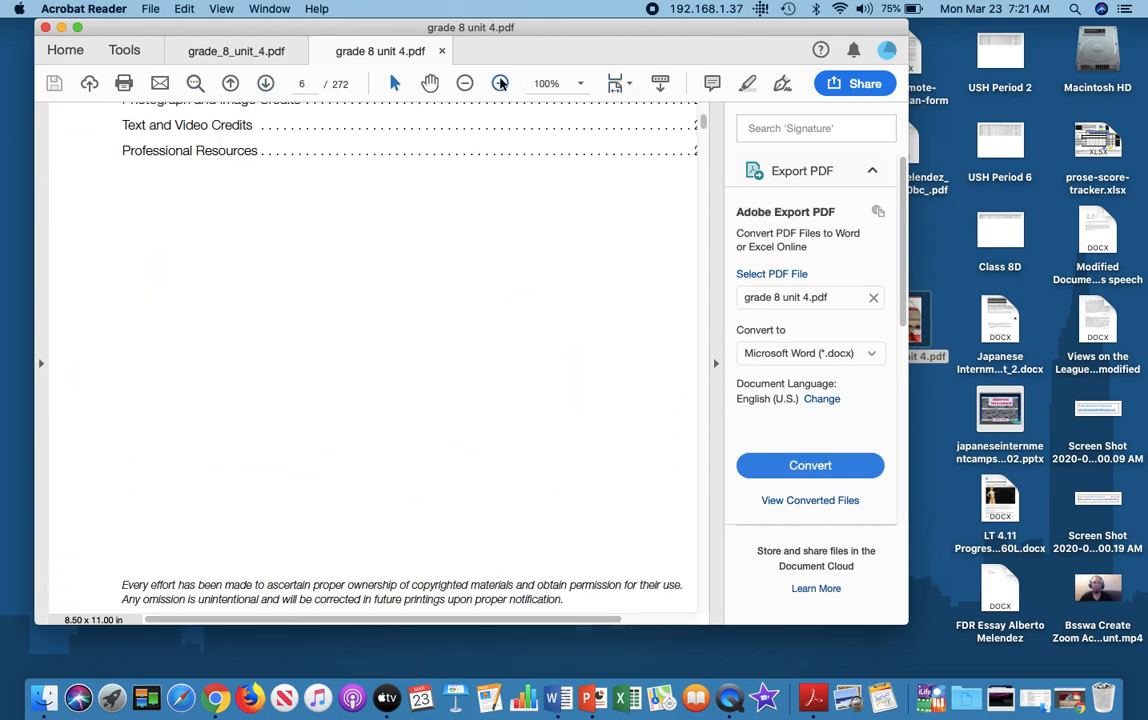
left_click(464, 83)
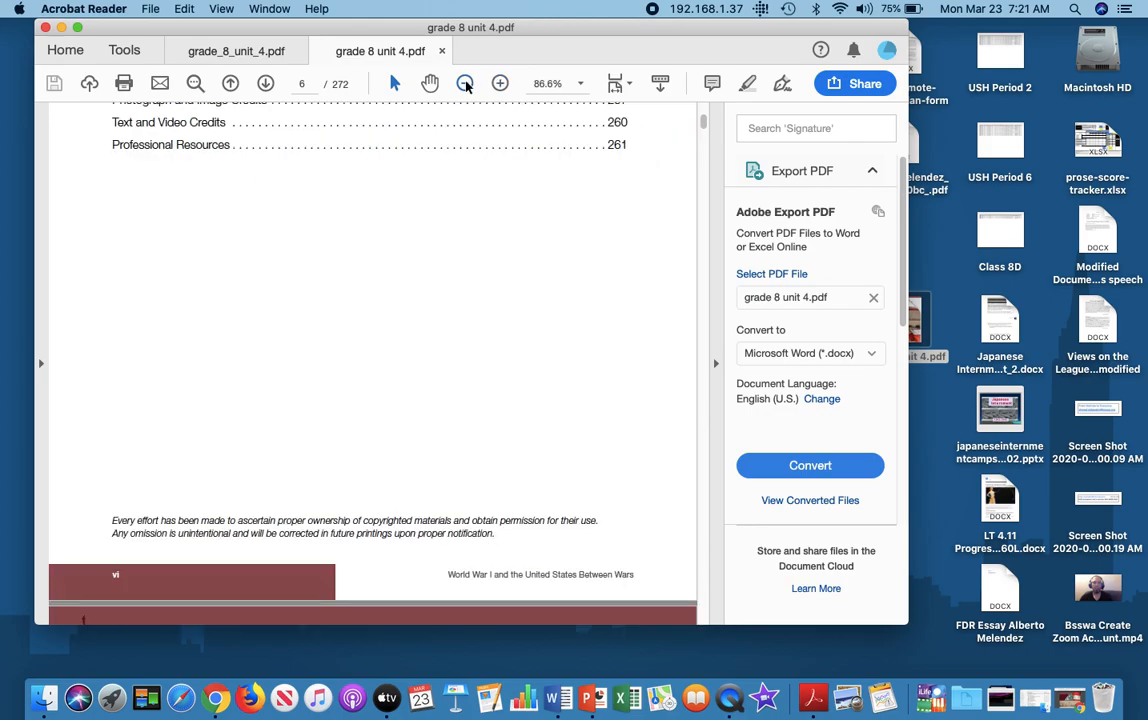
left_click(465, 83)
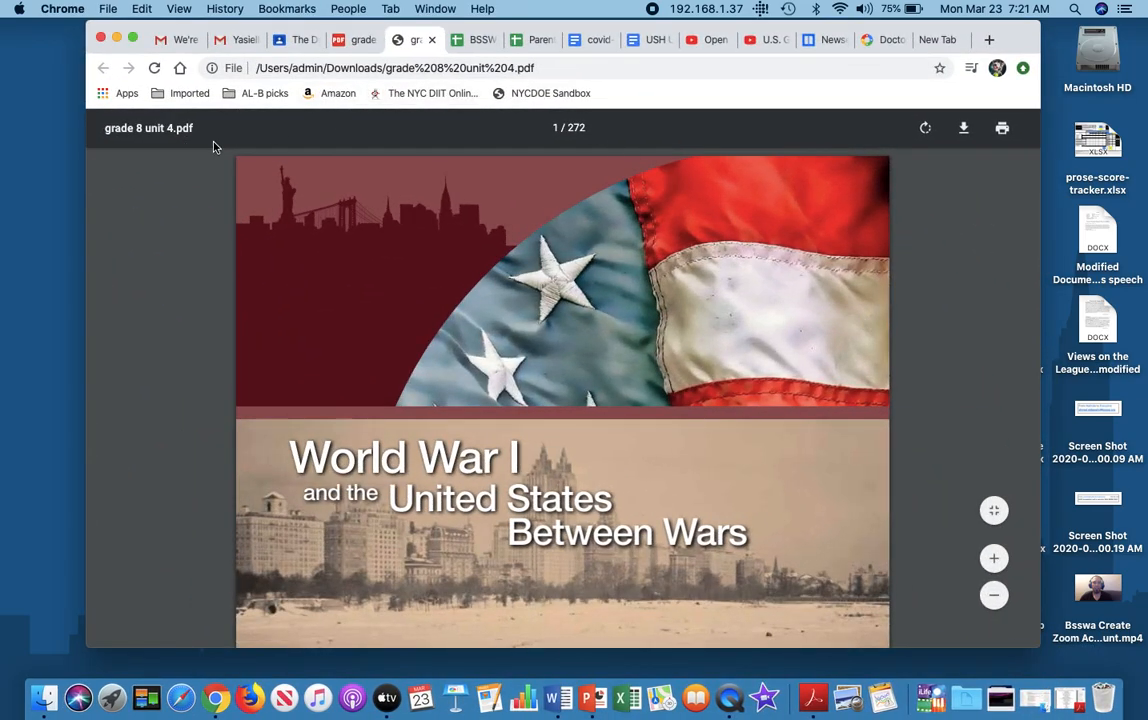
left_click(418, 39)
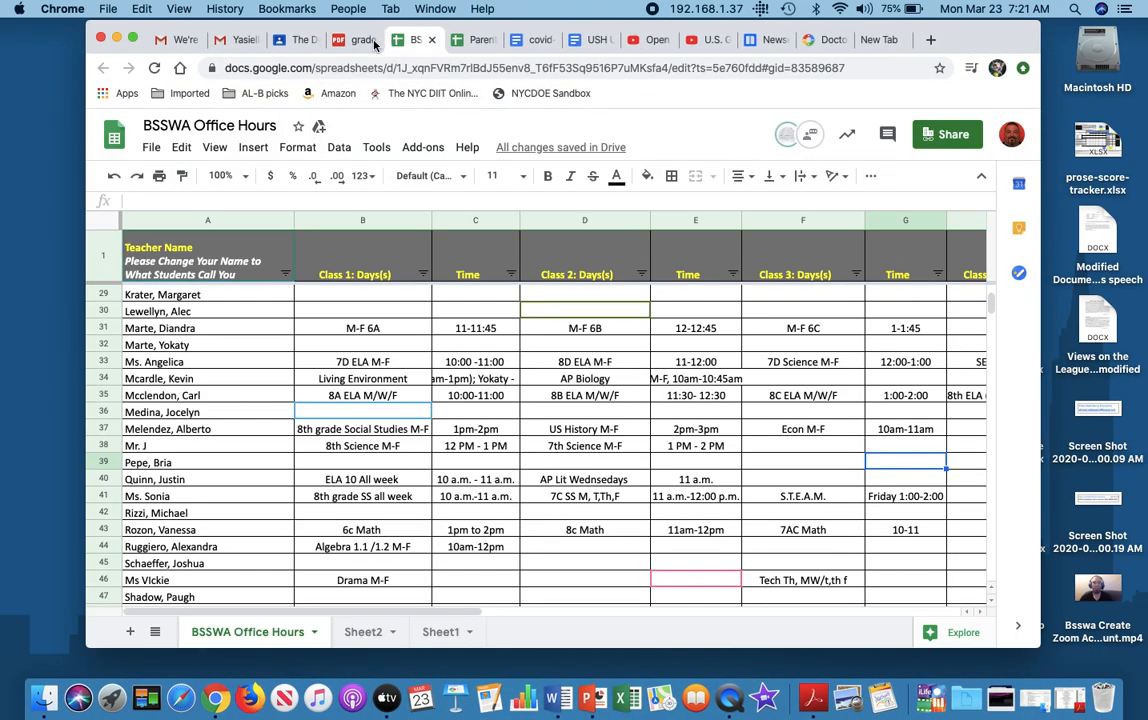
Return to Classroom, close the unit 4 PDF preview, and go back to the class list
left_click(300, 39)
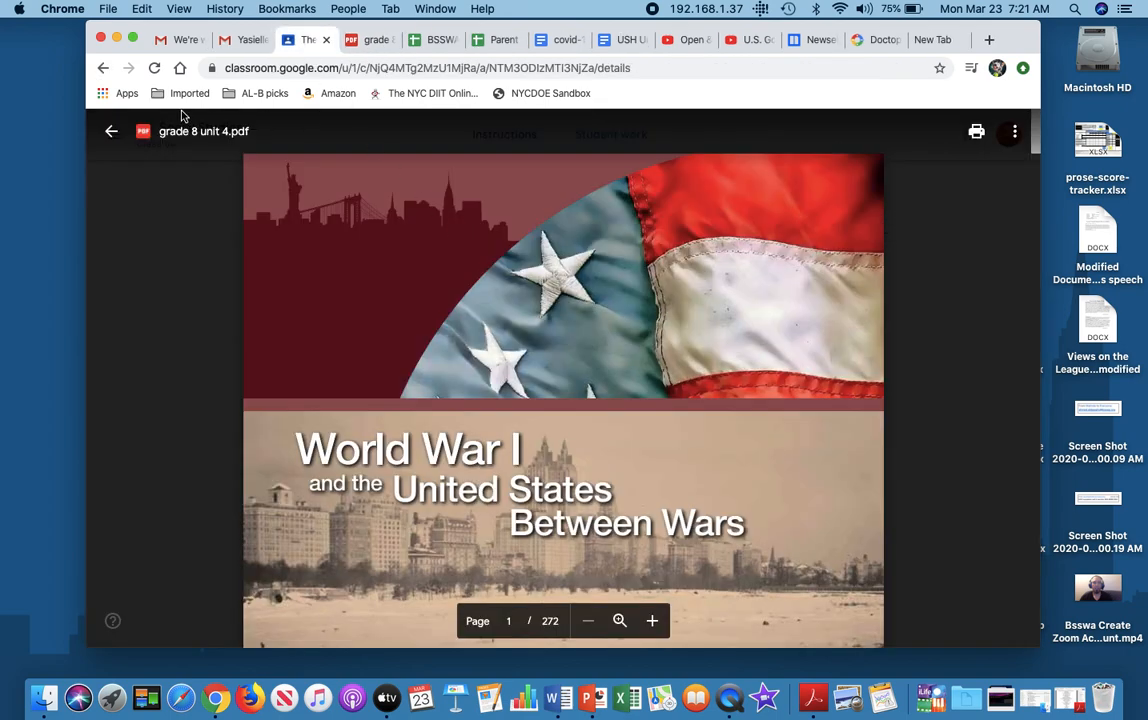
left_click(111, 131)
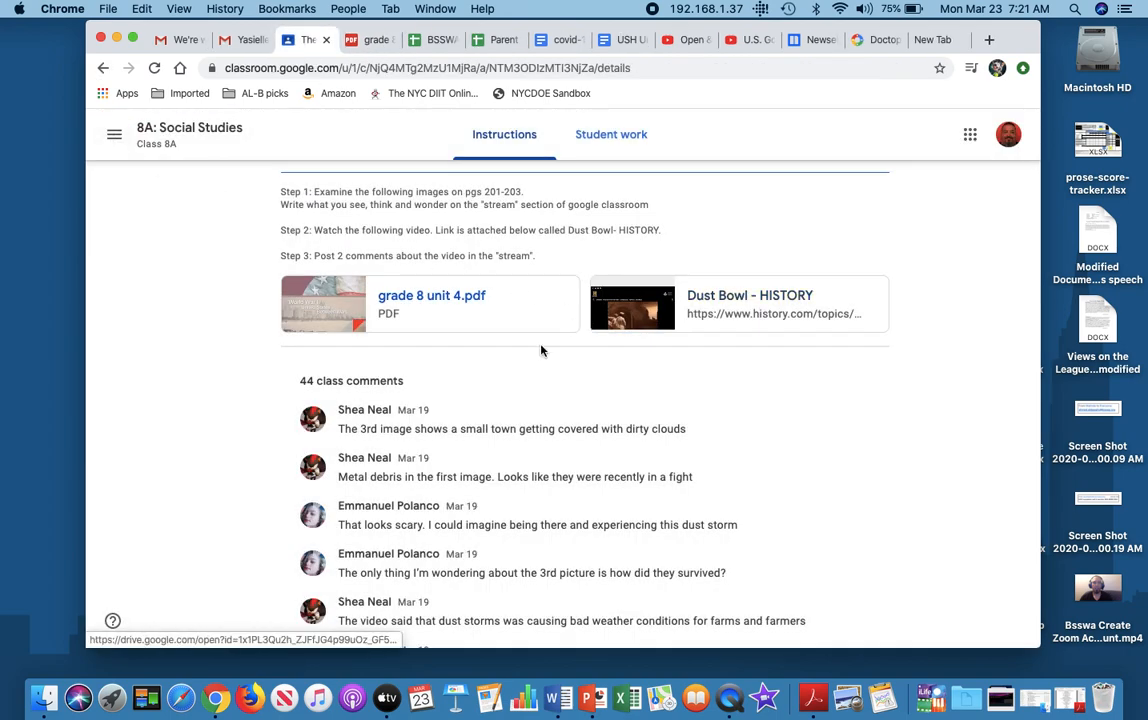
scroll("up", 3)
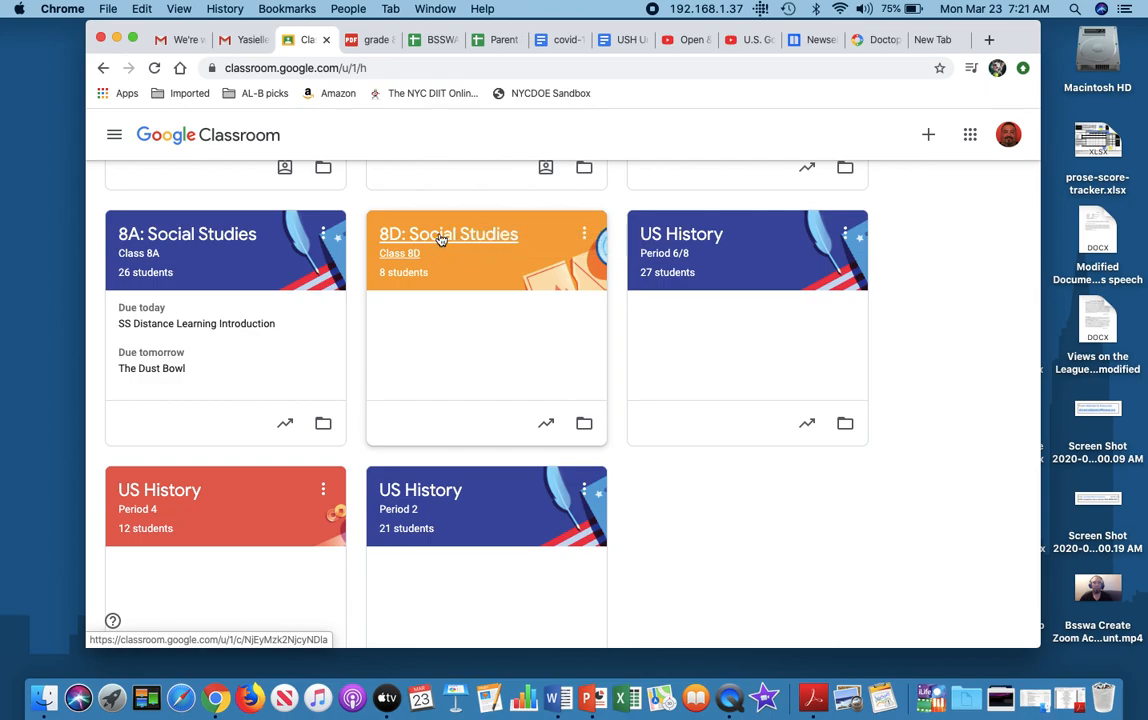
Open 8D: Social Studies Classwork and expand the LT 4.10 Roaring 20's assignment
left_click(447, 234)
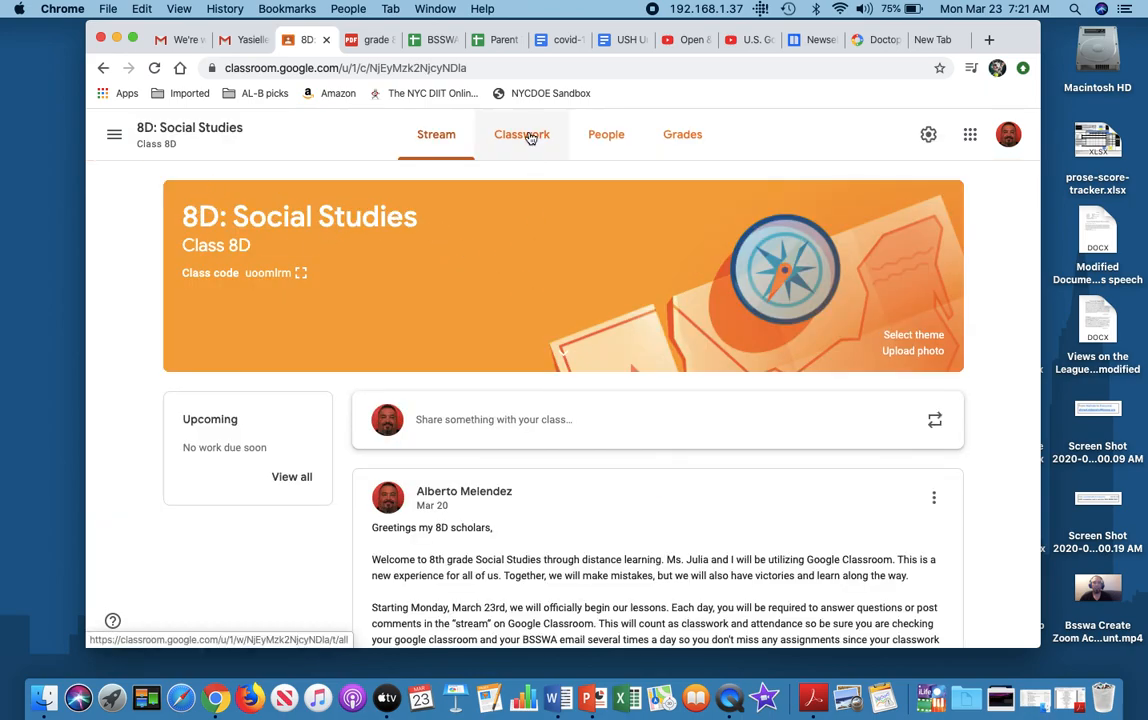
left_click(521, 134)
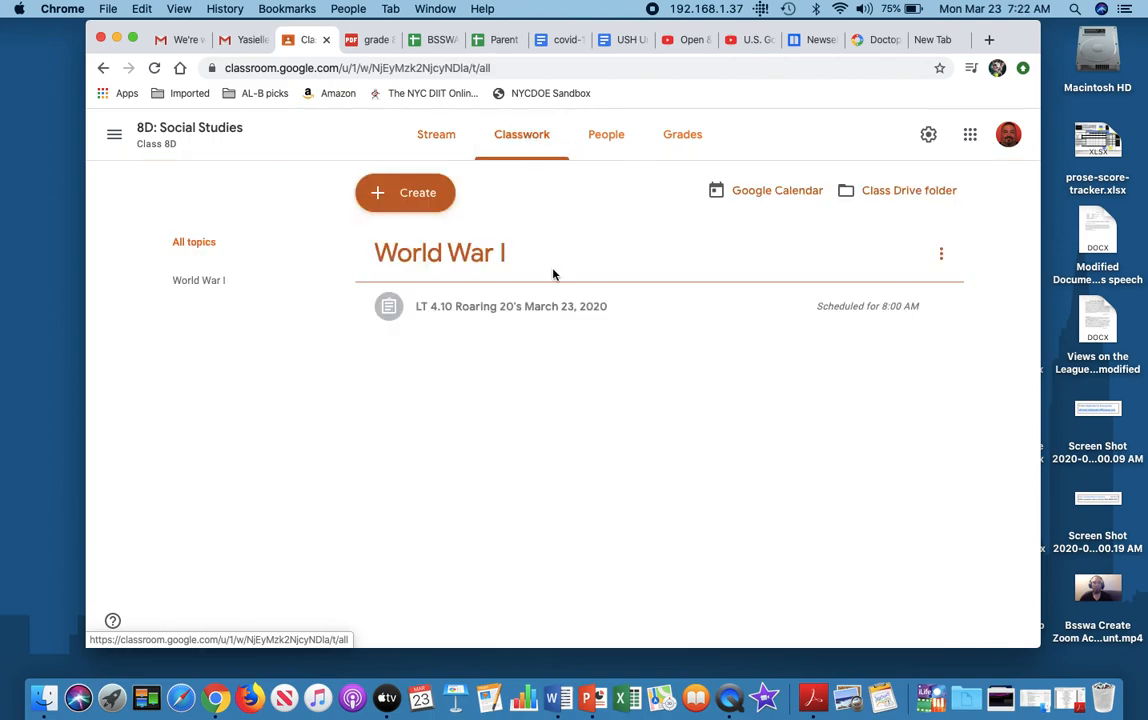
mouse_move(525, 315)
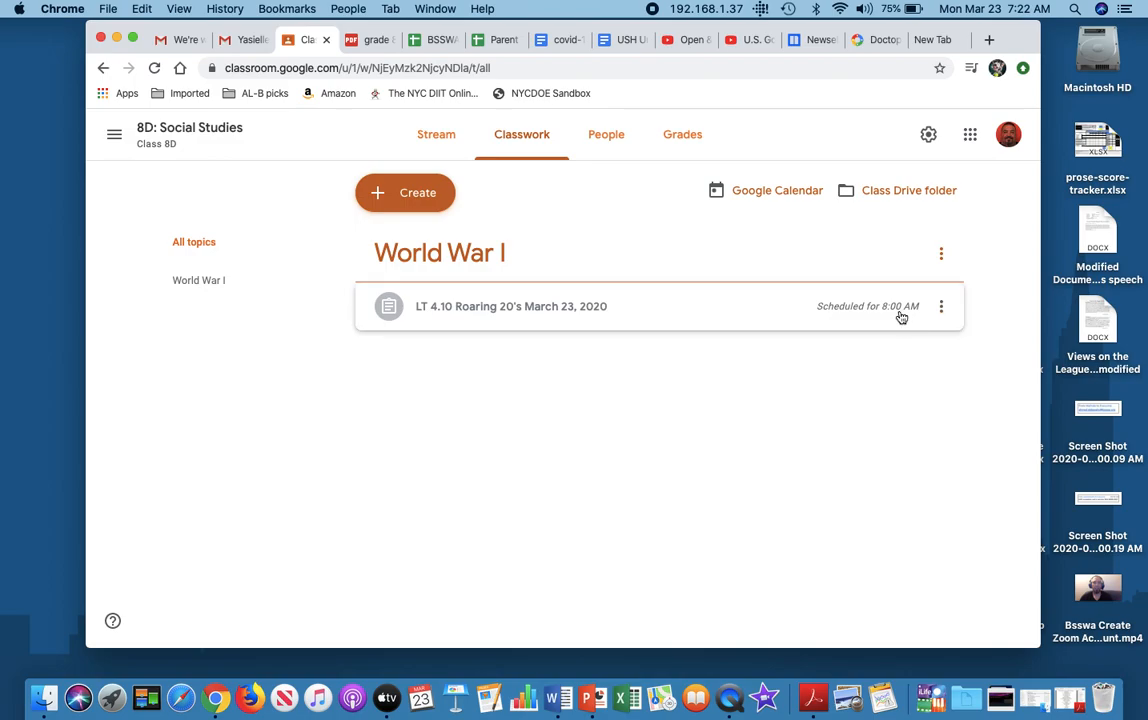
mouse_move(531, 312)
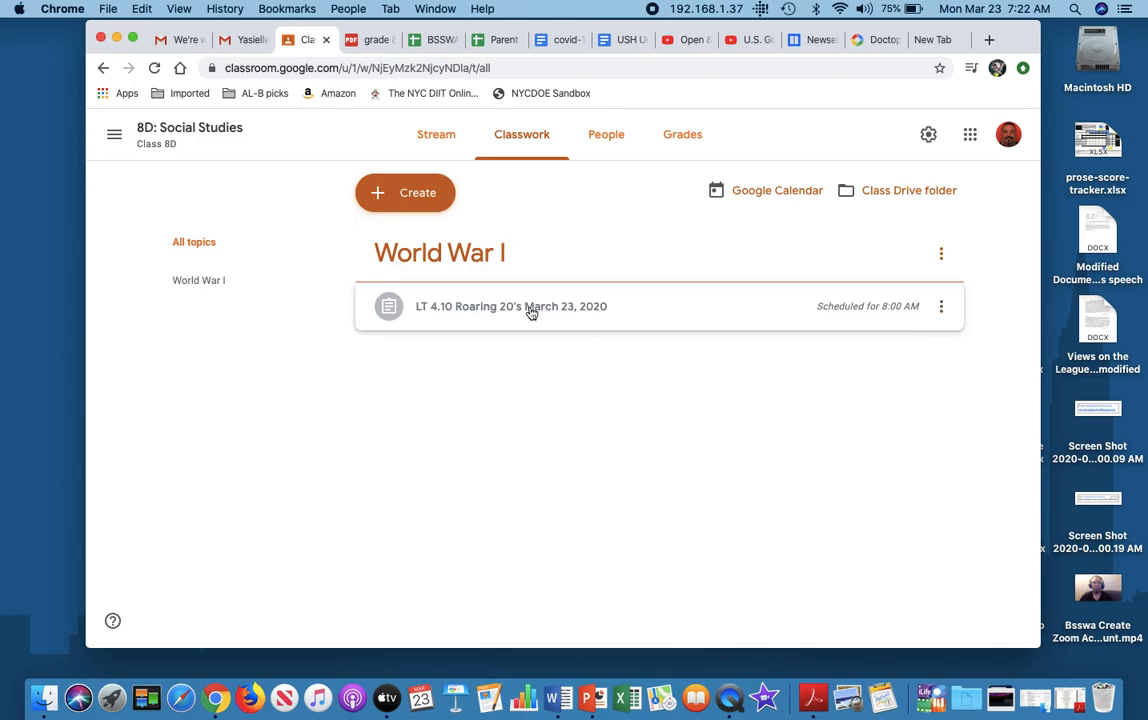
left_click(511, 306)
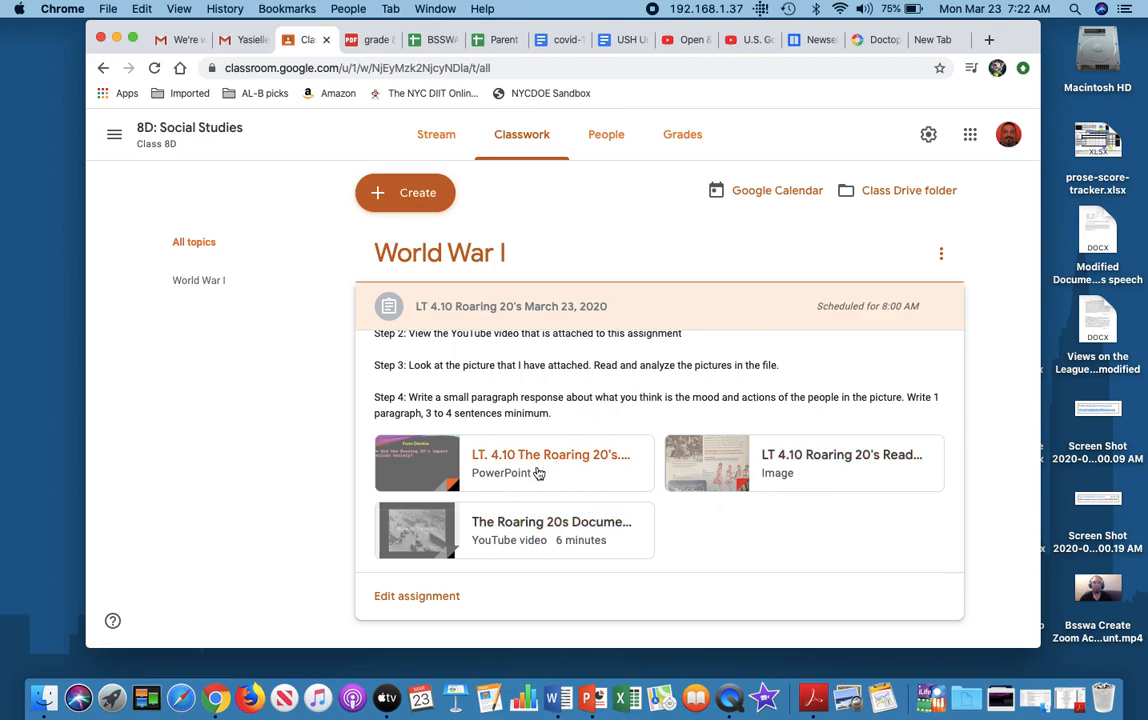
mouse_move(550, 460)
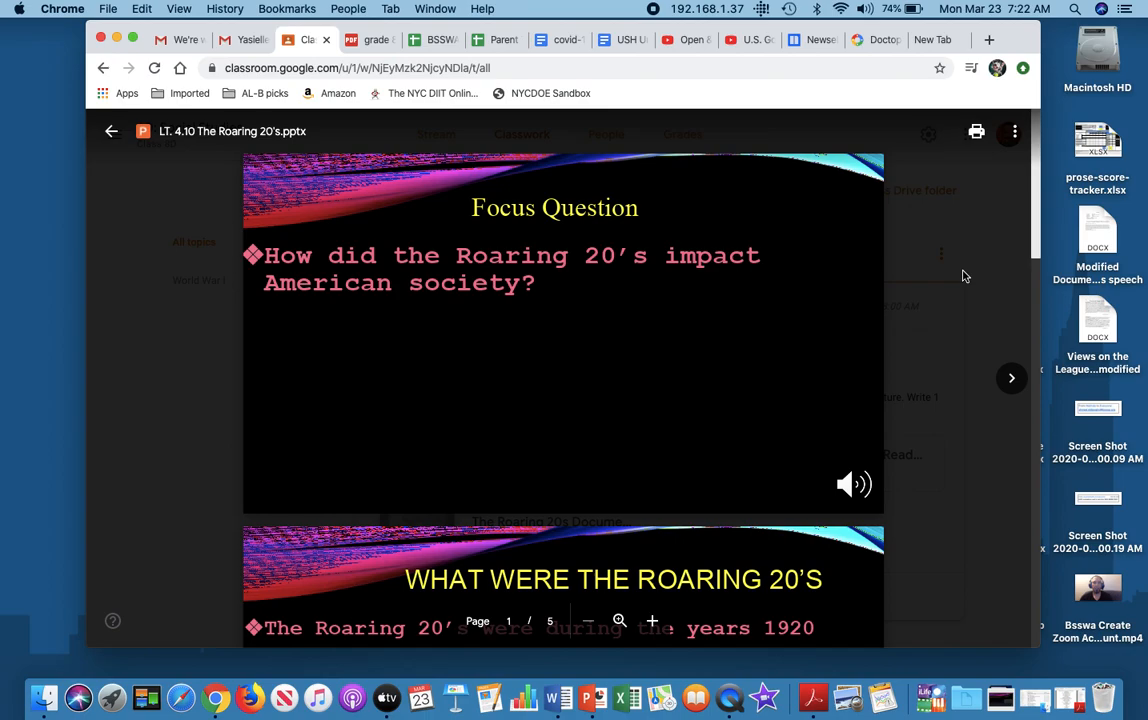
mouse_move(790, 270)
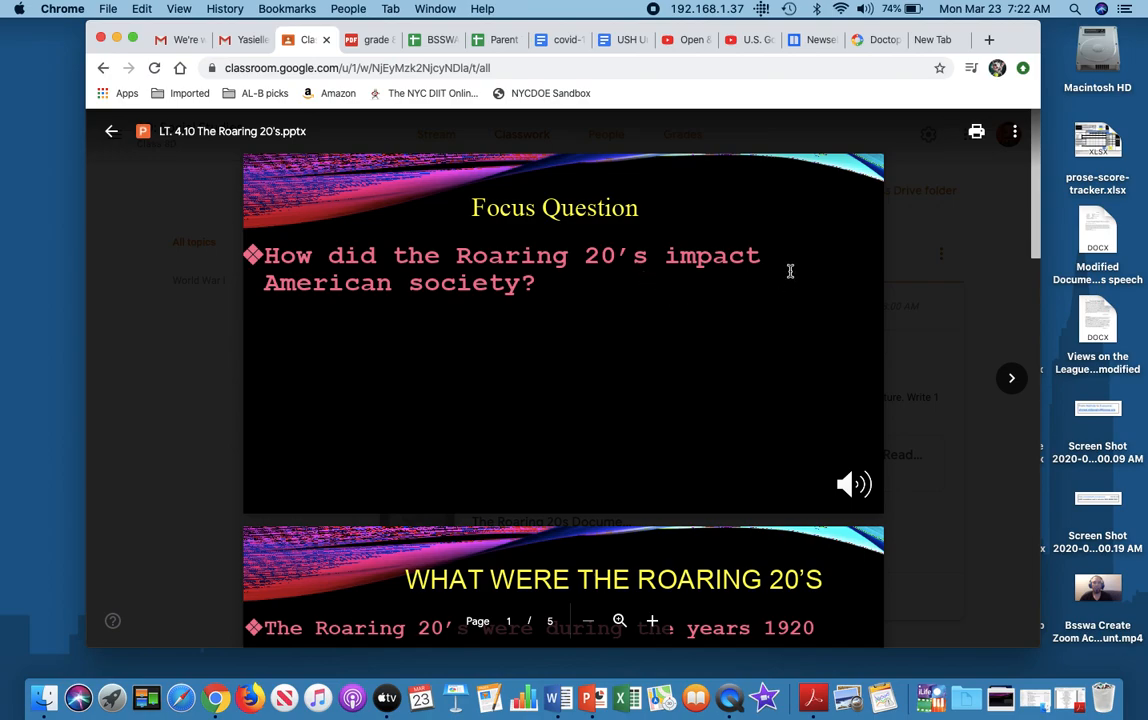
mouse_move(666, 408)
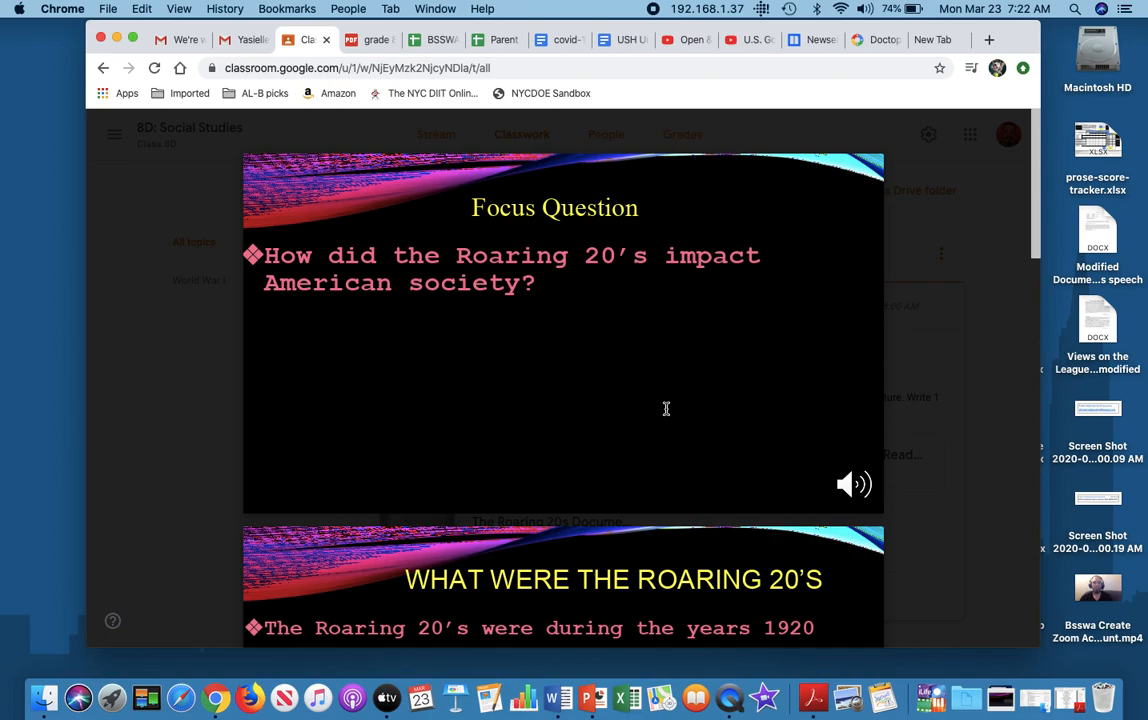
mouse_move(671, 410)
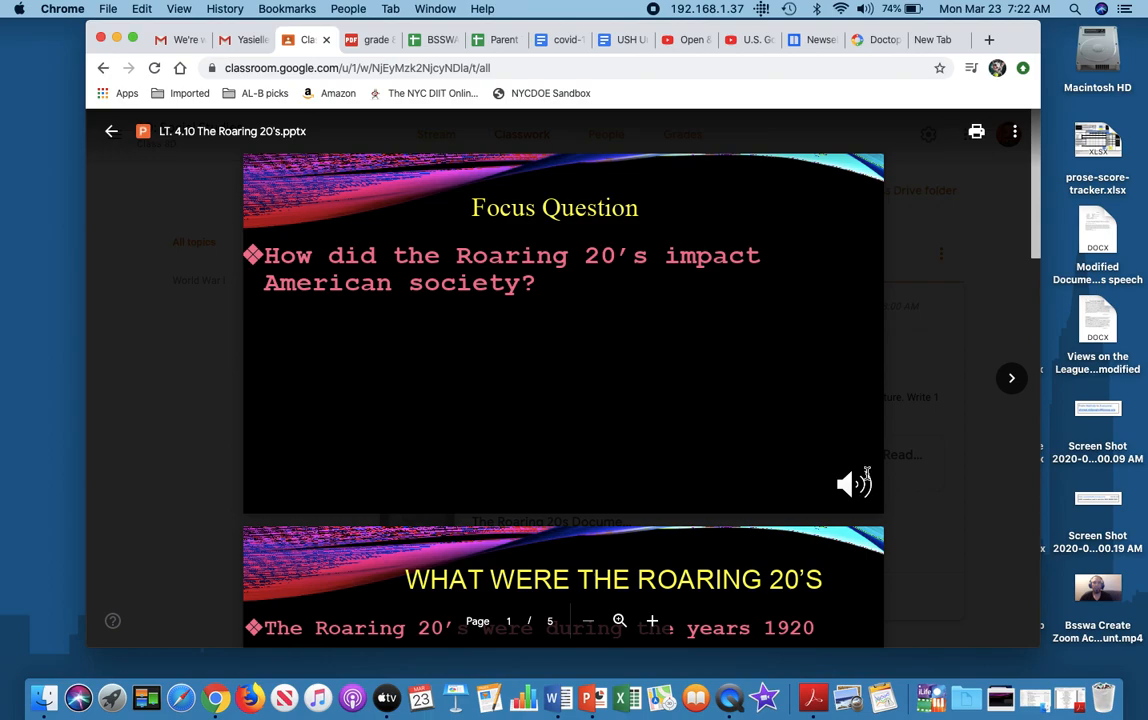
mouse_move(753, 345)
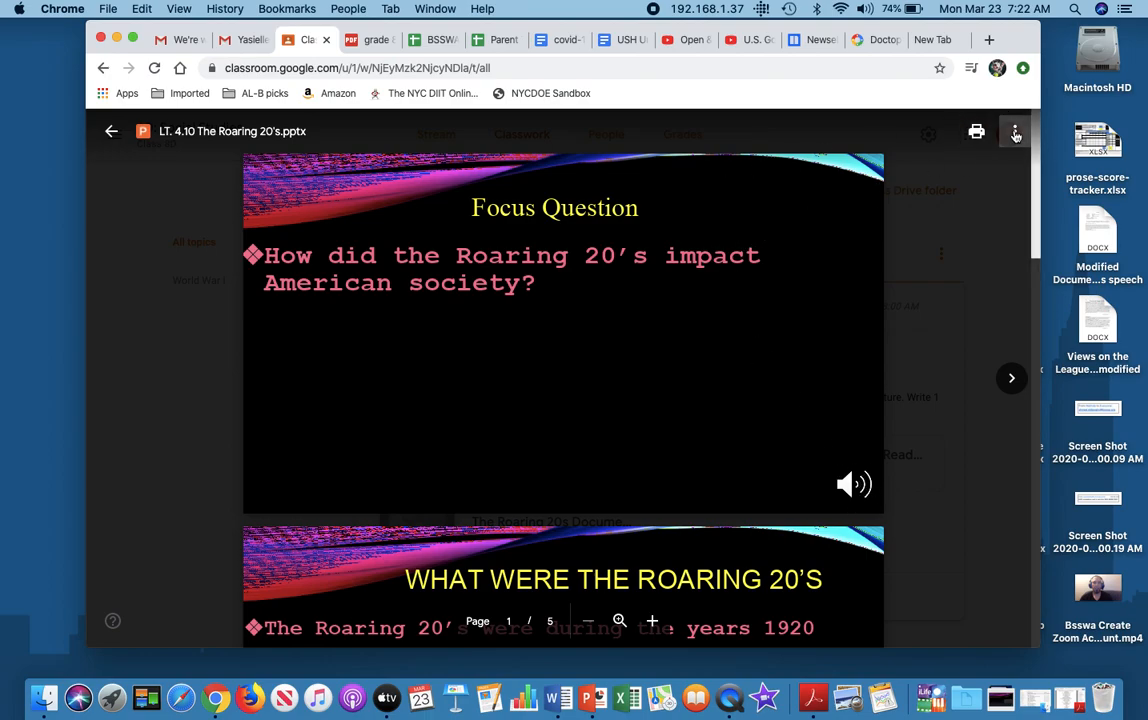
Open the Roaring 20's presentation in its own Google Drive window
left_click(1014, 131)
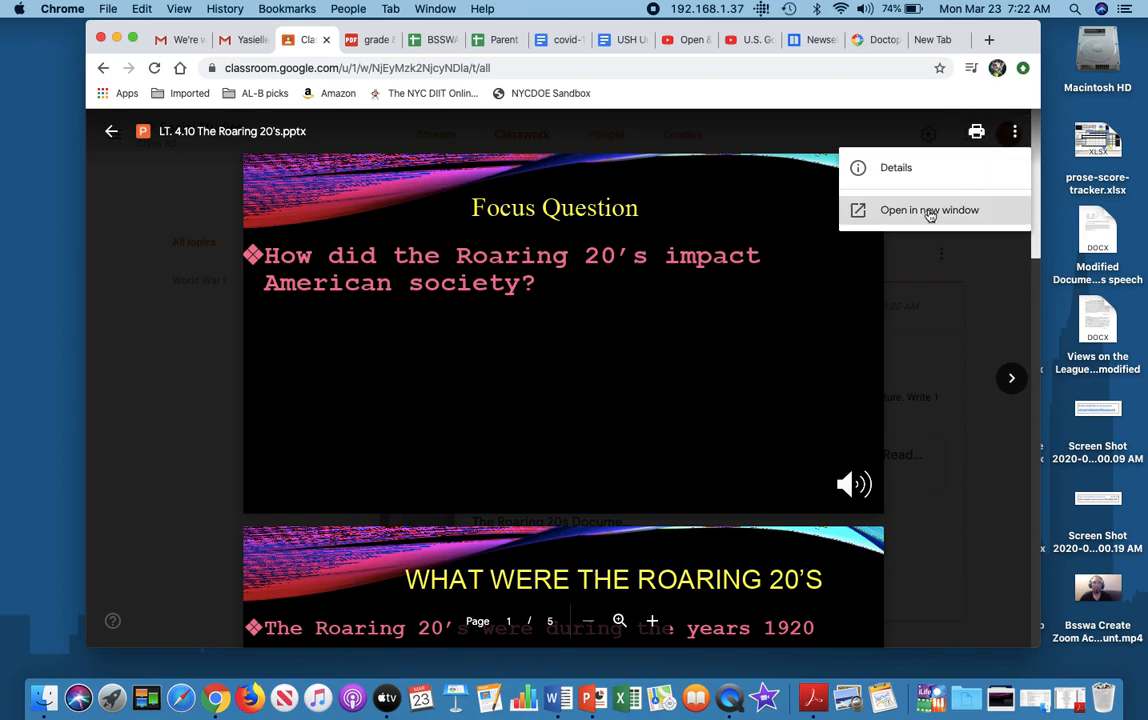
left_click(928, 210)
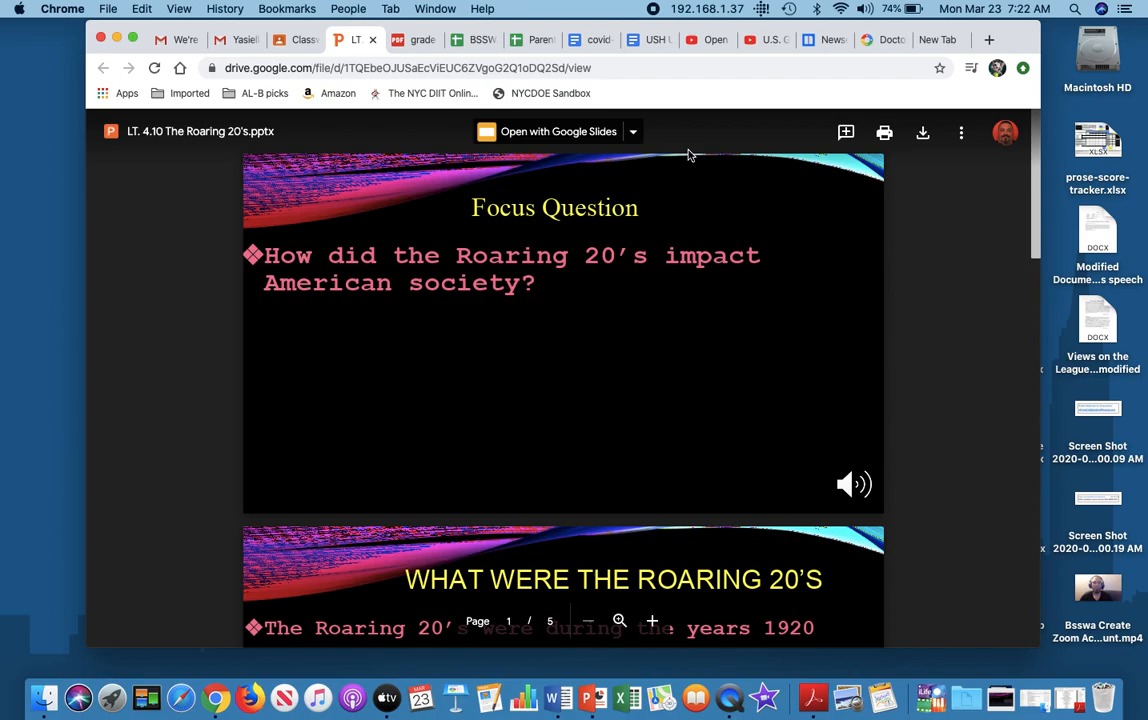
mouse_move(558, 131)
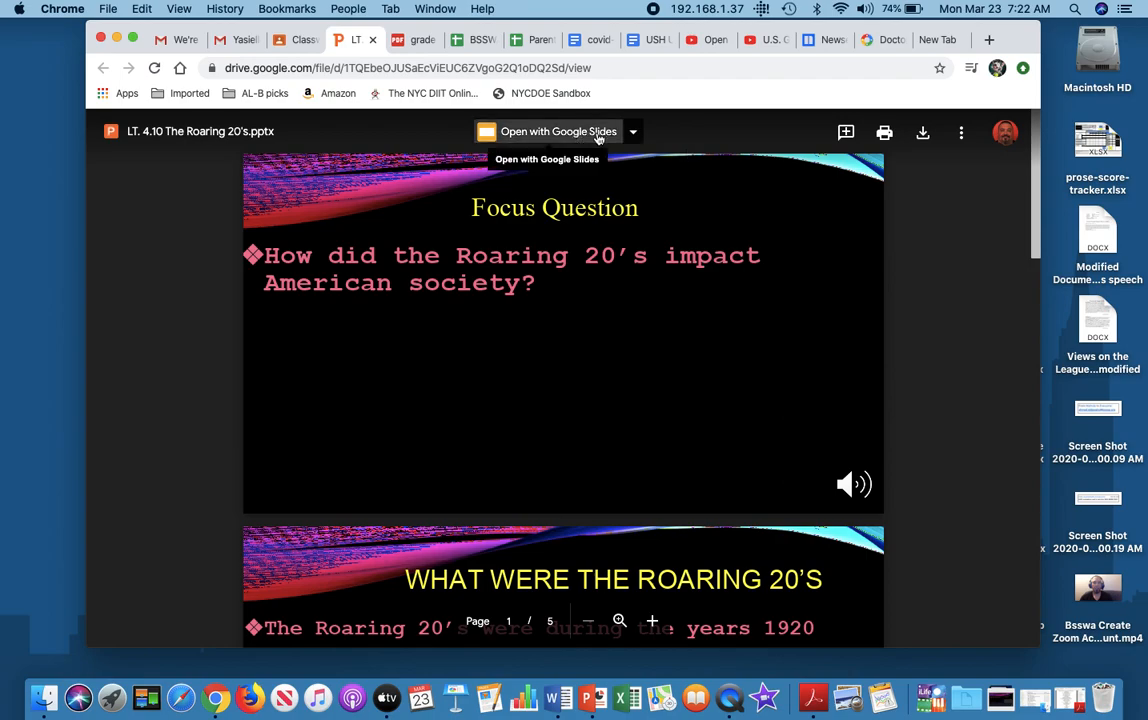
left_click(547, 131)
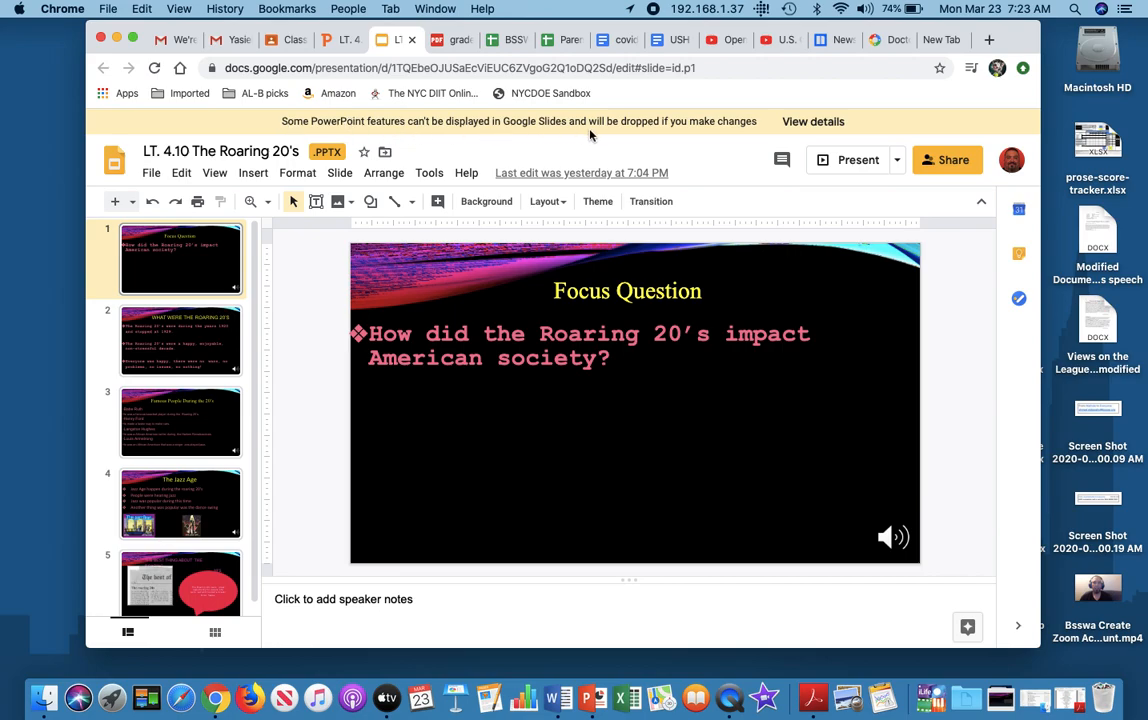
mouse_move(707, 137)
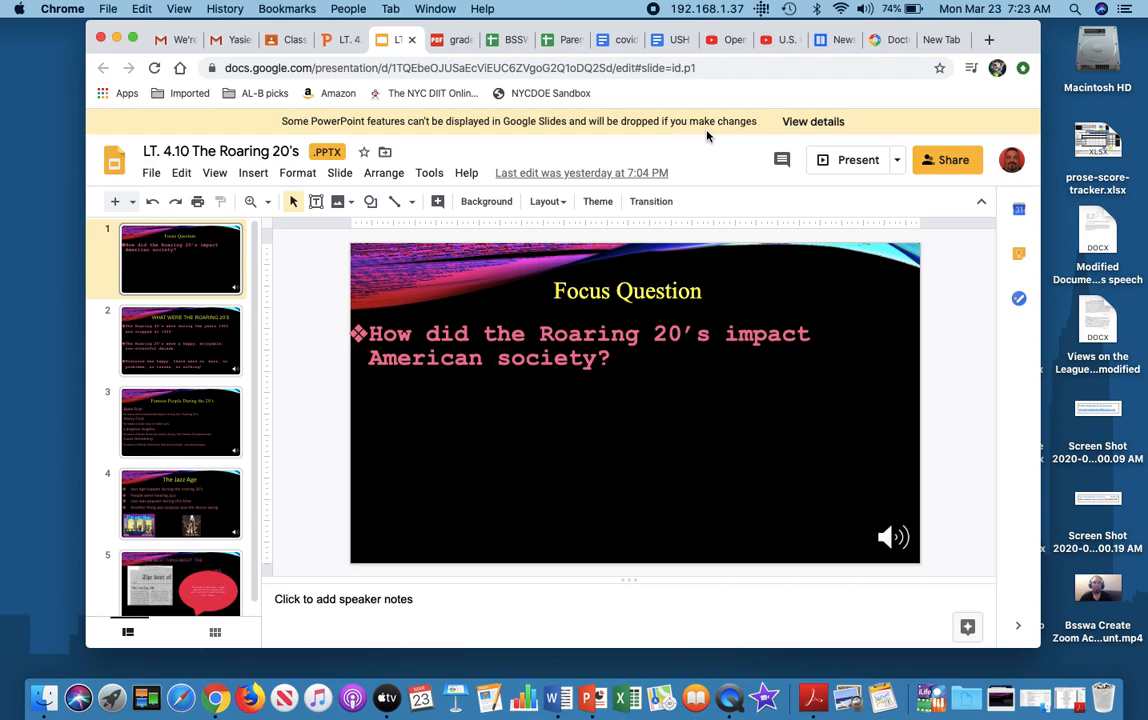
mouse_move(853, 165)
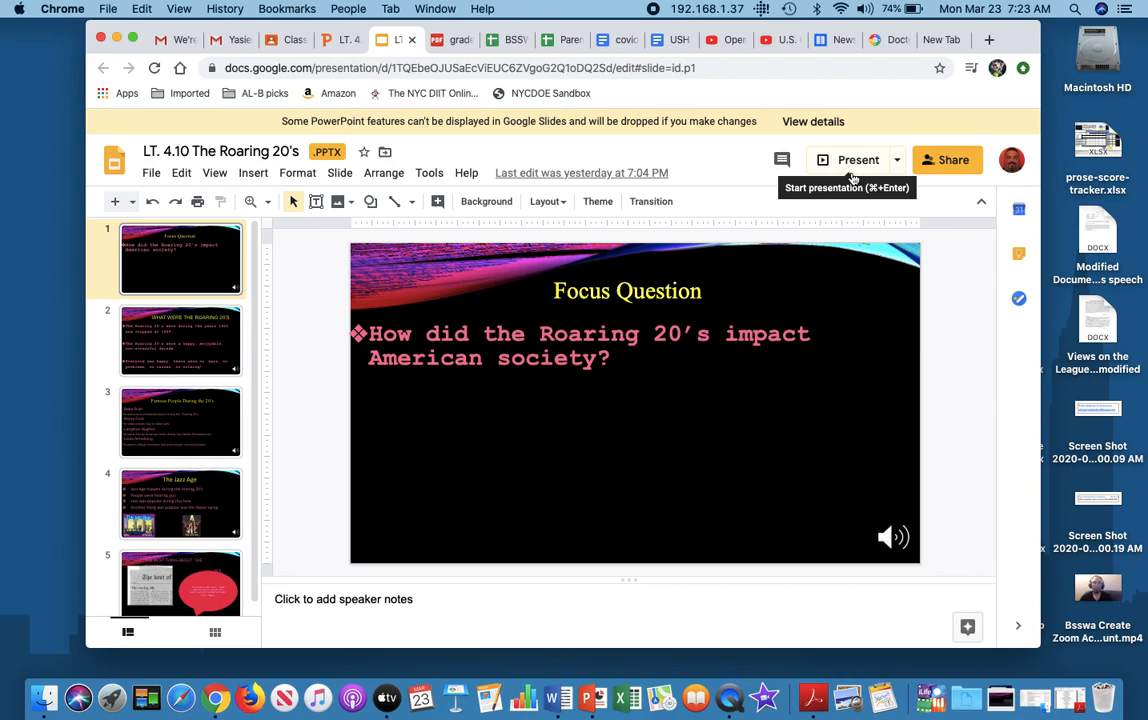
mouse_move(830, 125)
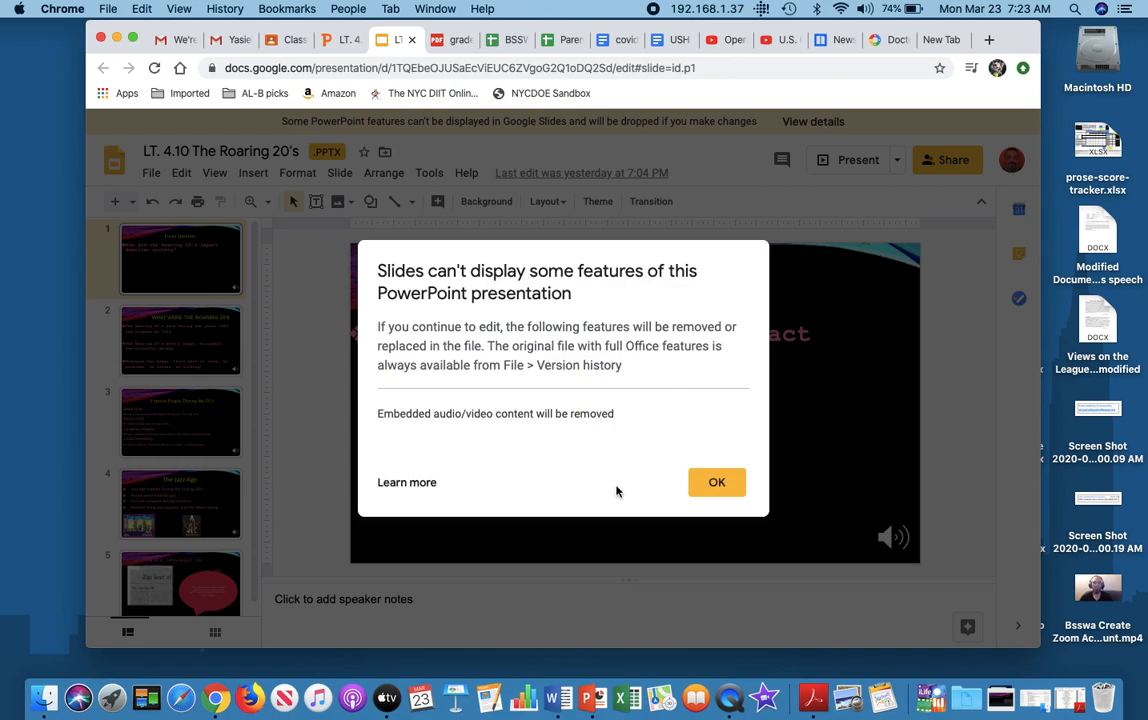
mouse_move(670, 277)
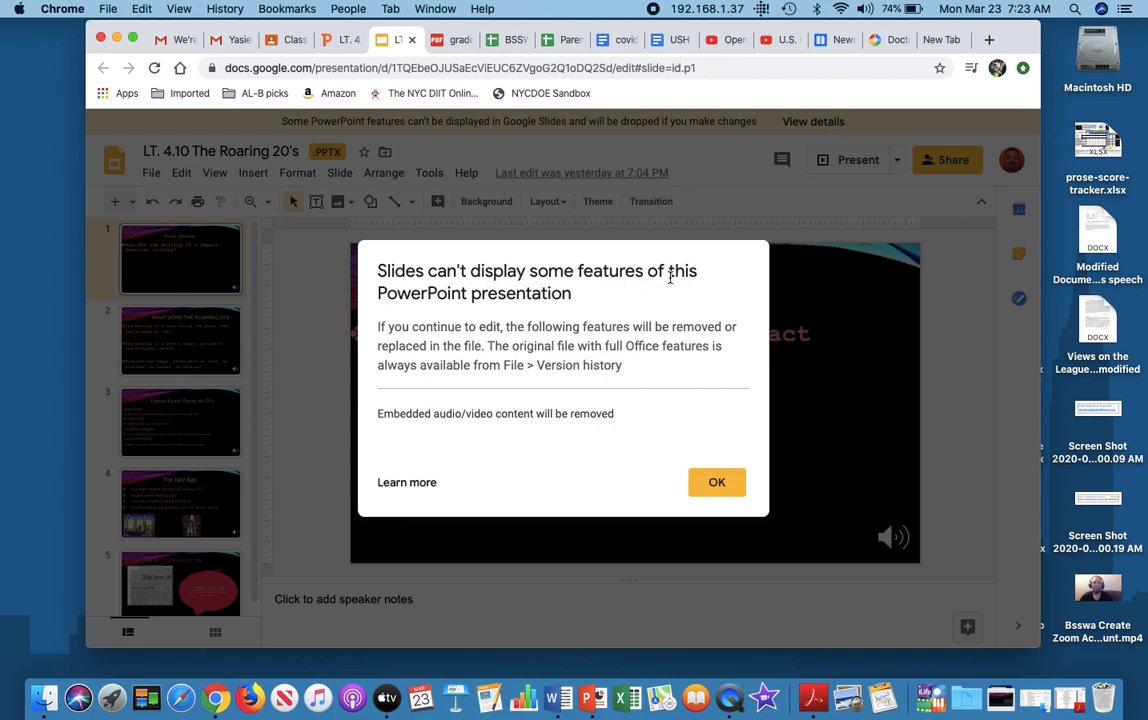
mouse_move(358, 407)
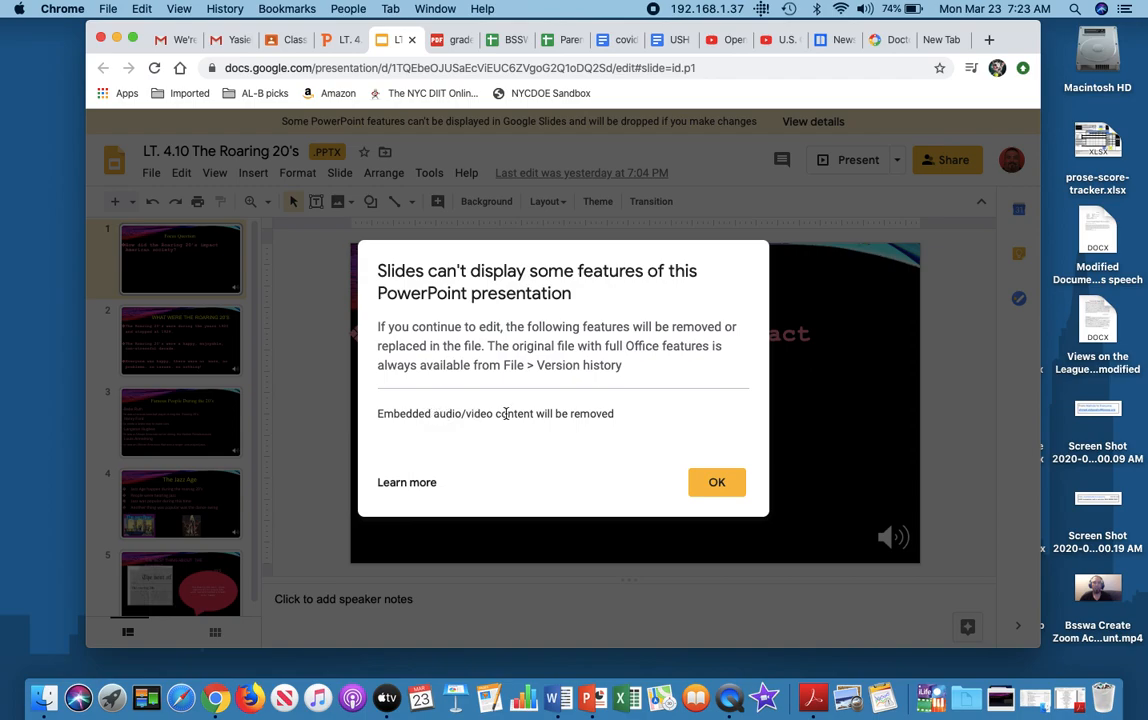
mouse_move(653, 462)
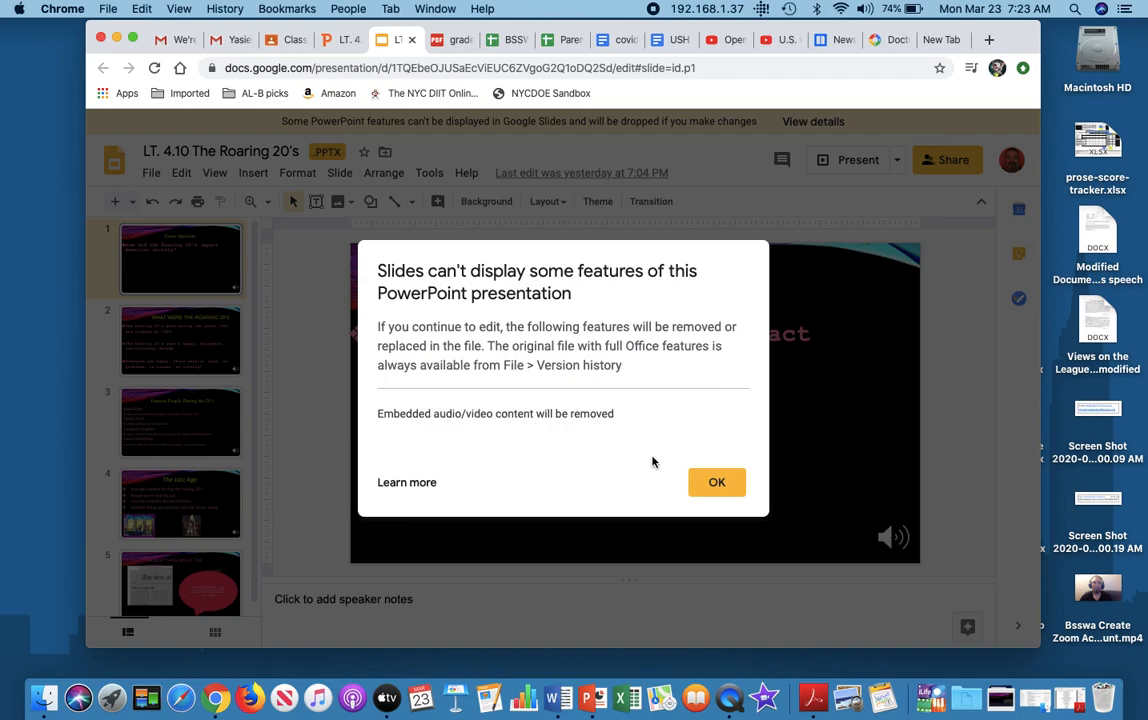
left_click(717, 482)
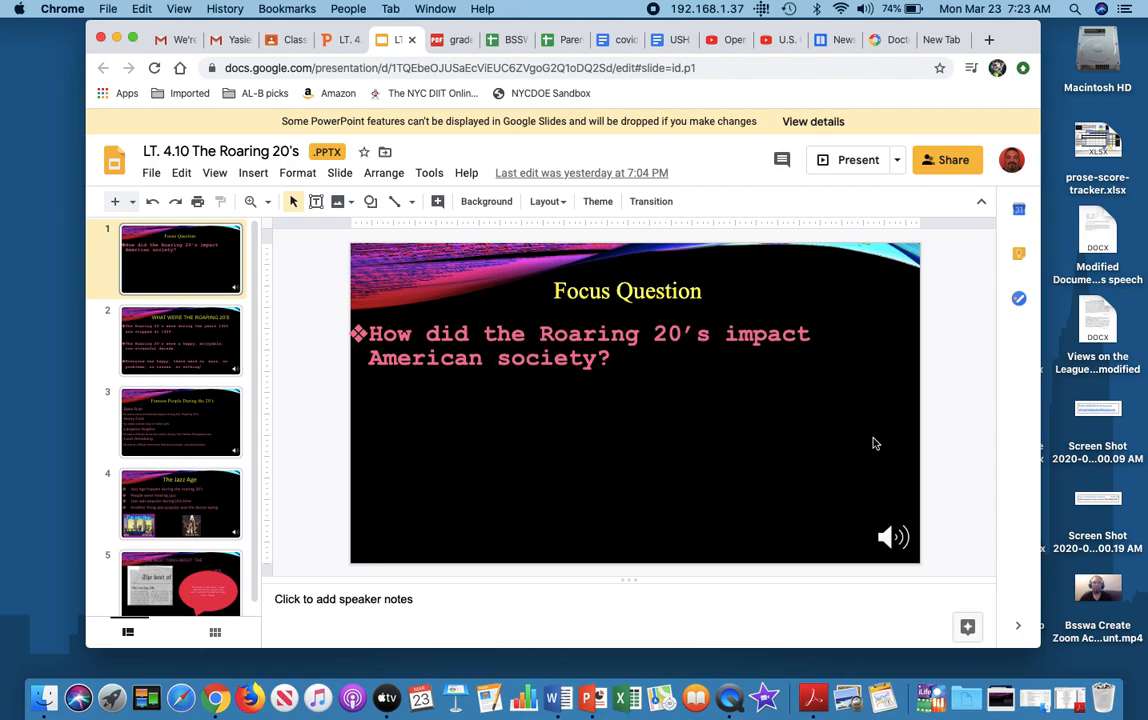
mouse_move(793, 493)
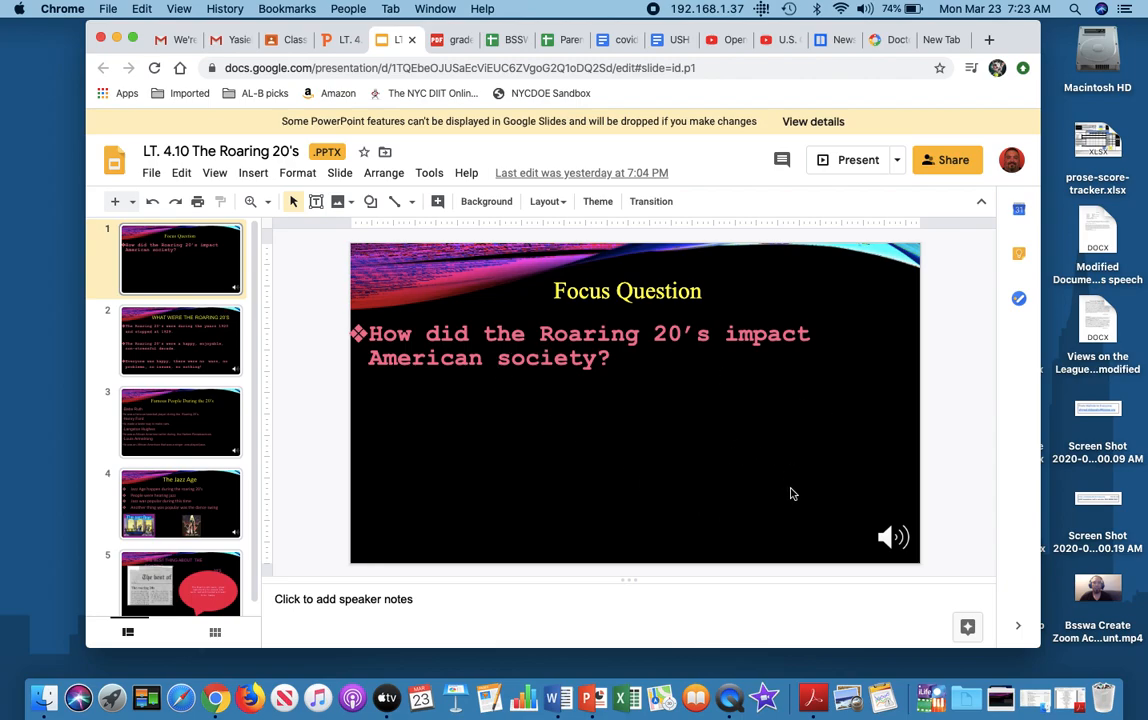
mouse_move(701, 389)
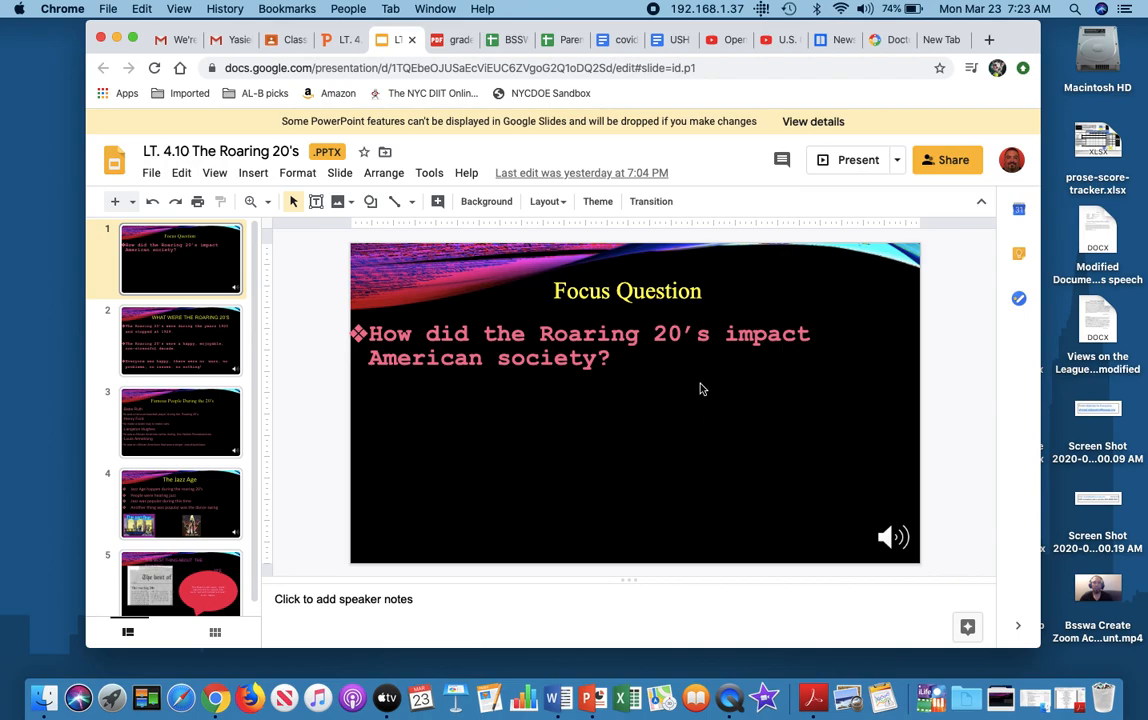
mouse_move(630, 320)
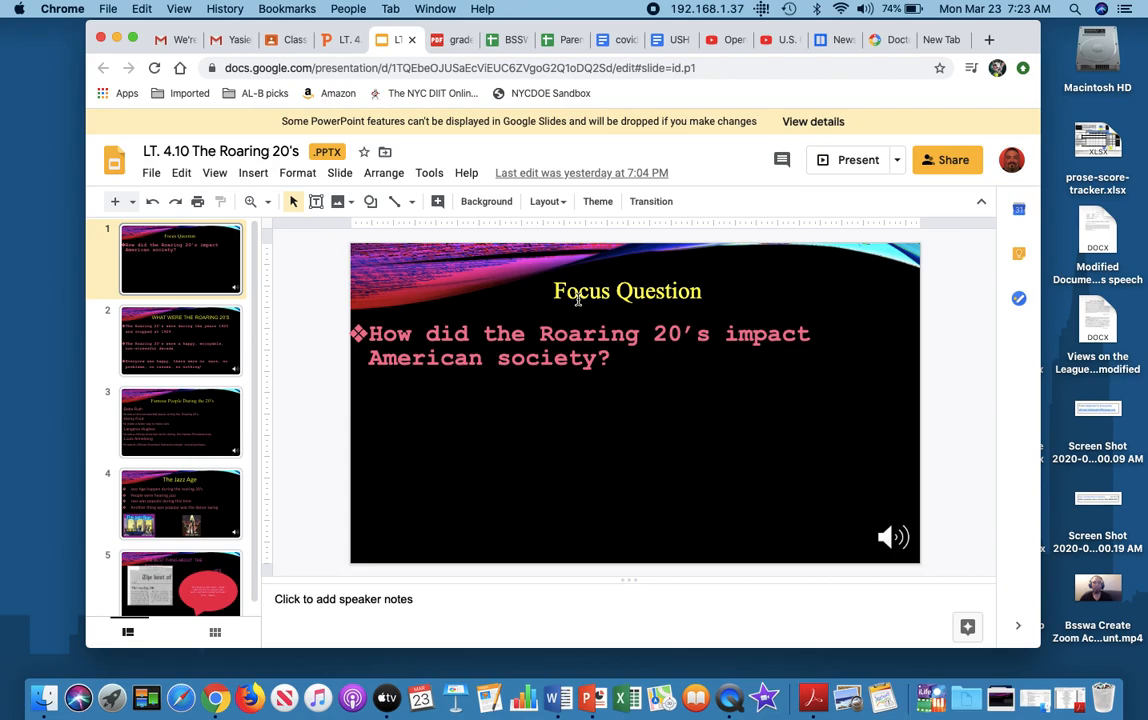
mouse_move(715, 356)
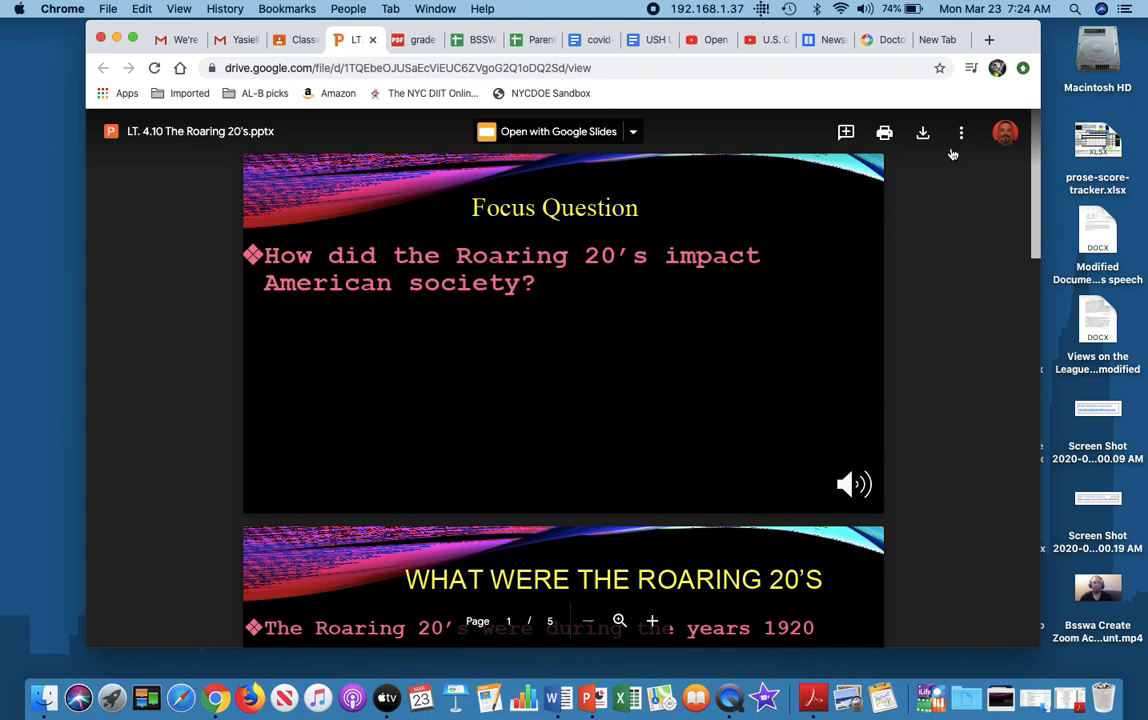
Dismiss the file actions list and download the Roaring 20's presentation
left_click(961, 131)
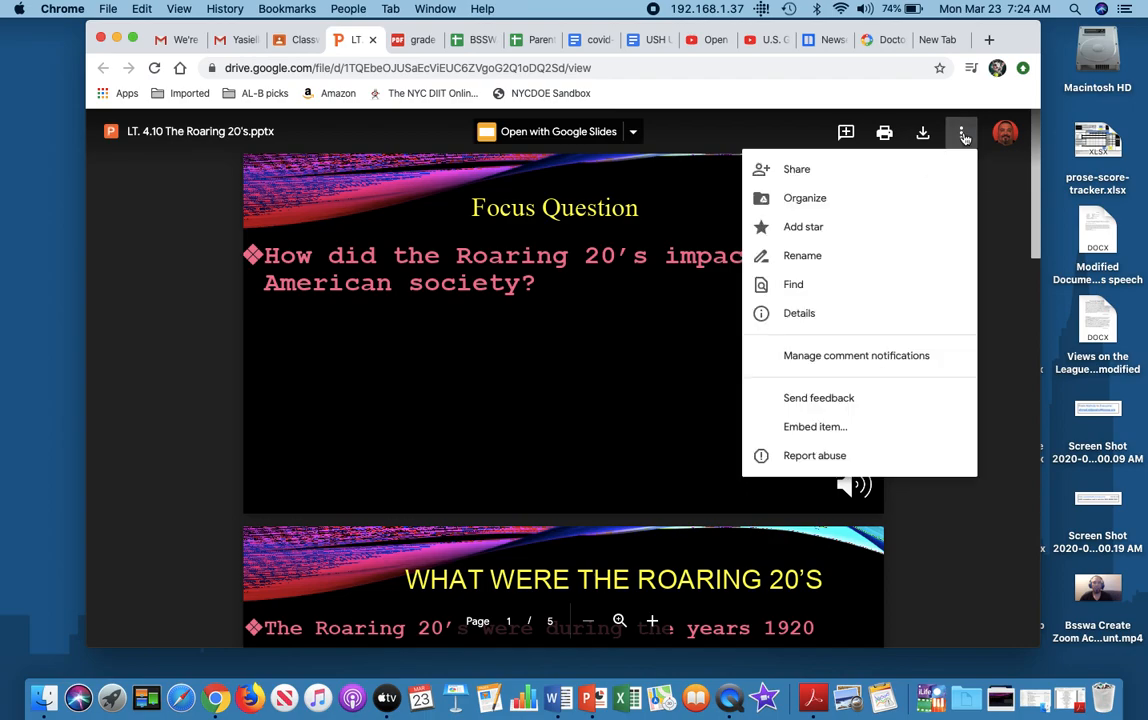
mouse_move(802, 255)
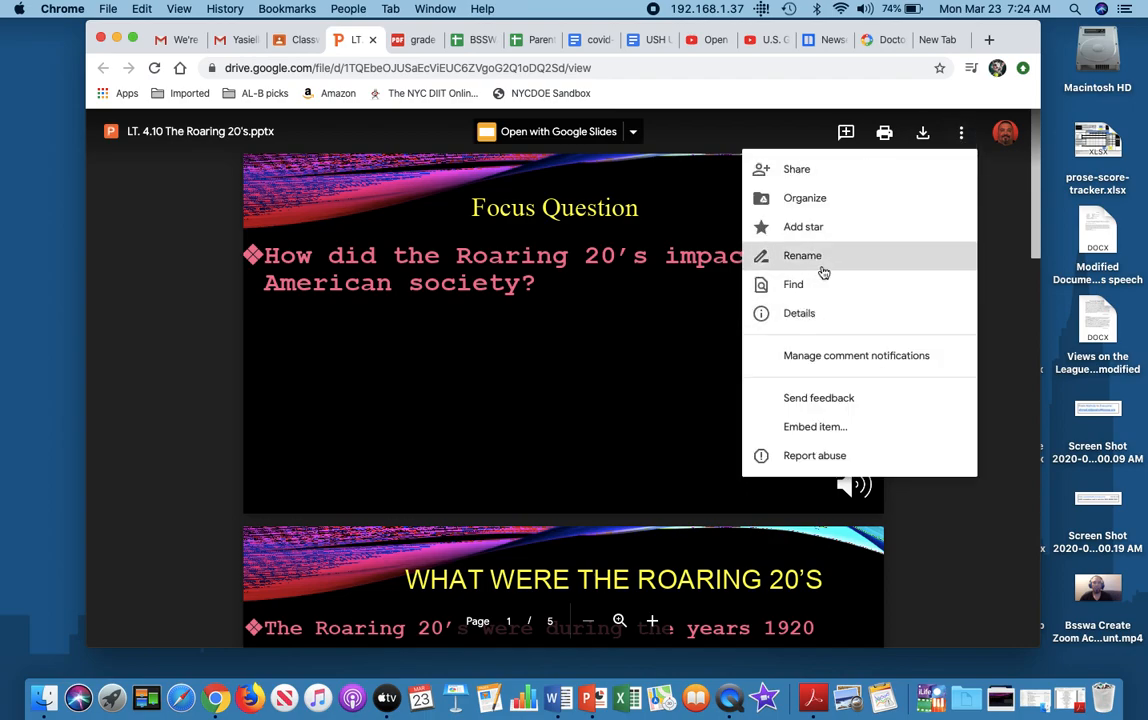
left_click(996, 224)
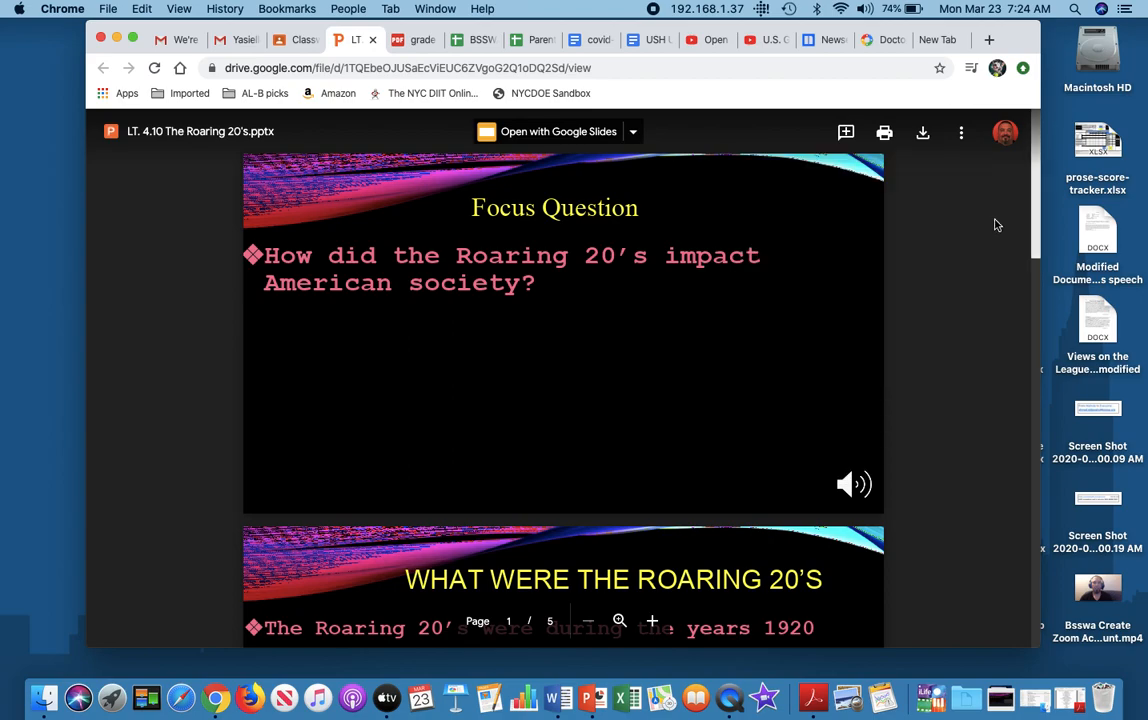
left_click(922, 131)
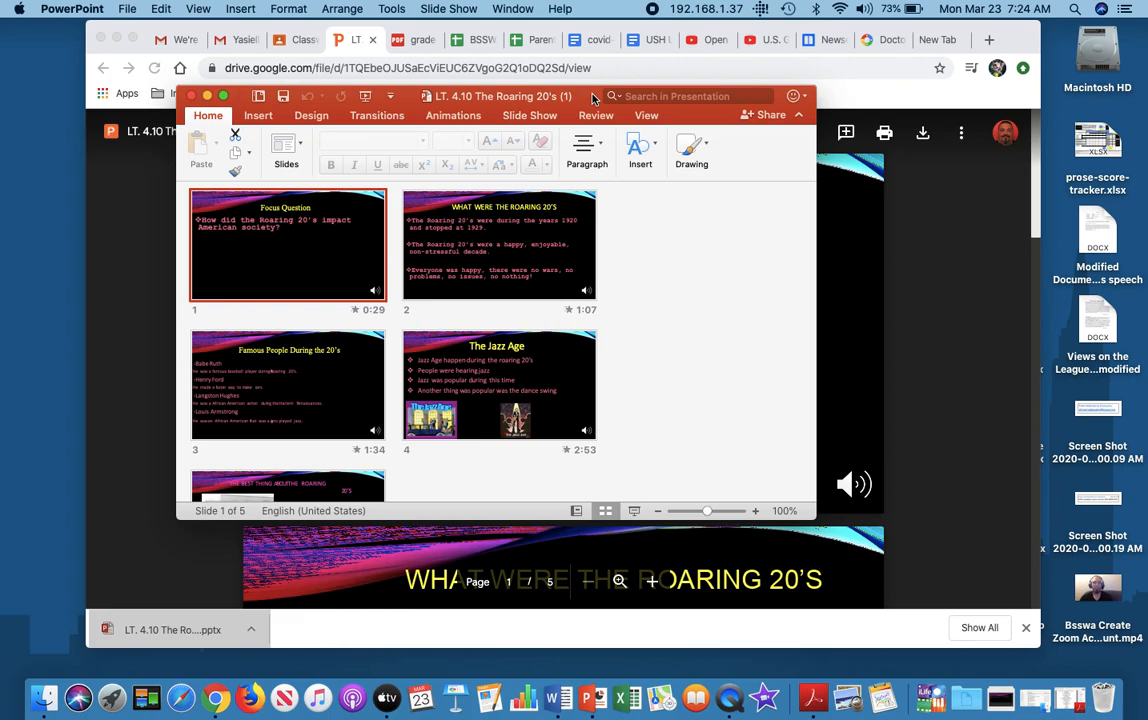
mouse_move(300, 232)
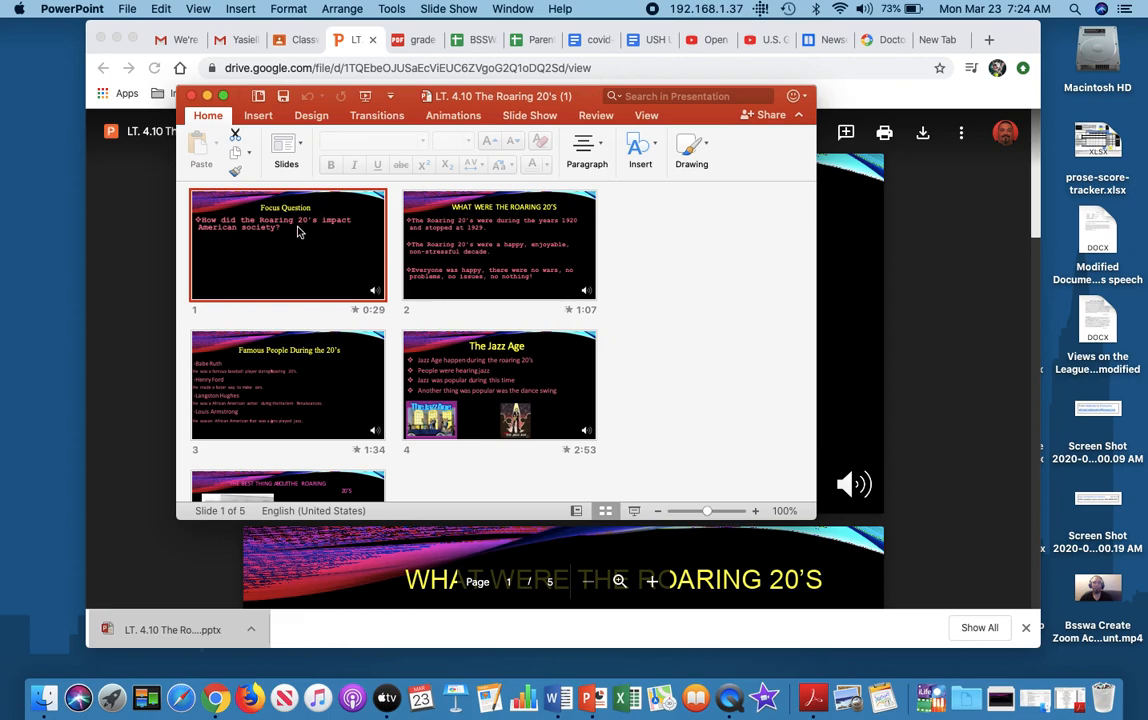
Play the first slide's audio narration, skipping ahead to a later point
left_click(577, 511)
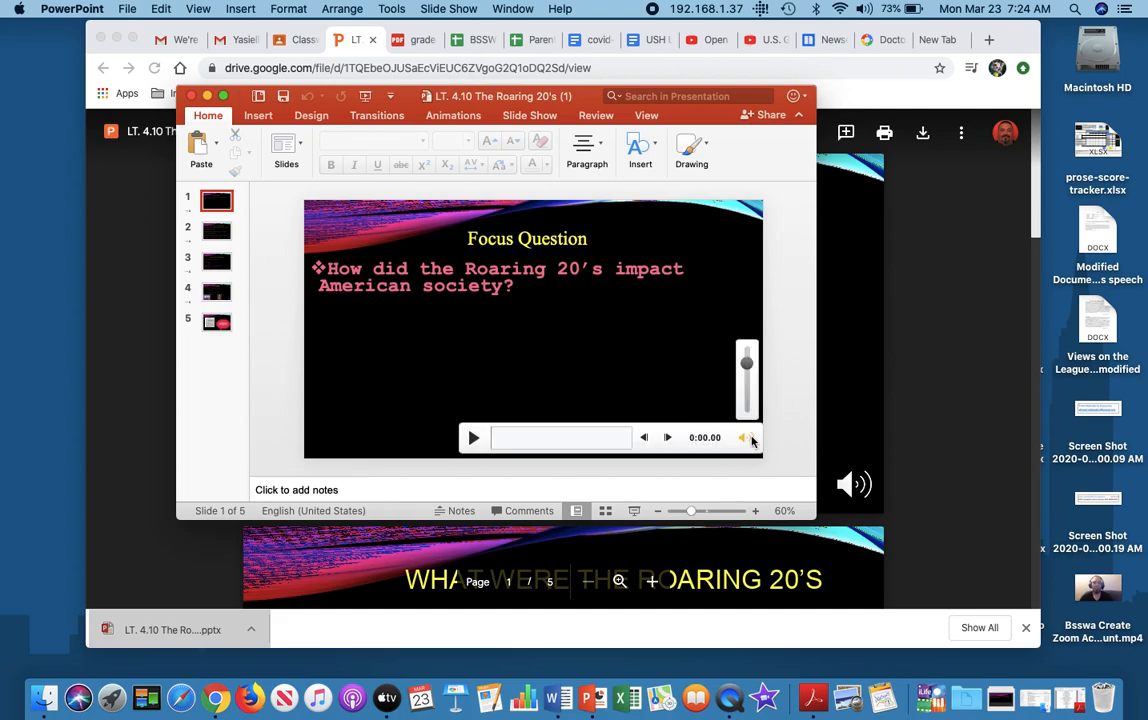
mouse_move(747, 437)
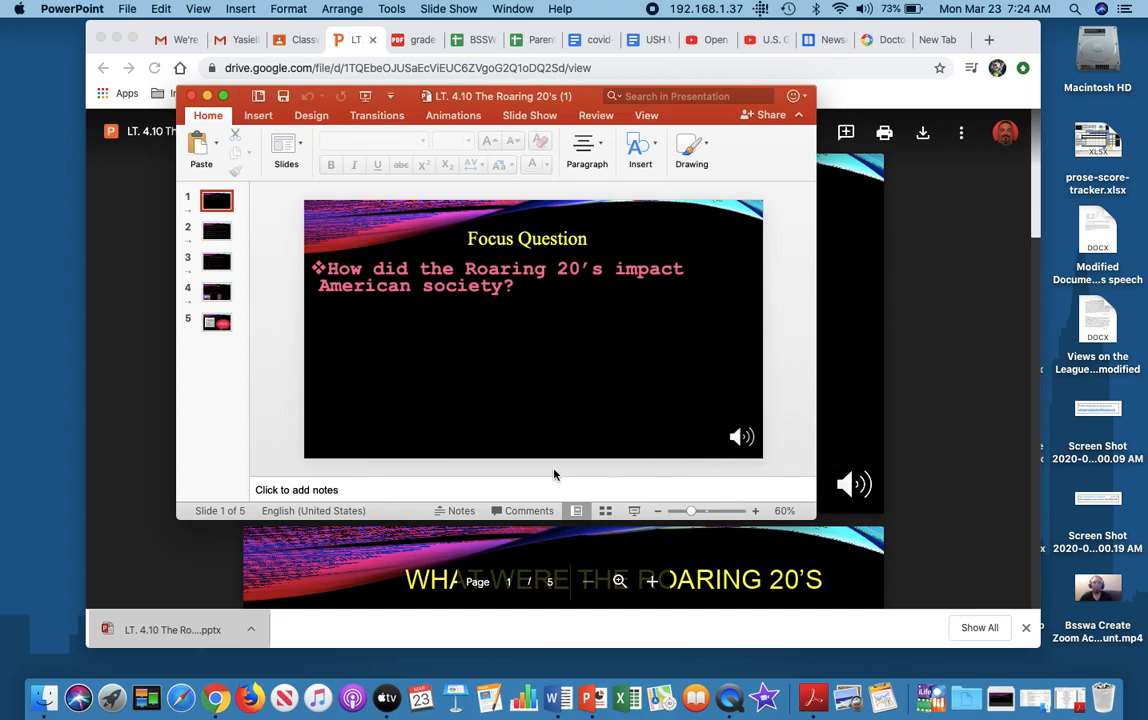
left_click(742, 436)
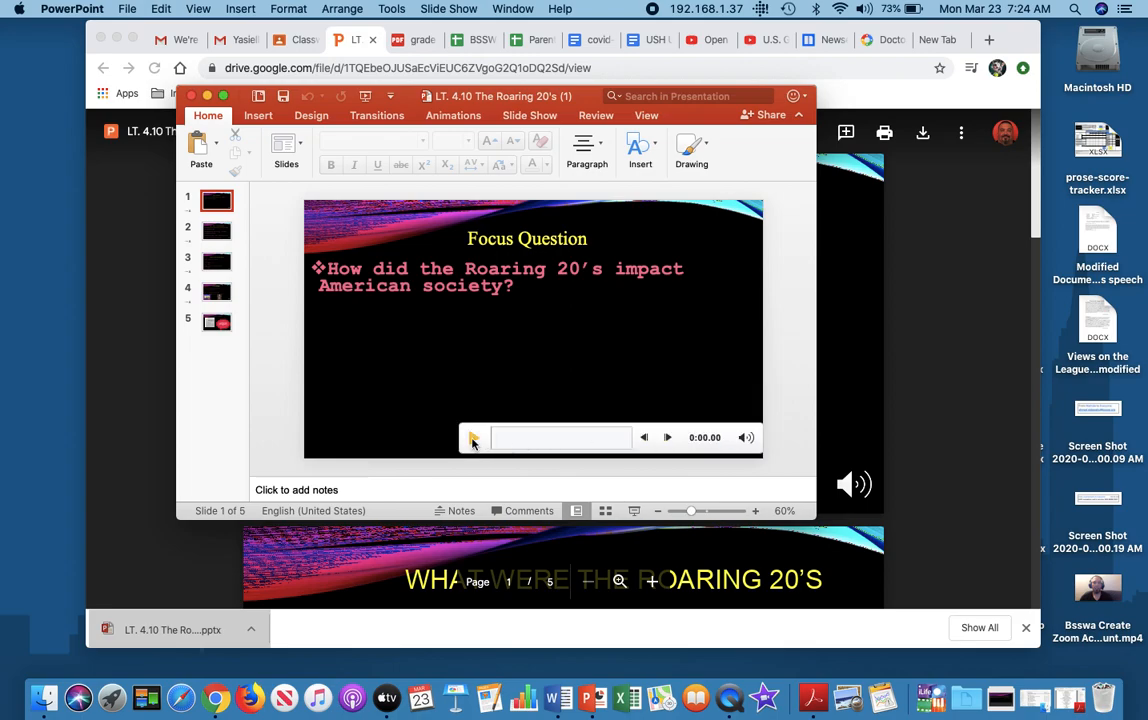
left_click(474, 437)
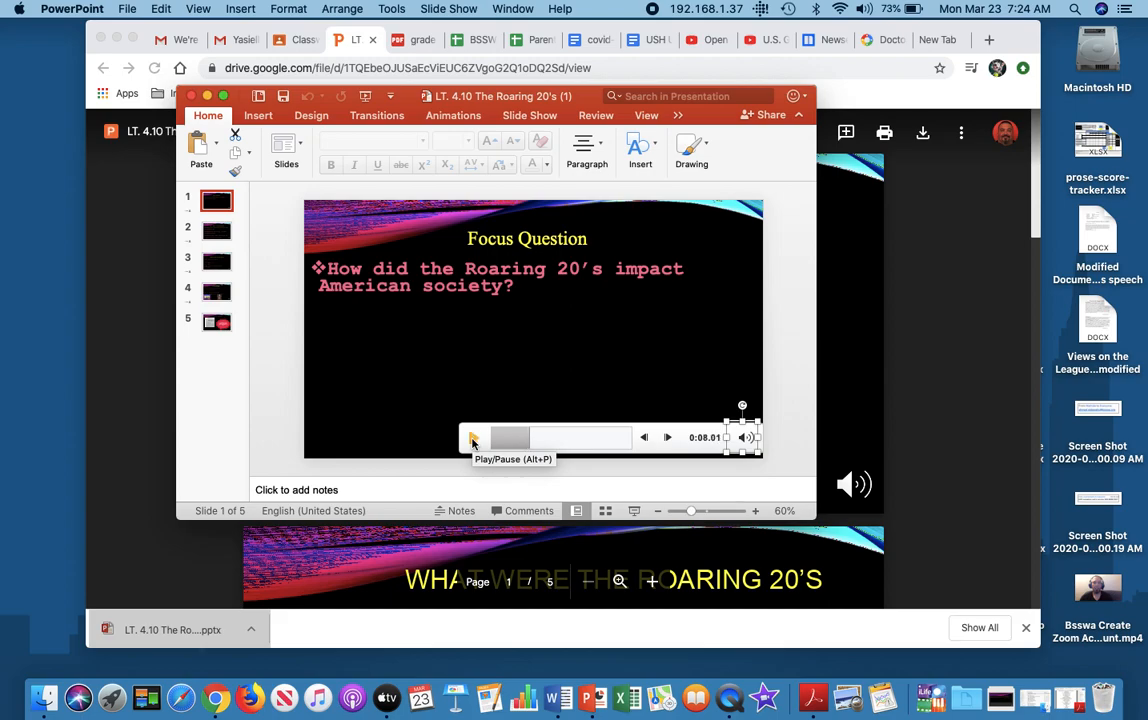
mouse_move(689, 318)
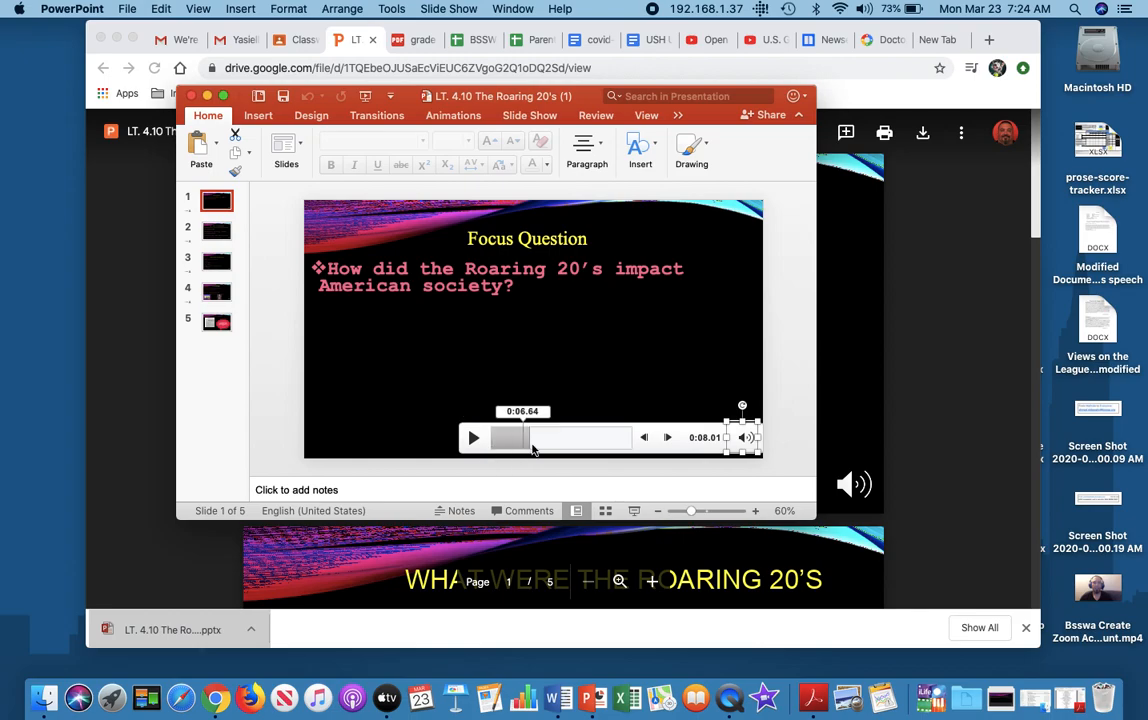
left_click(216, 231)
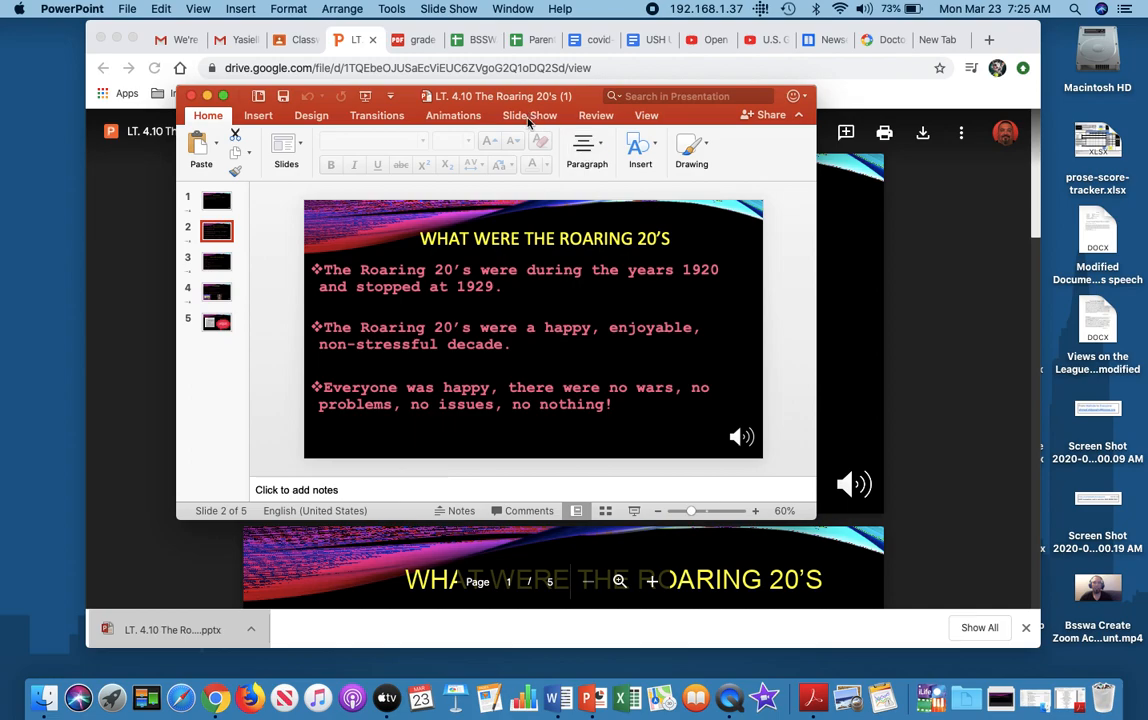
Play the slideshow from the first slide, then close PowerPoint
left_click(529, 115)
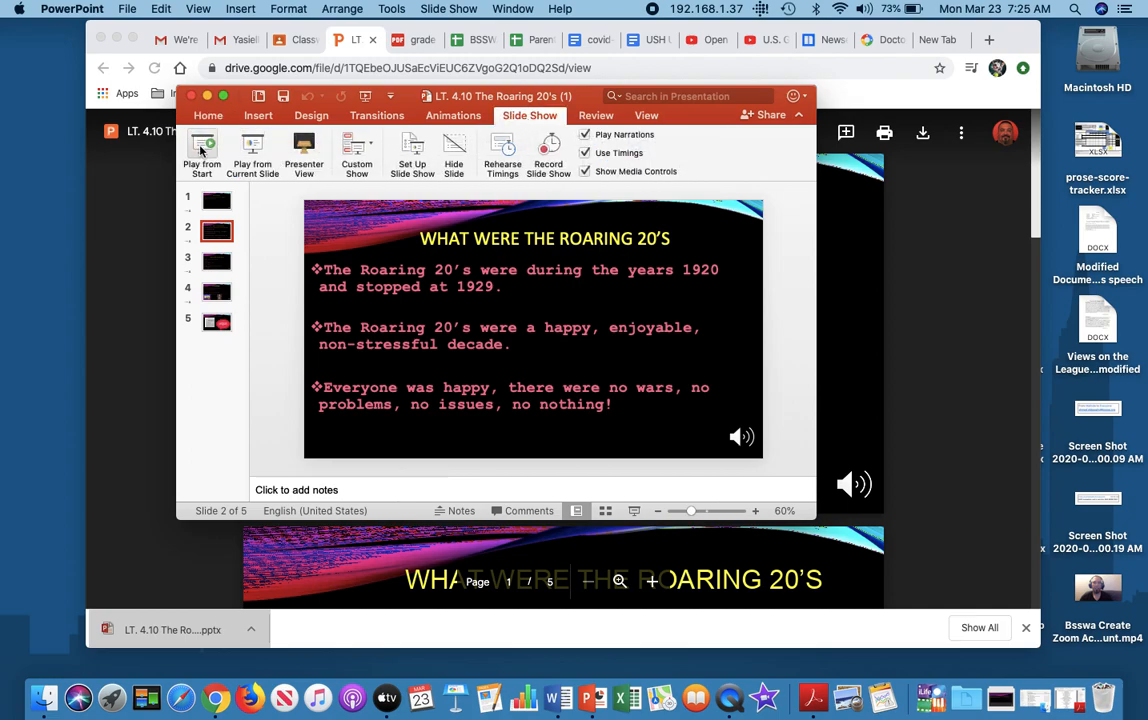
left_click(201, 152)
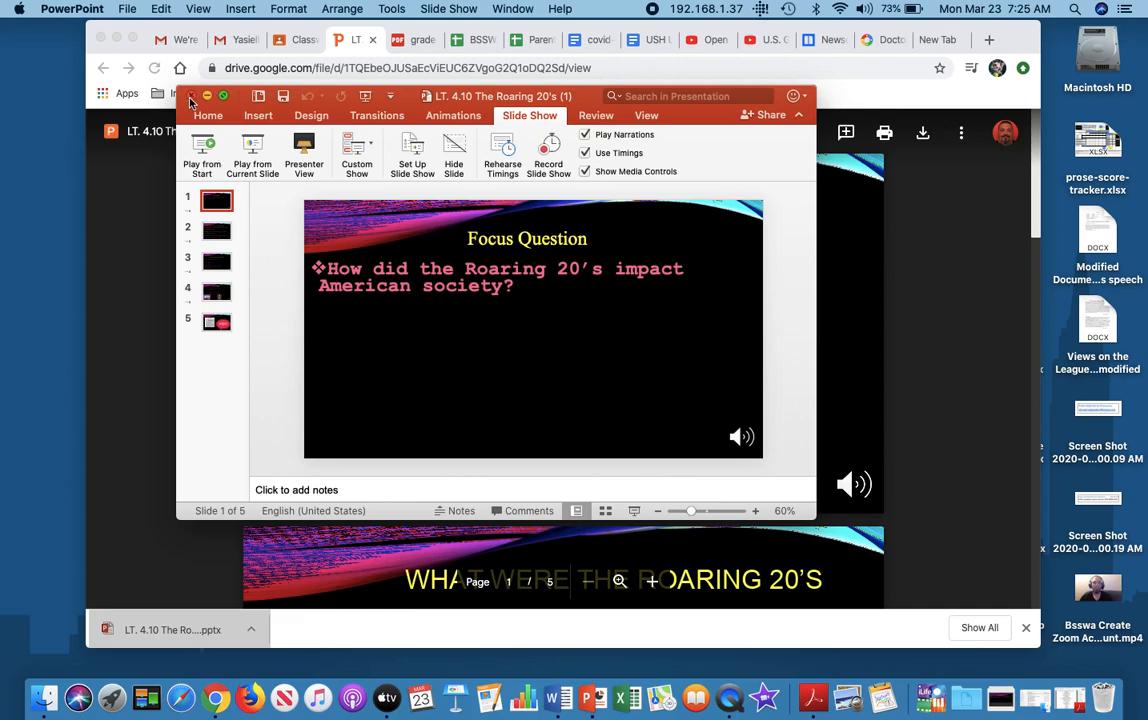
left_click(195, 96)
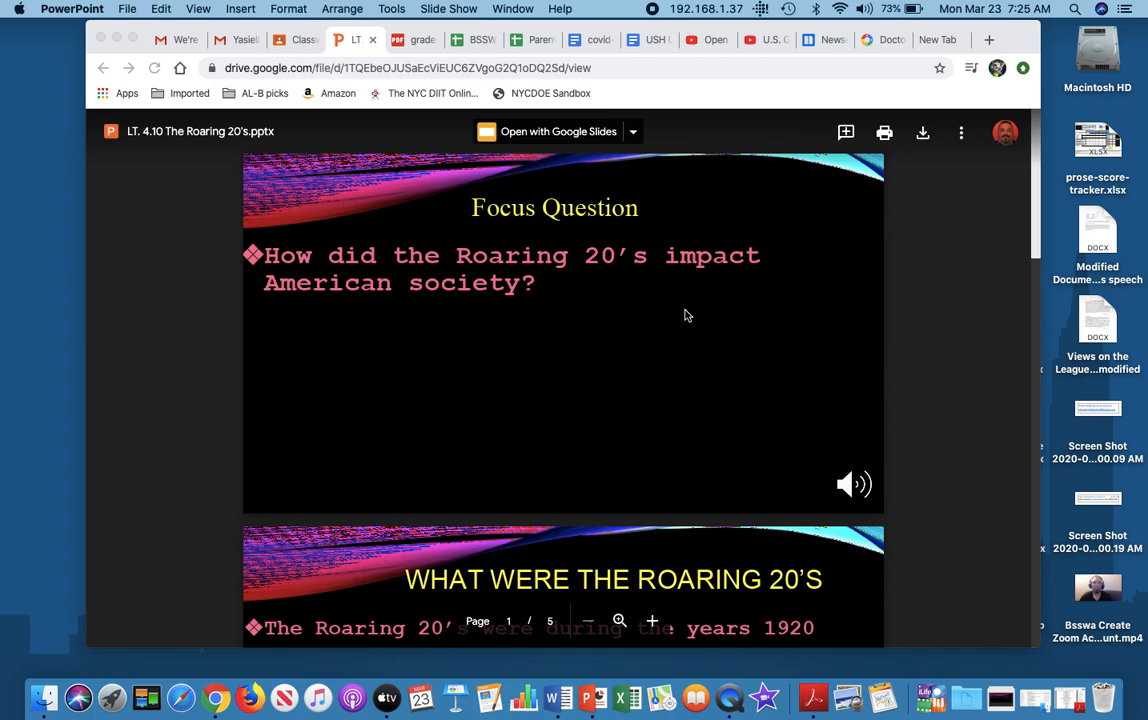
mouse_move(330, 158)
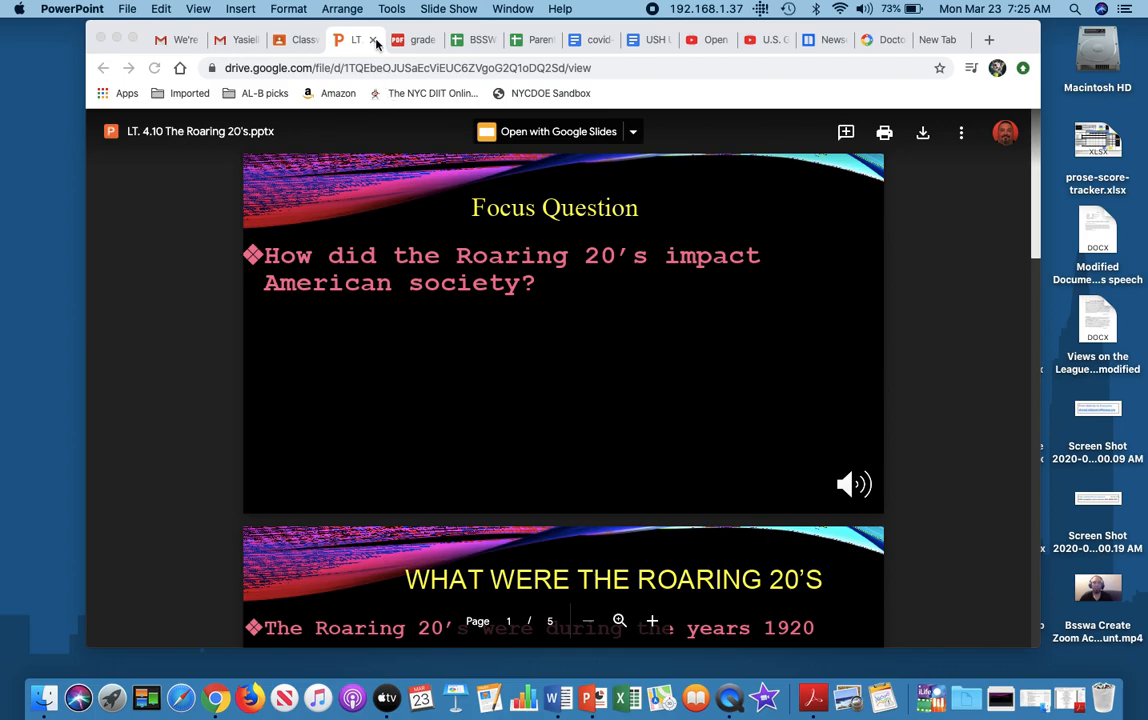
Close the Roaring 20's Drive tab and back out of the file preview to the class list
left_click(374, 40)
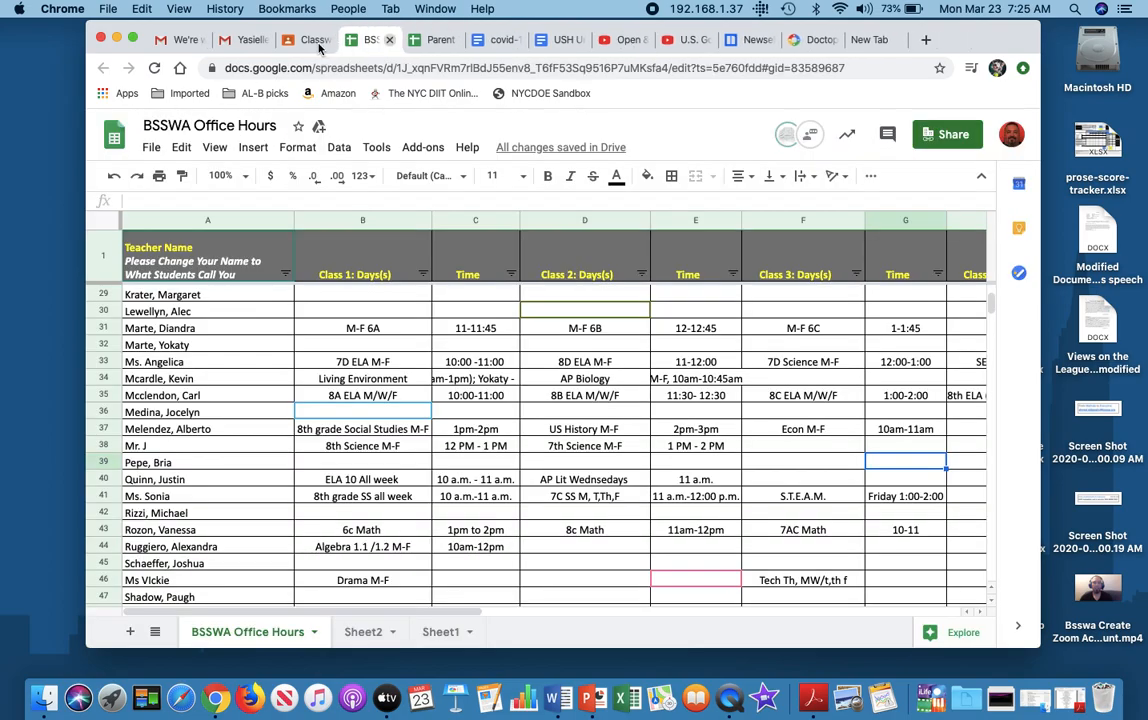
left_click(315, 39)
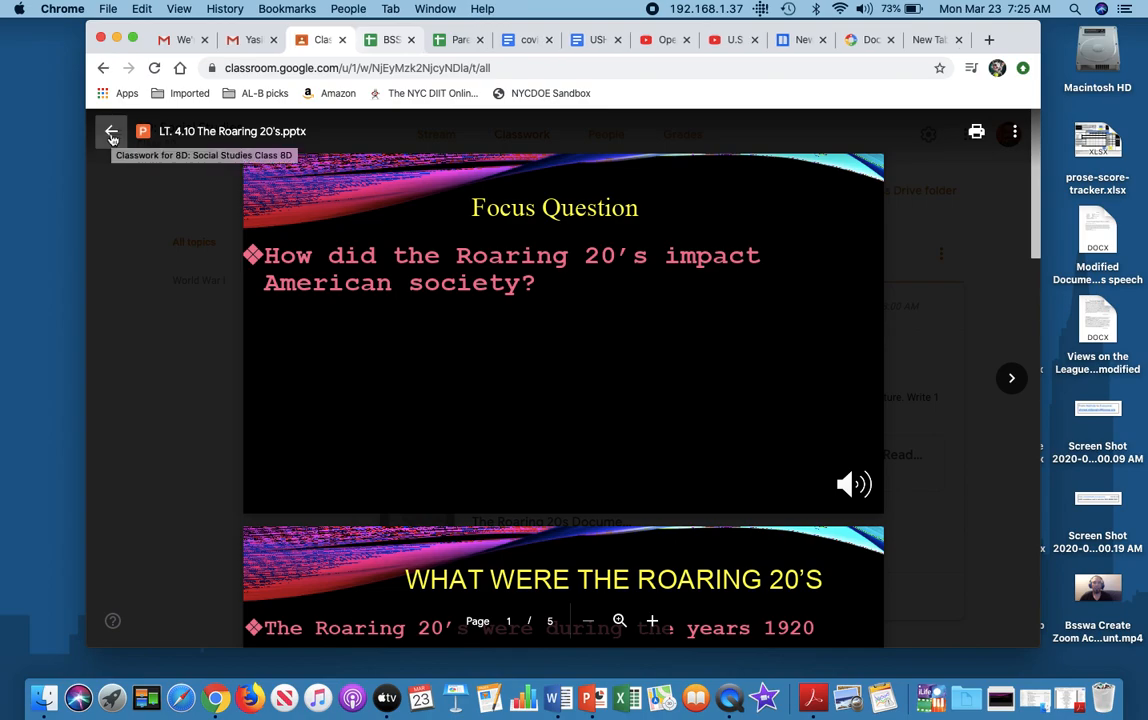
left_click(111, 131)
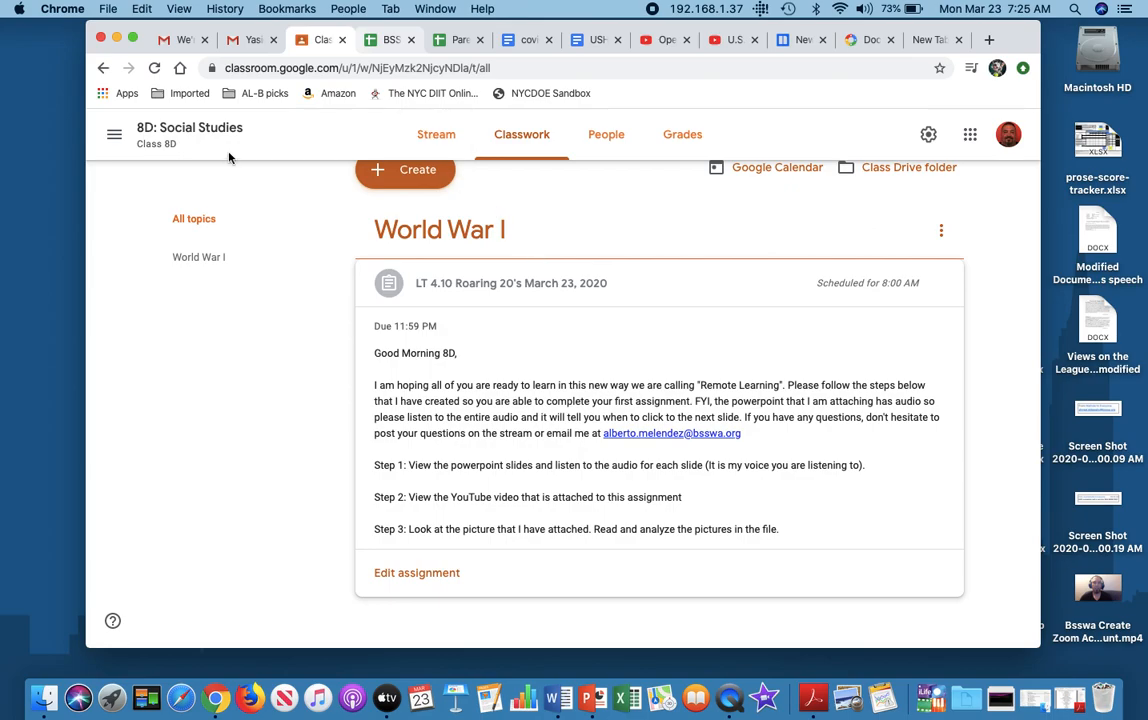
left_click(114, 134)
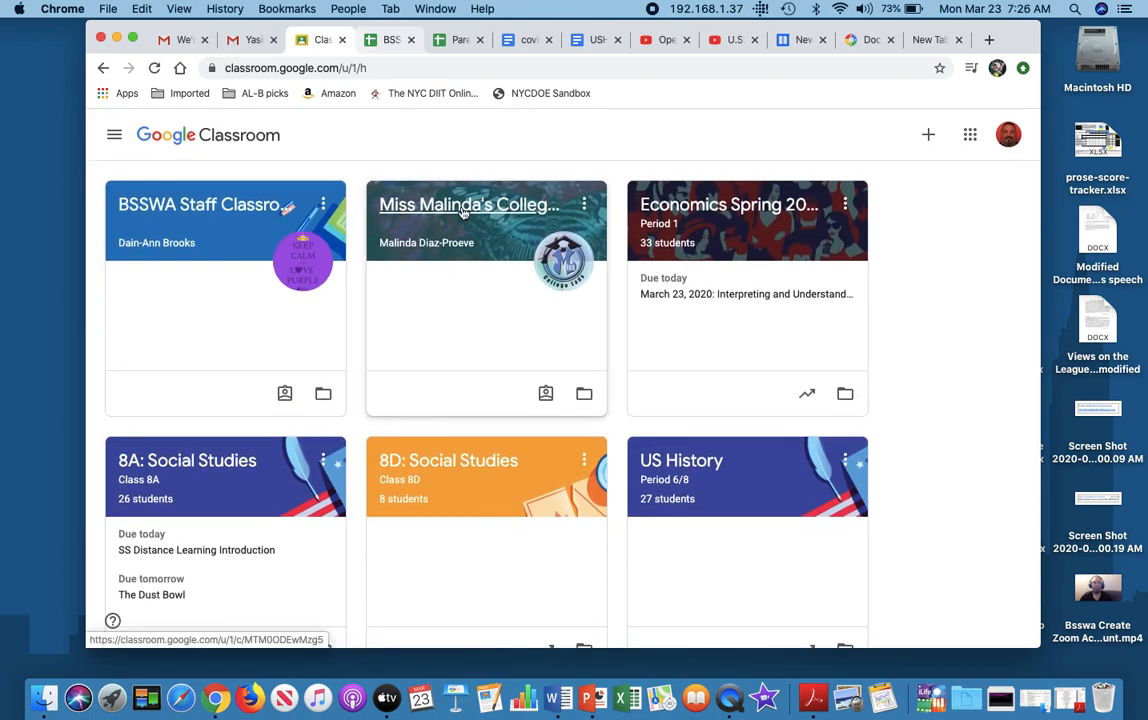
Open Miss Malinda's College Office class card
left_click(470, 205)
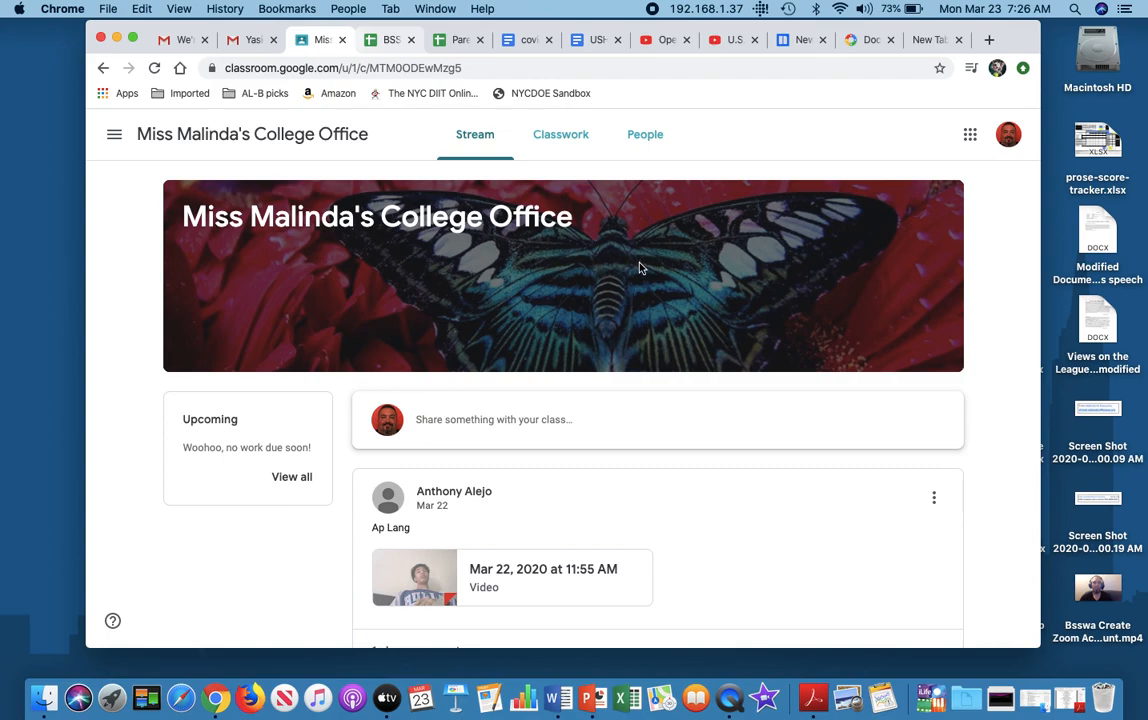
mouse_move(643, 289)
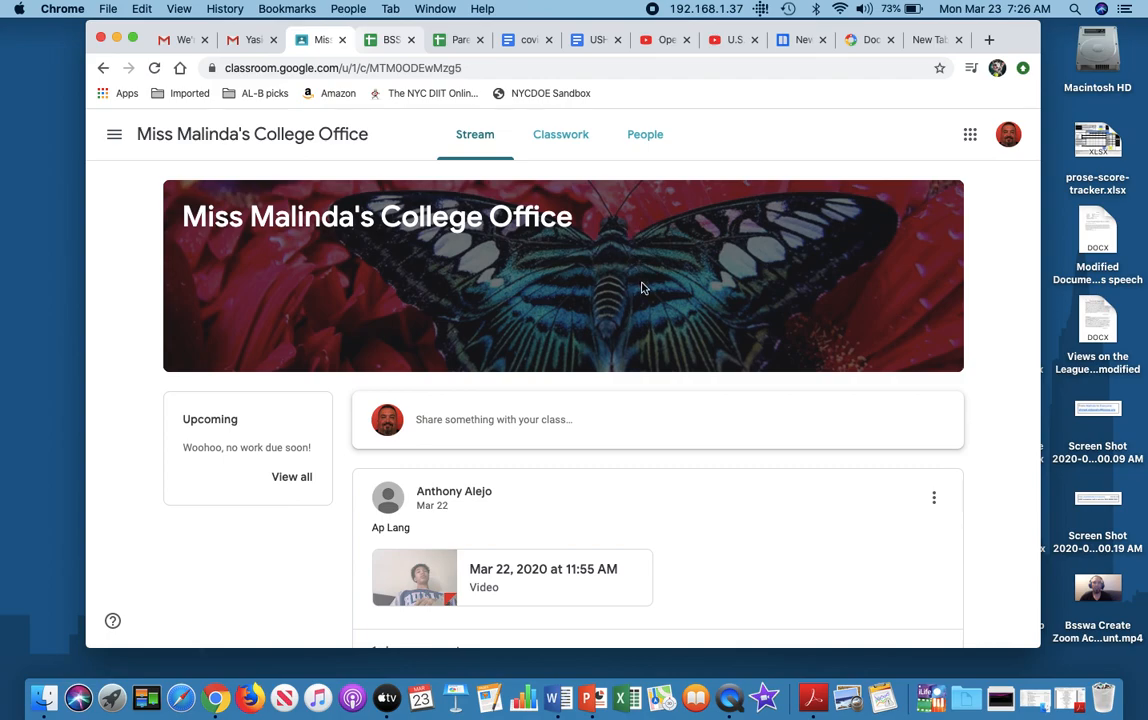
mouse_move(557, 697)
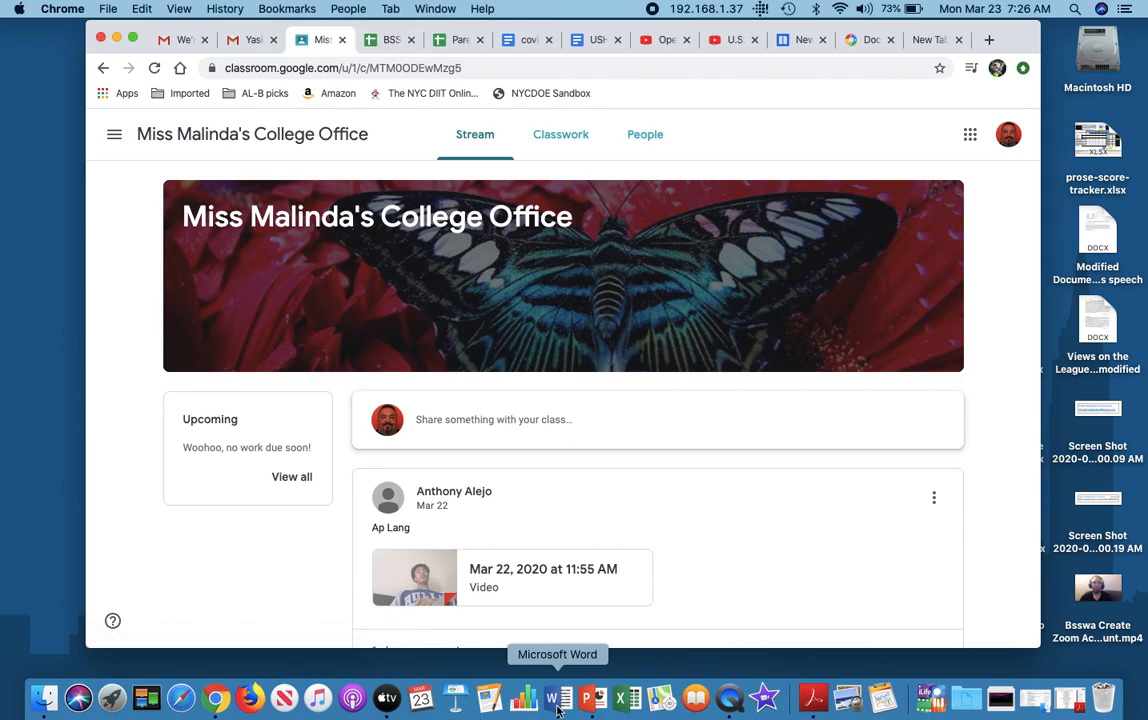
left_click(557, 697)
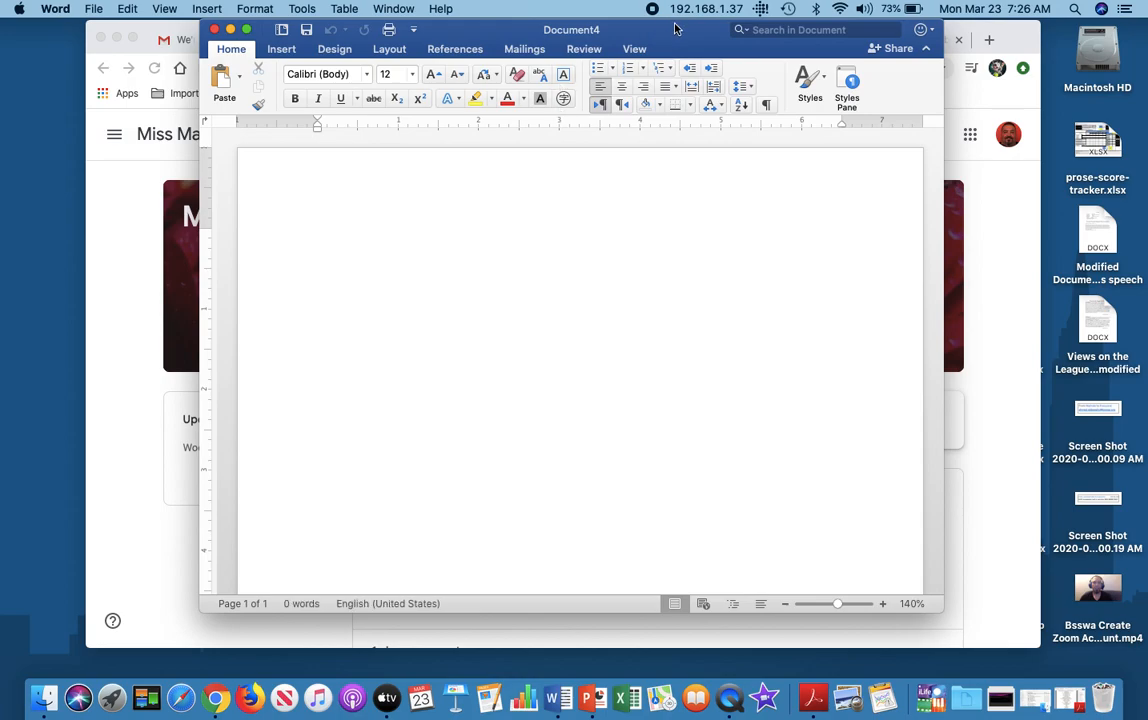
left_click(318, 236)
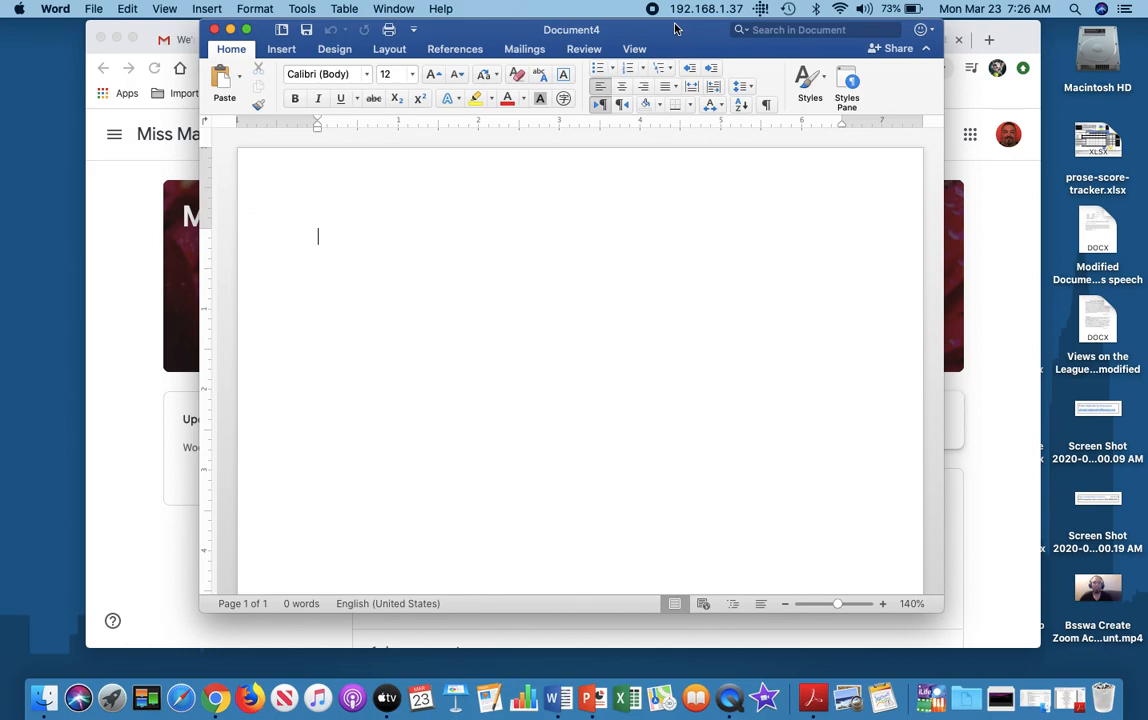
type("A")
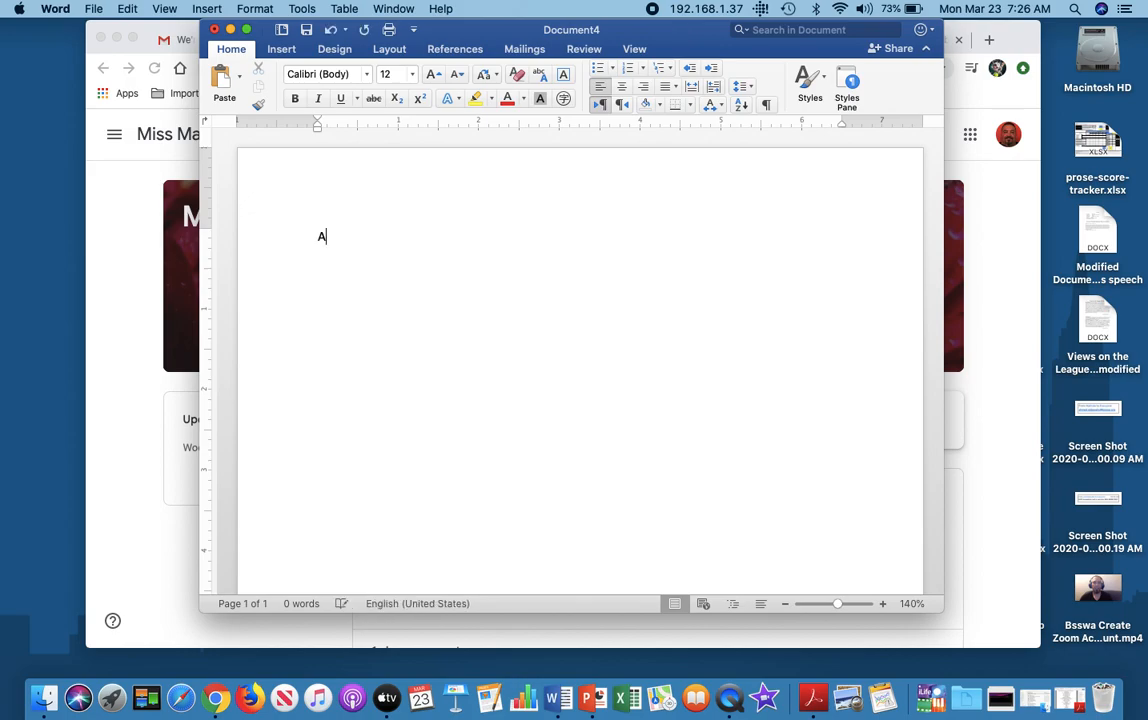
type("lberto M")
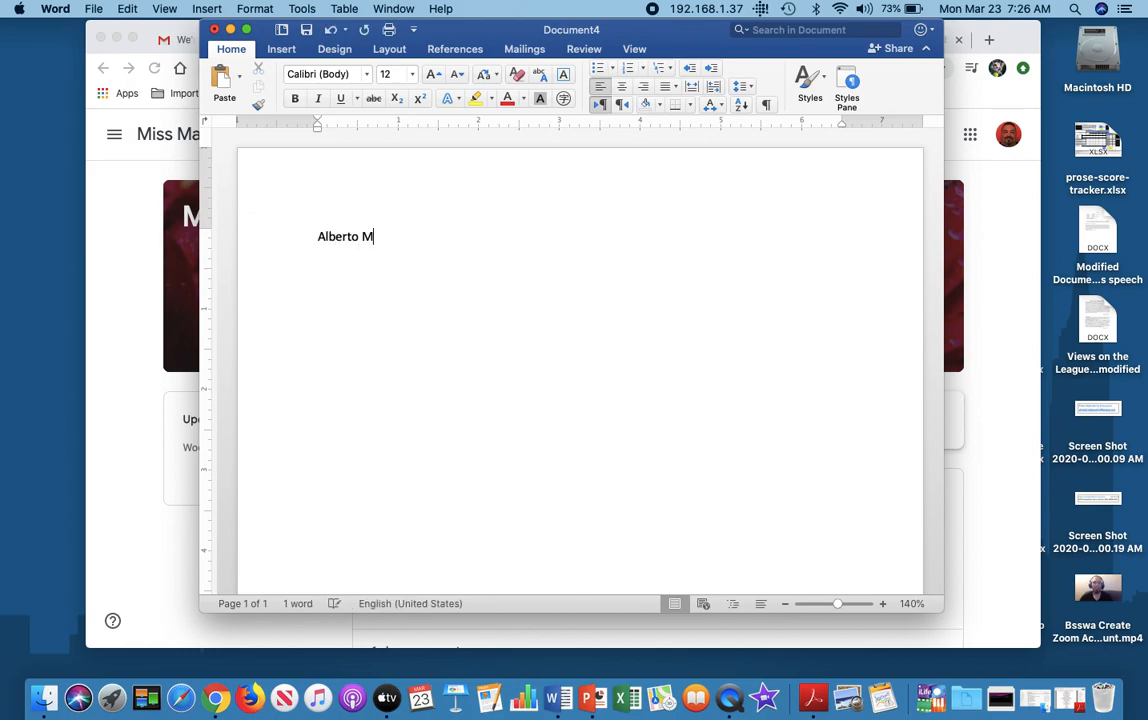
type("elendez")
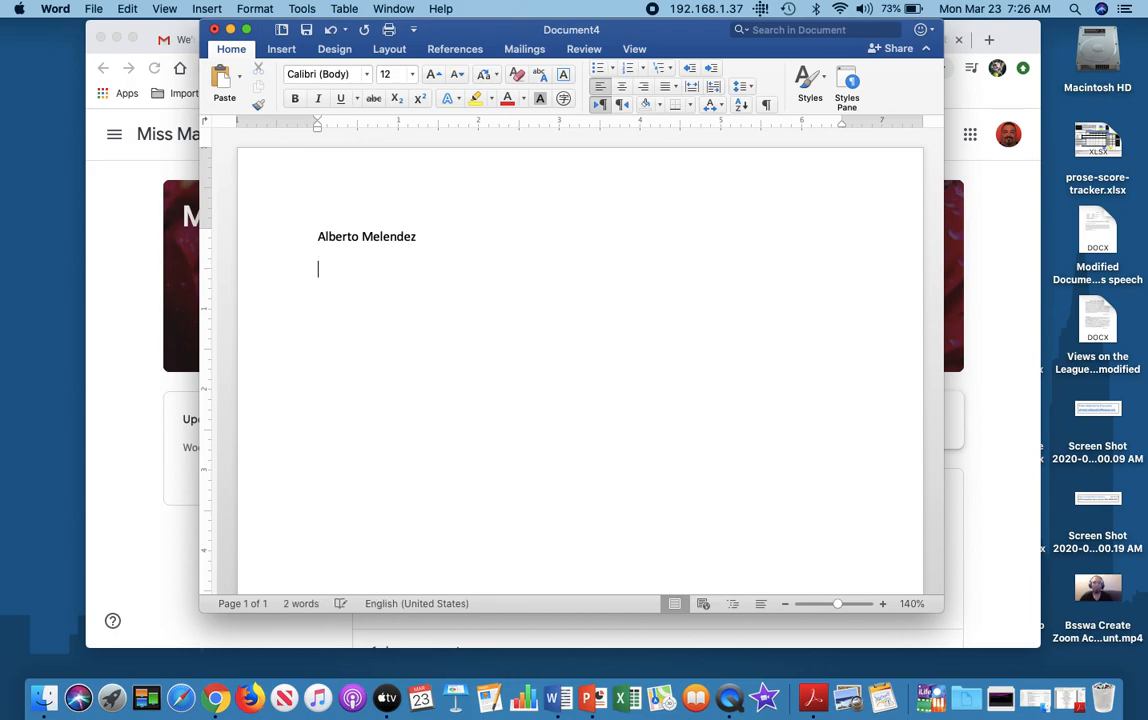
Type the 'FDR essay' title and two lines of placeholder essay text
type("FDR essay")
type("kj")
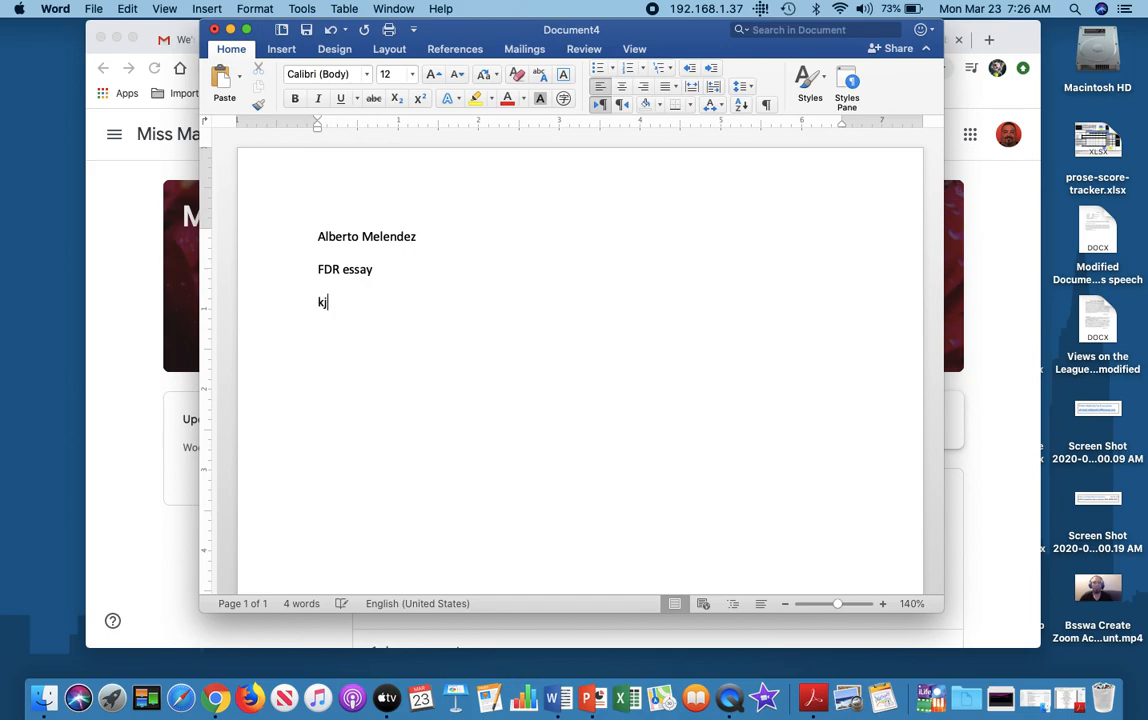
type("iljdcjlinv;okrvoekrvjoerjoeirvmrekvnrkovnekornv")
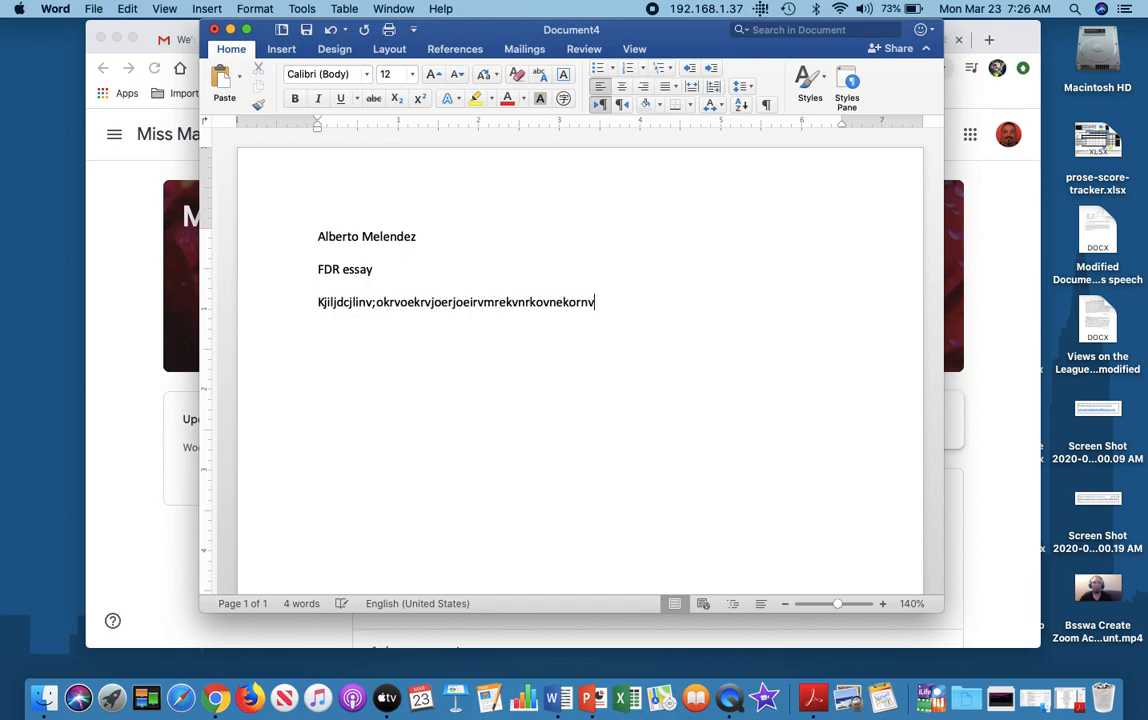
type("jblijwjwencw")
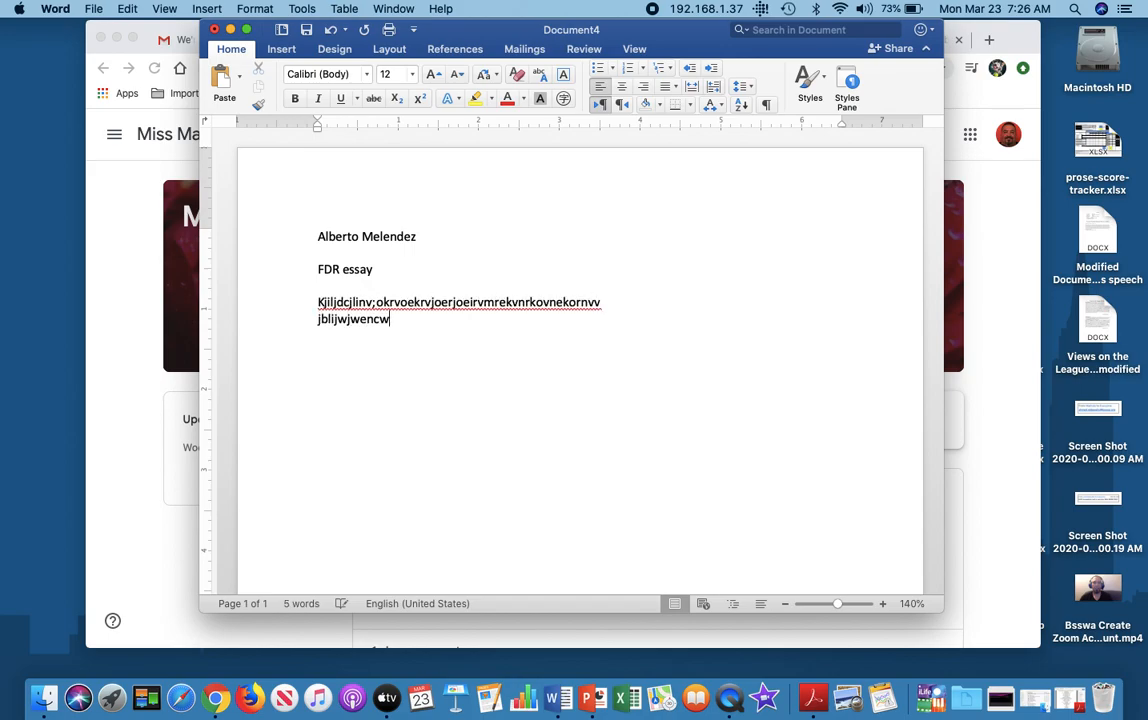
type("jkfwejcnk;efn")
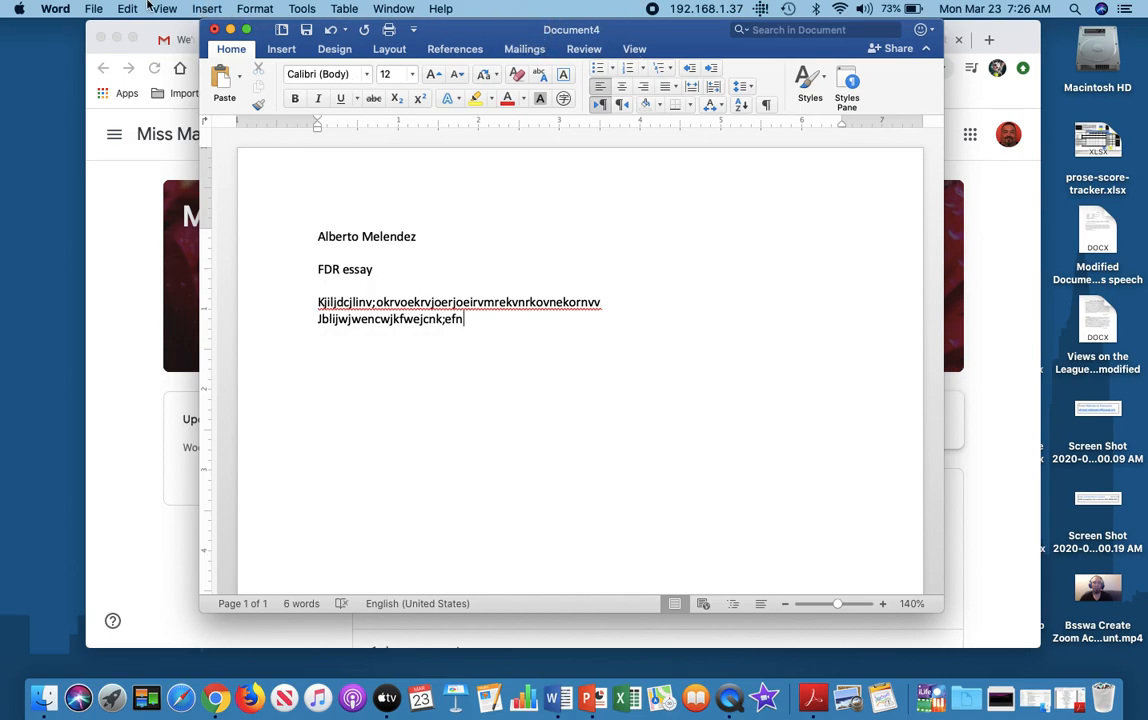
left_click(93, 8)
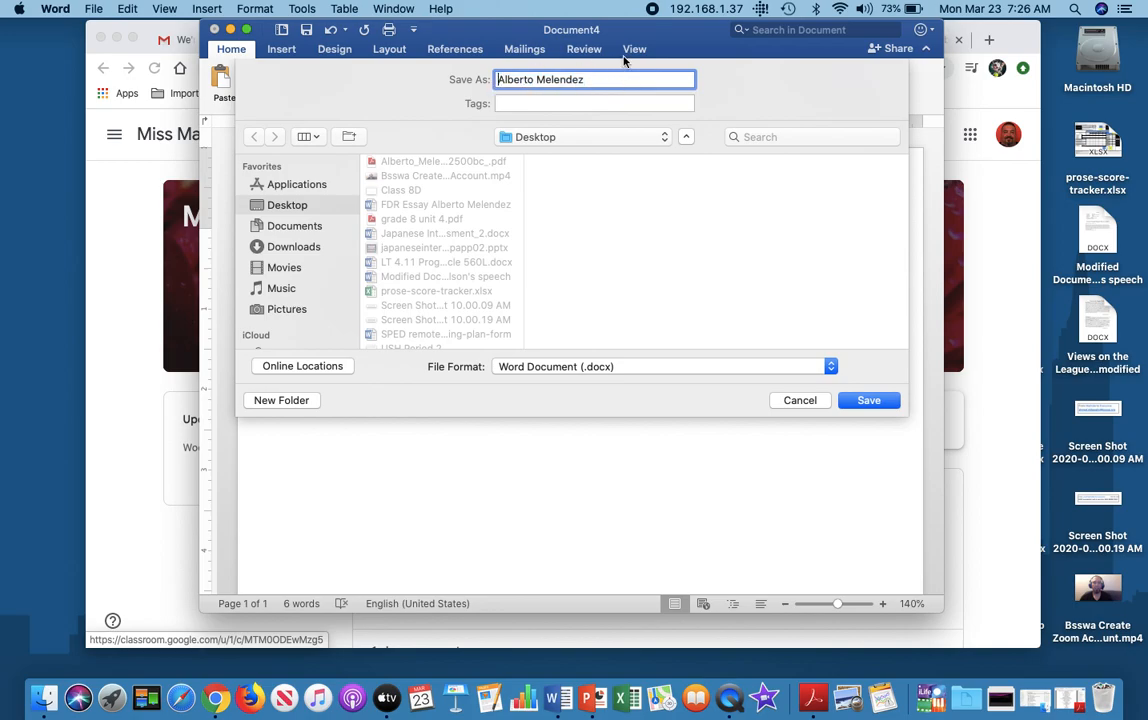
type("FDR Essay")
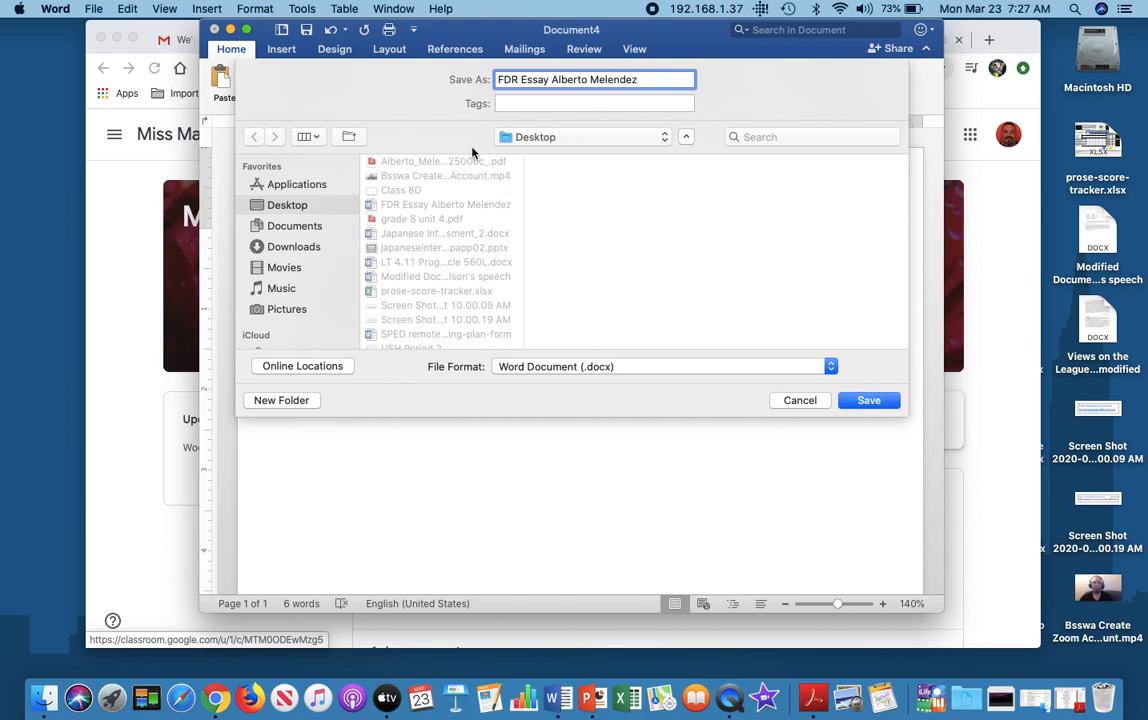
left_click(868, 400)
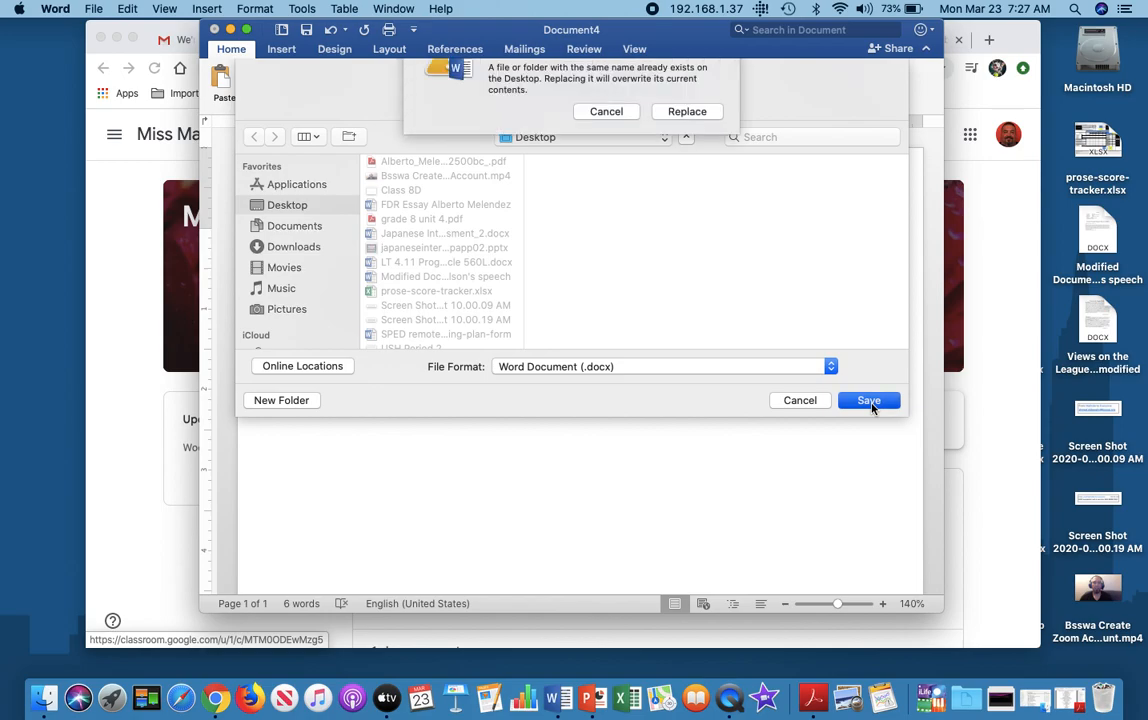
left_click(868, 400)
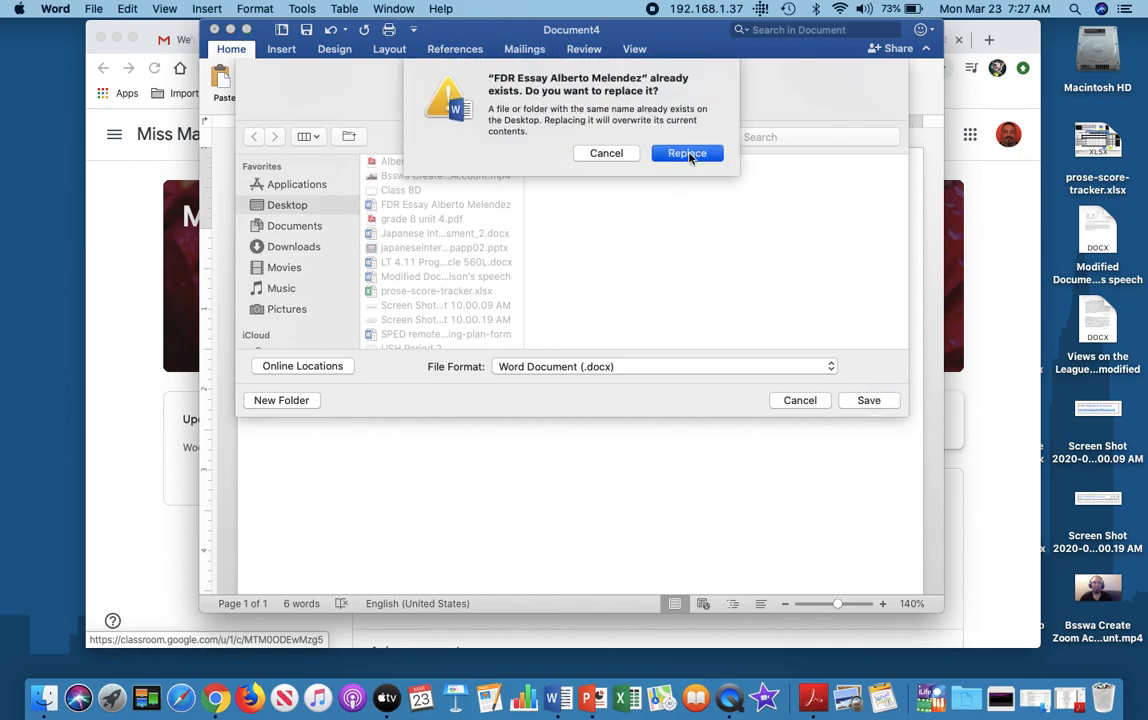
left_click(687, 153)
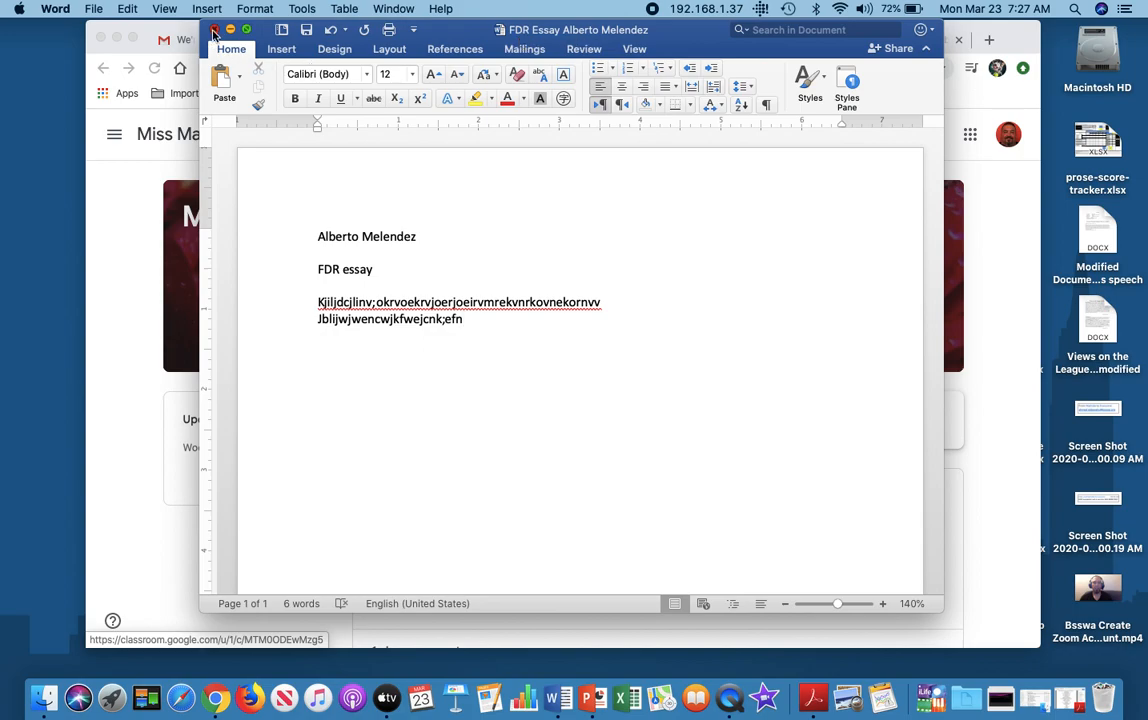
Close the essay and draft a College Office post 'Completed my essay', showing attachment options
left_click(214, 29)
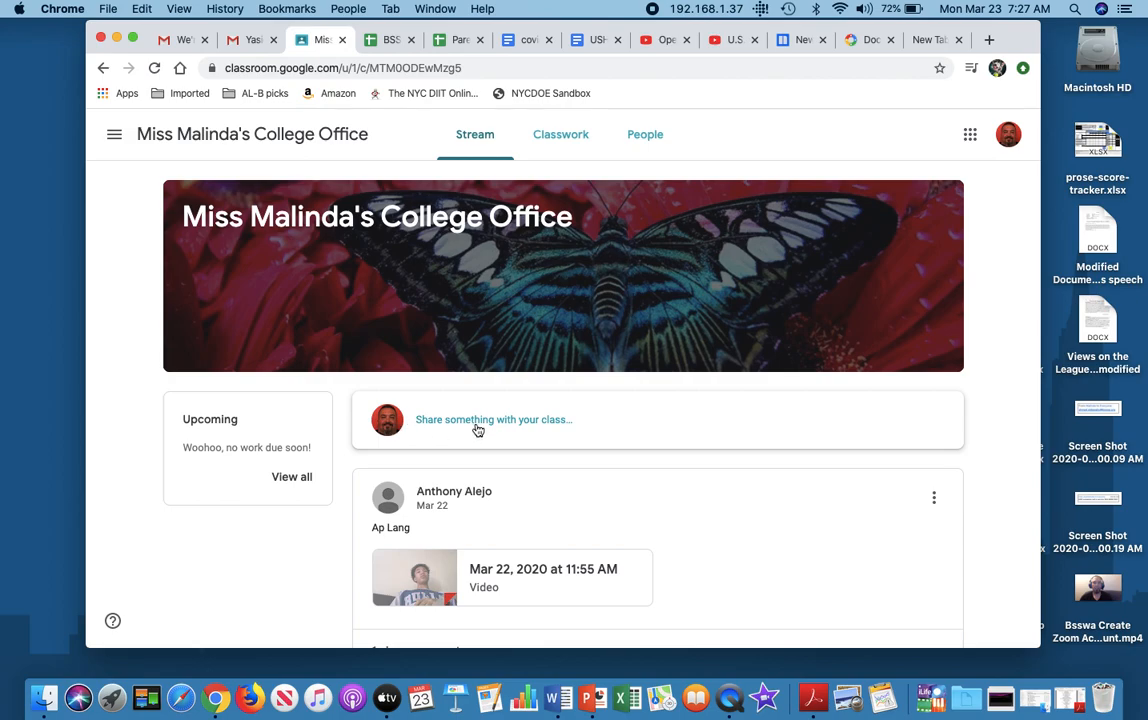
mouse_move(490, 433)
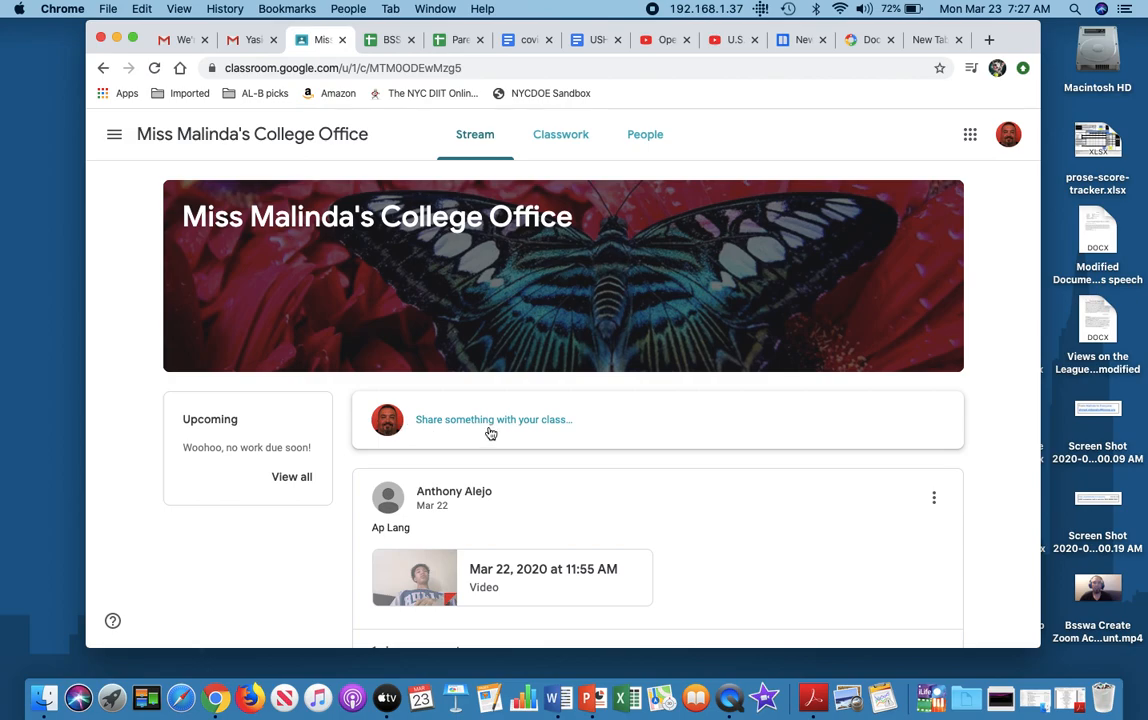
left_click(490, 419)
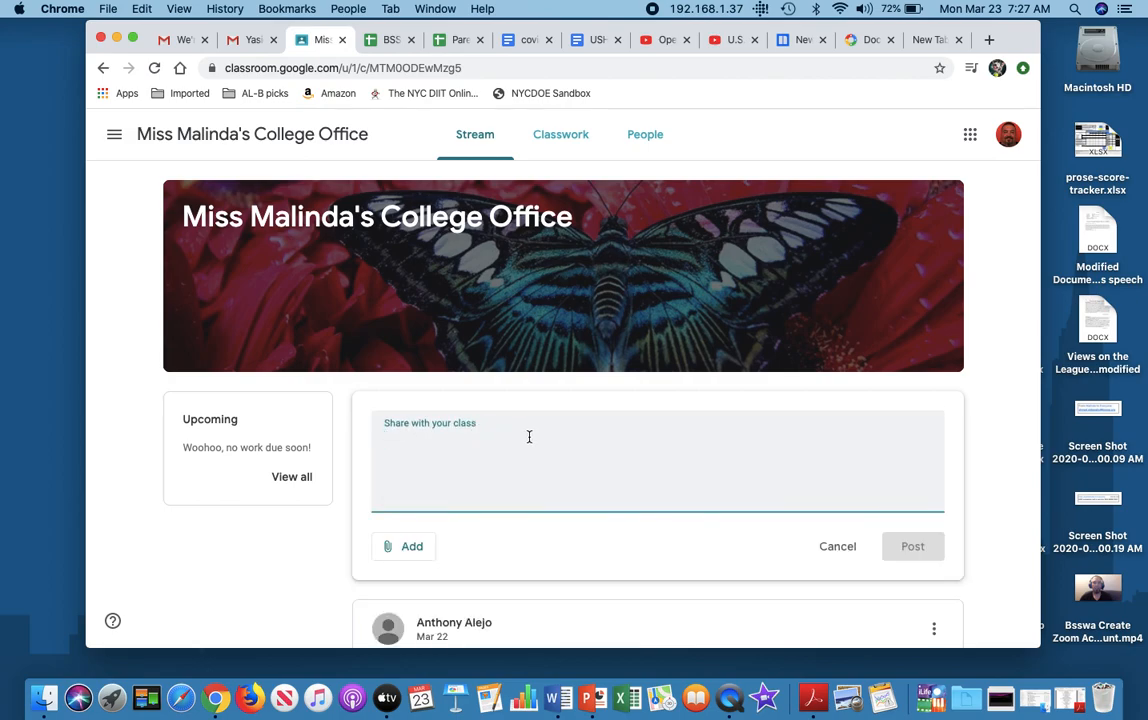
mouse_move(458, 503)
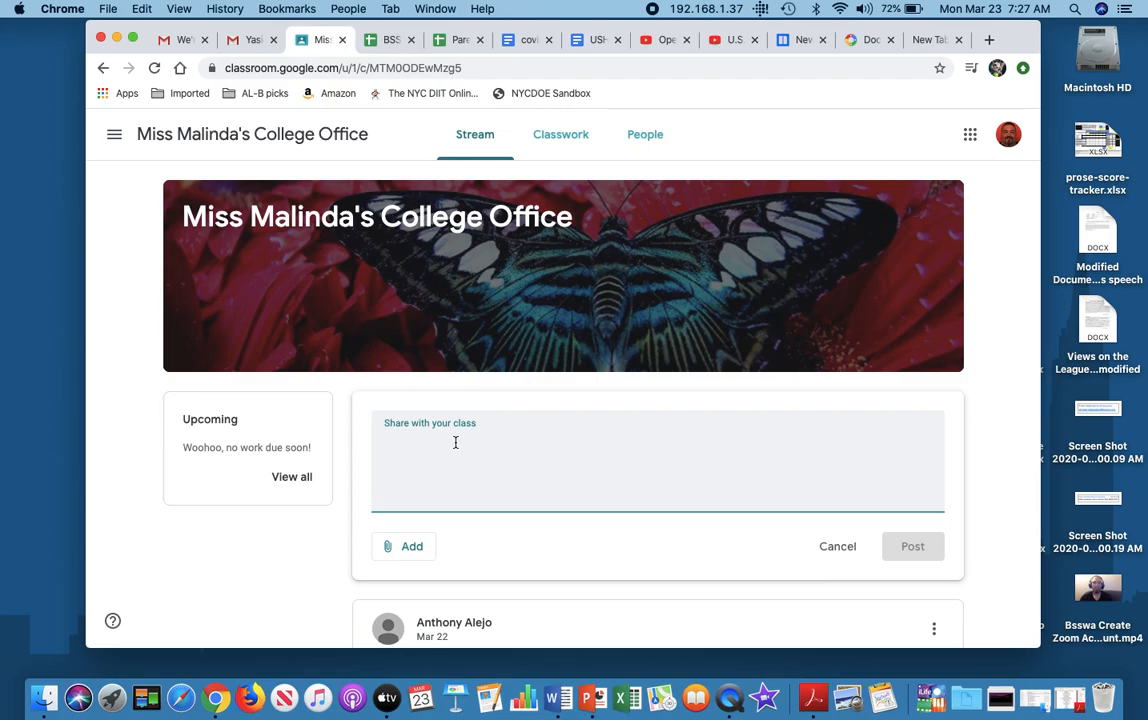
type("Completed my ess")
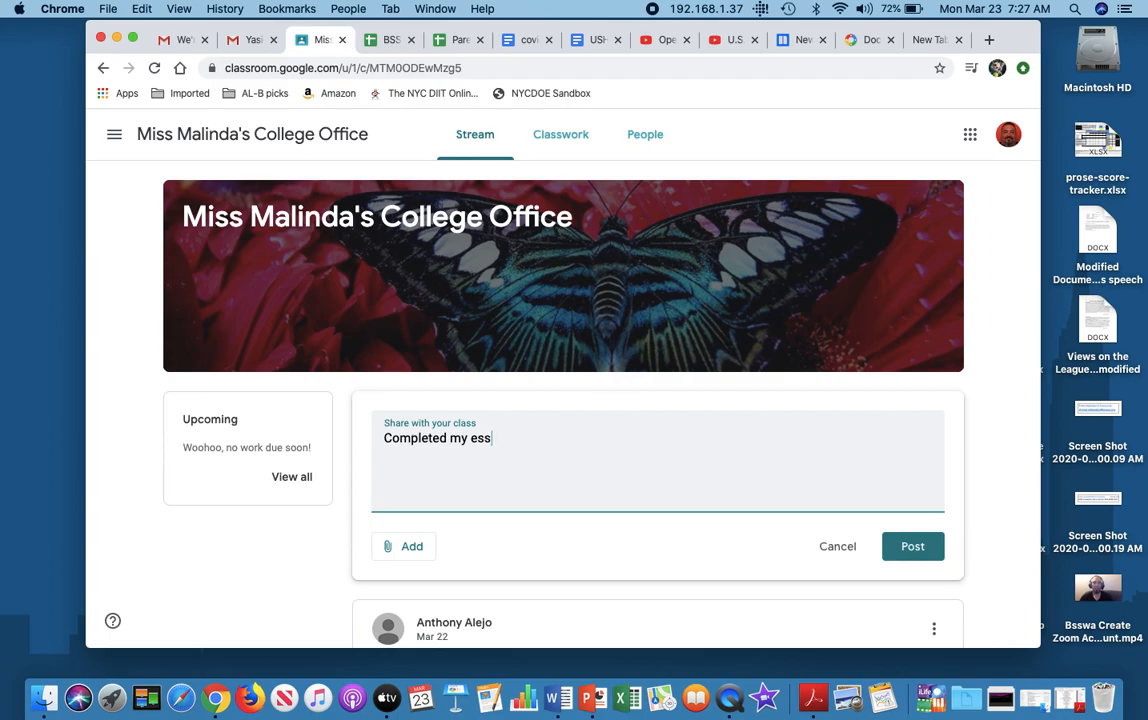
left_click(404, 546)
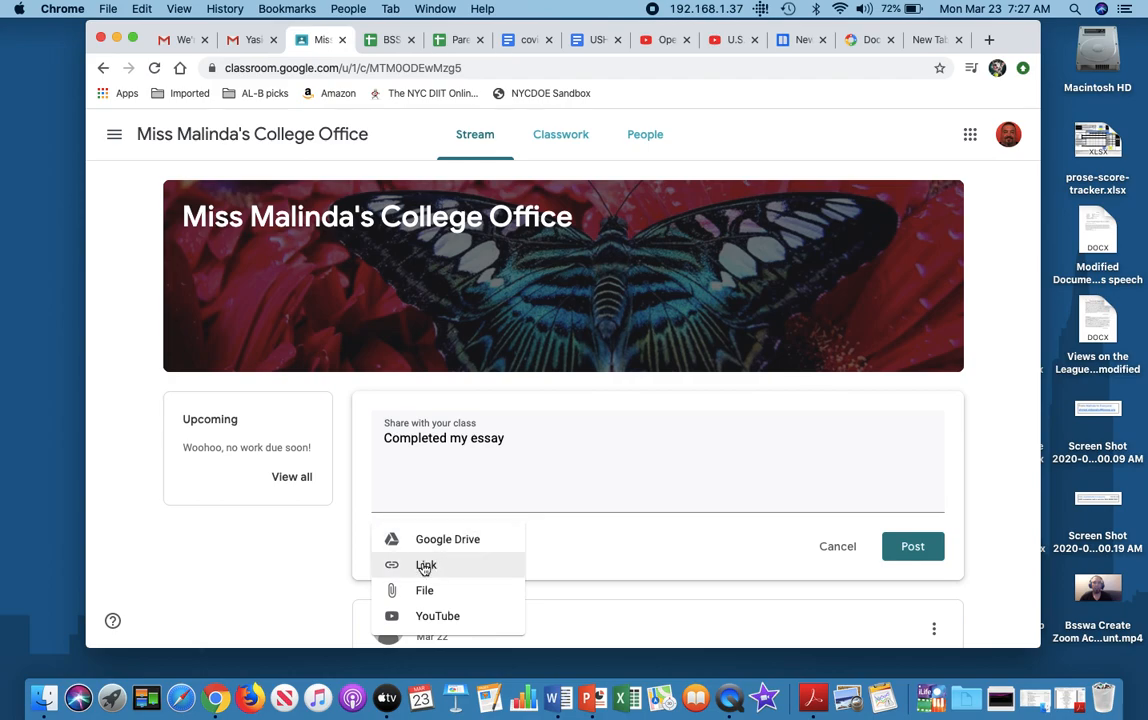
mouse_move(458, 616)
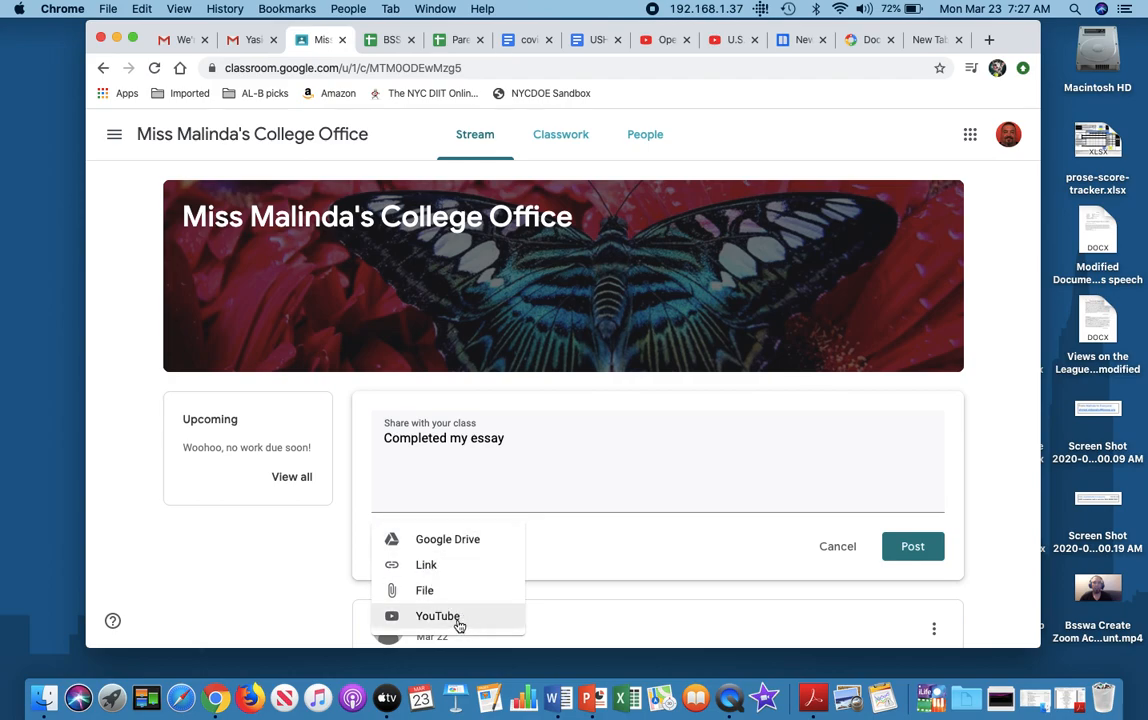
mouse_move(447, 539)
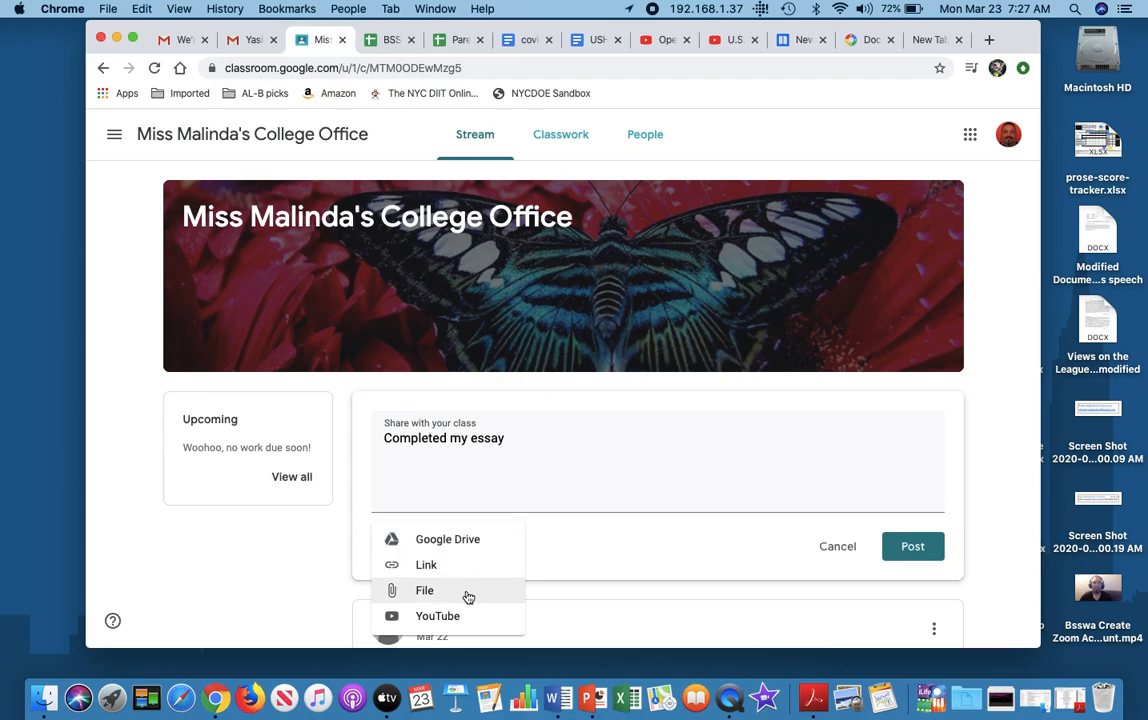
mouse_move(430, 597)
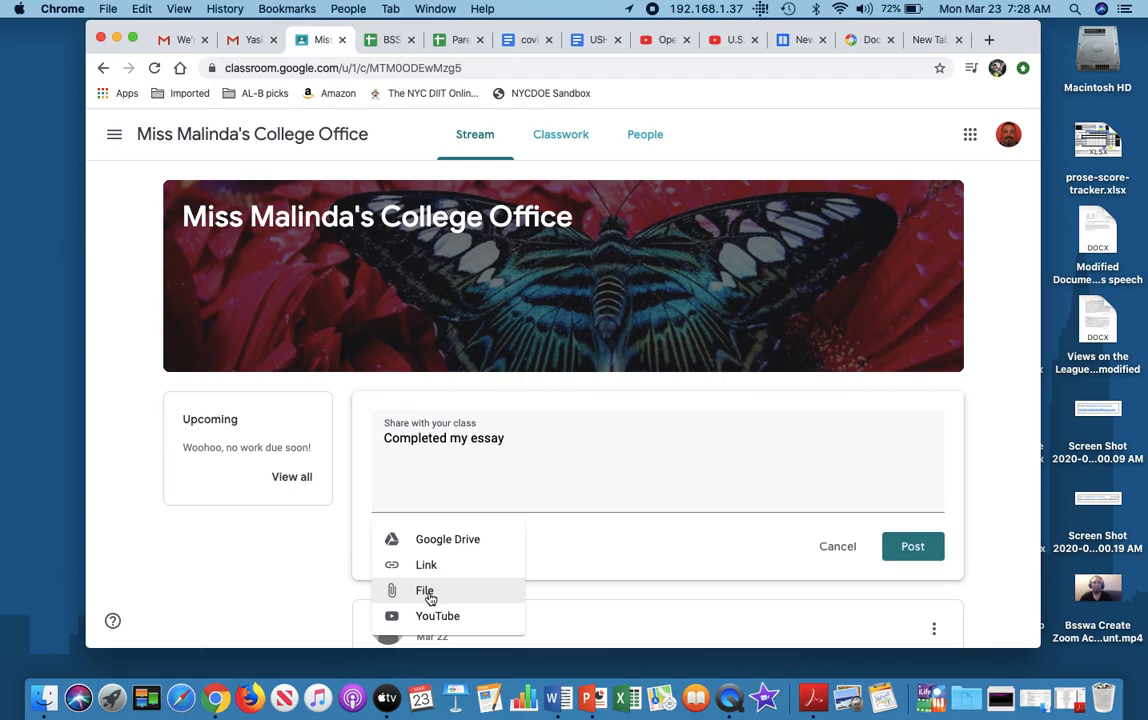
left_click(424, 591)
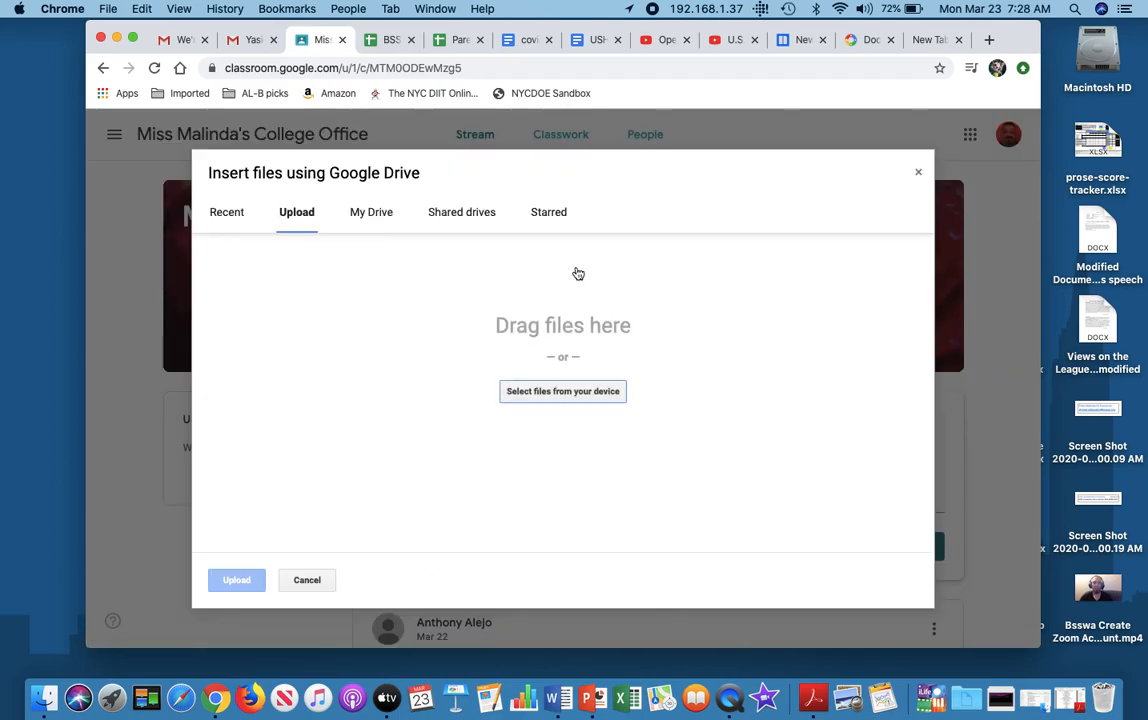
mouse_move(231, 281)
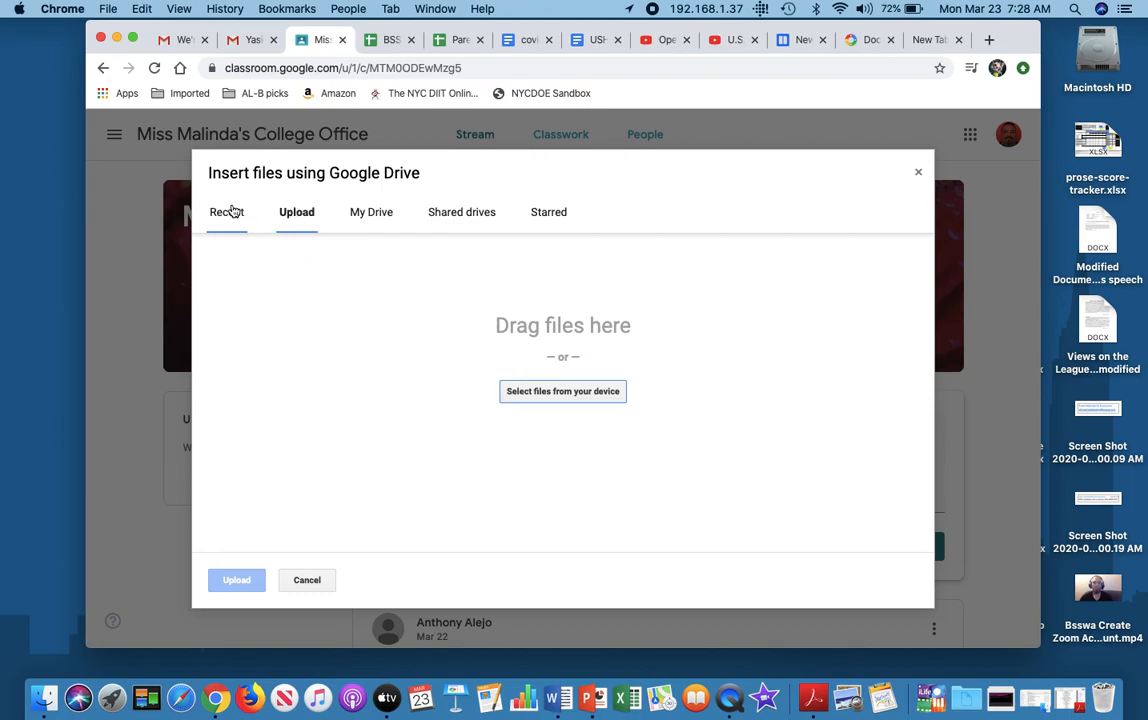
left_click(296, 211)
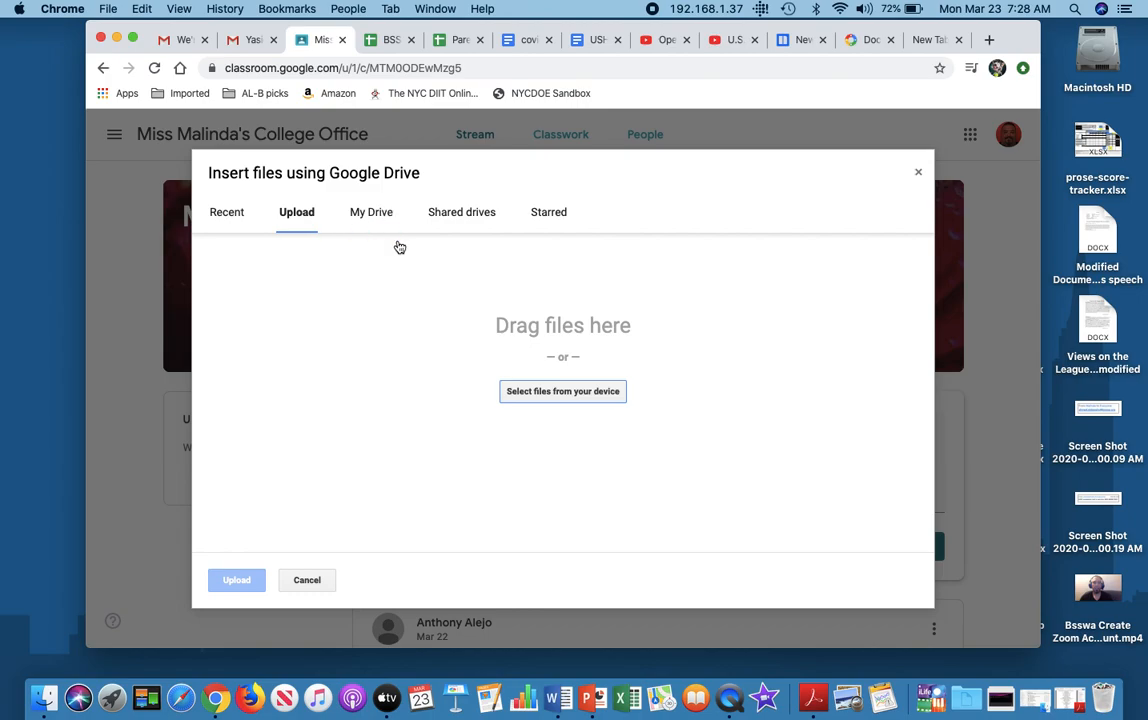
mouse_move(1035, 22)
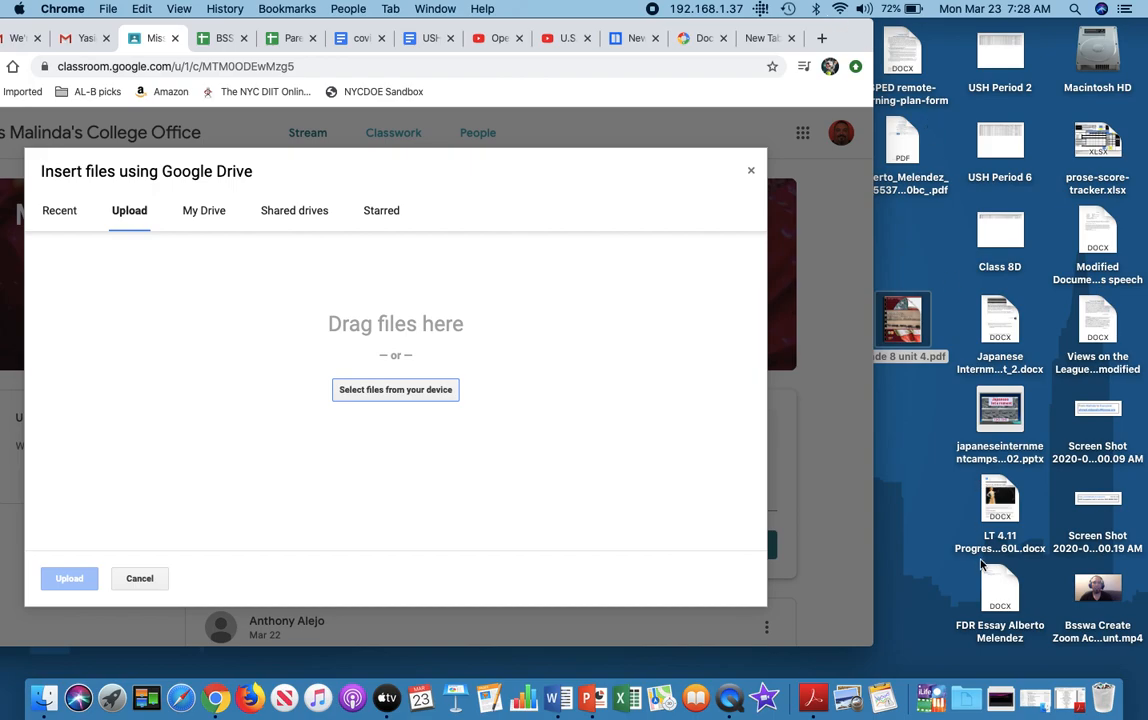
mouse_move(1010, 587)
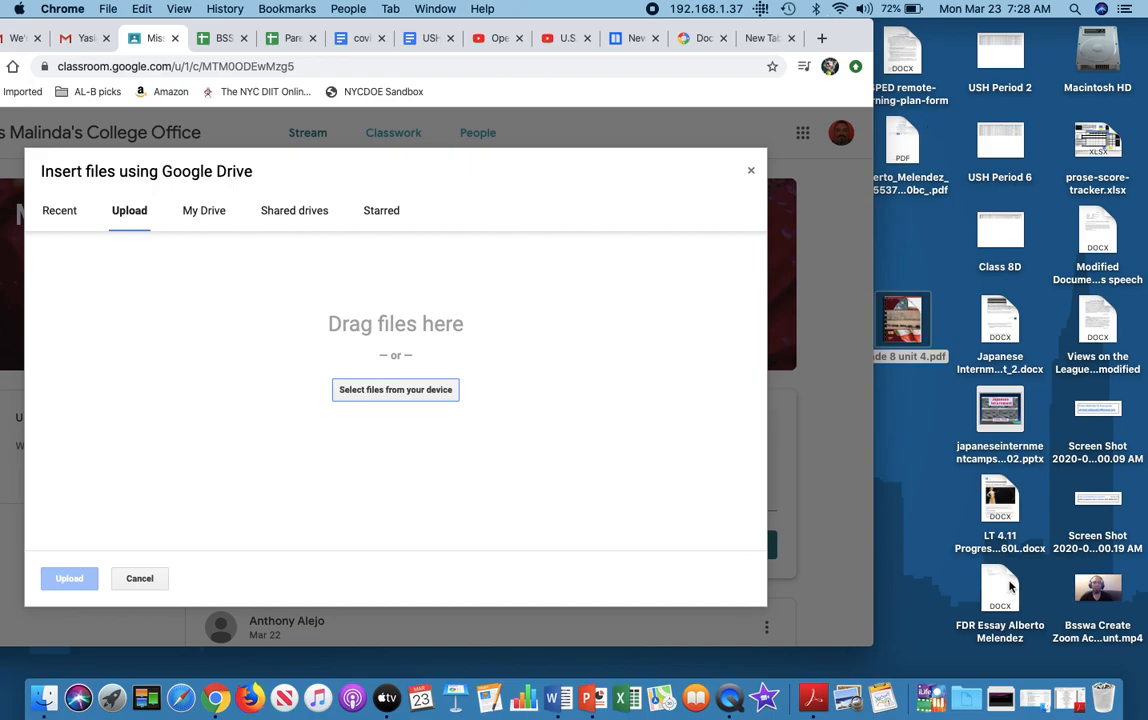
left_click_drag(999, 585, 373, 400)
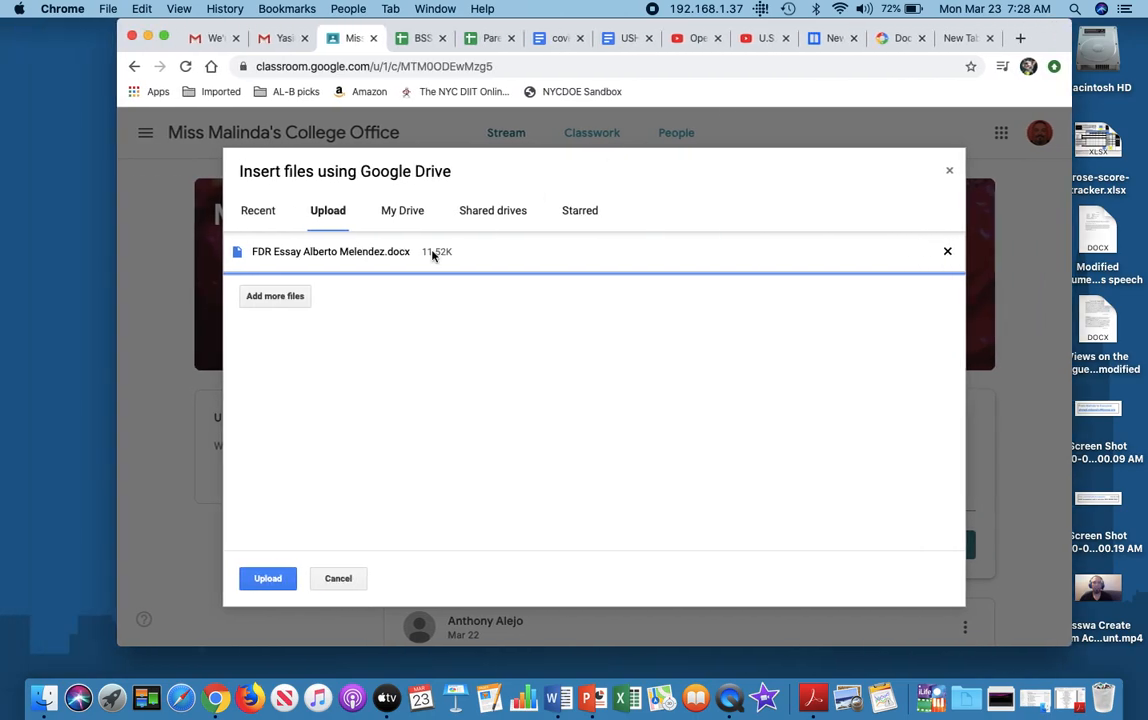
mouse_move(320, 260)
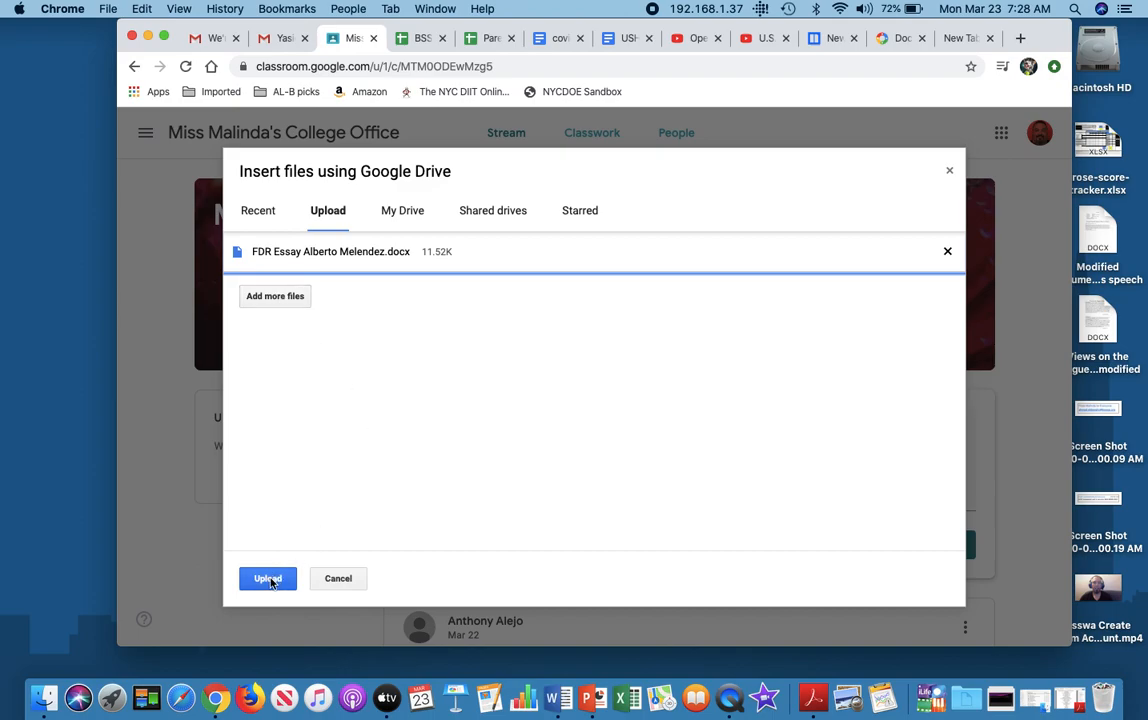
left_click(267, 578)
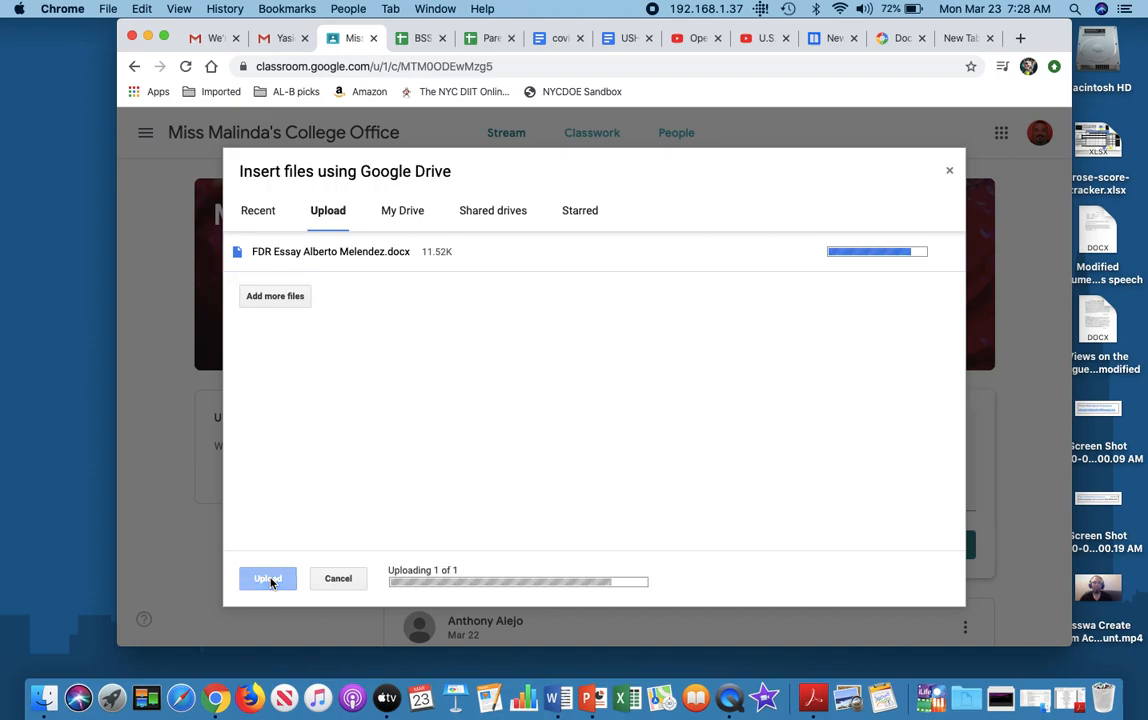
left_click(267, 578)
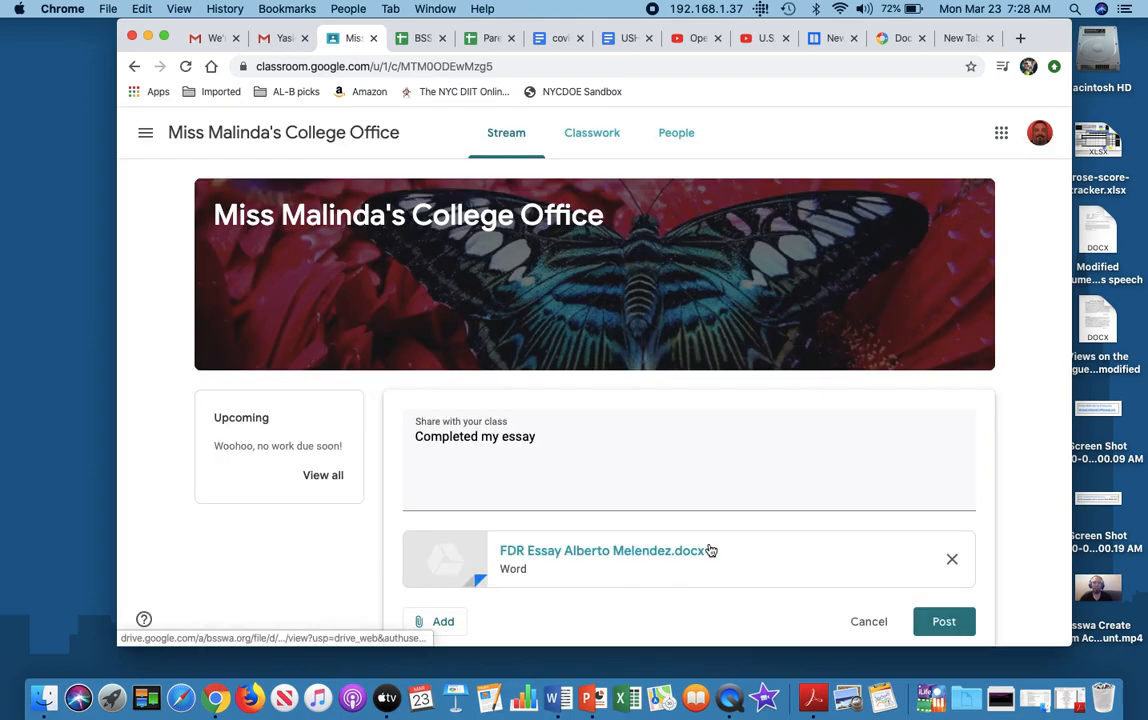
scroll("down", 3)
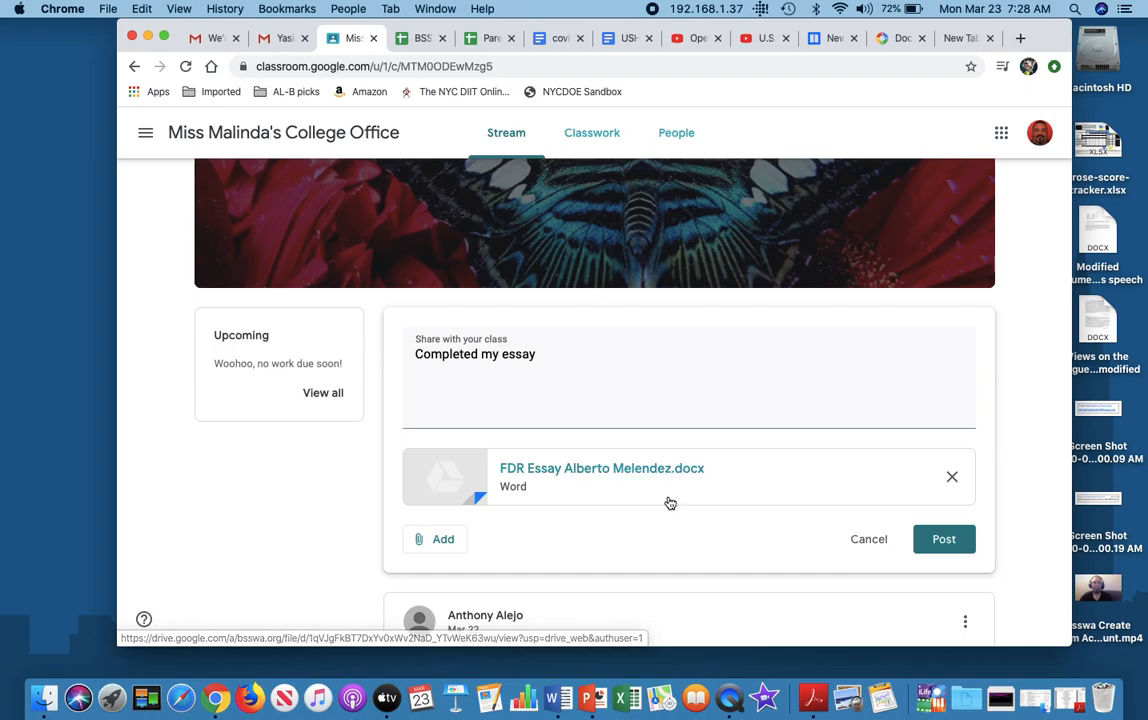
mouse_move(640, 483)
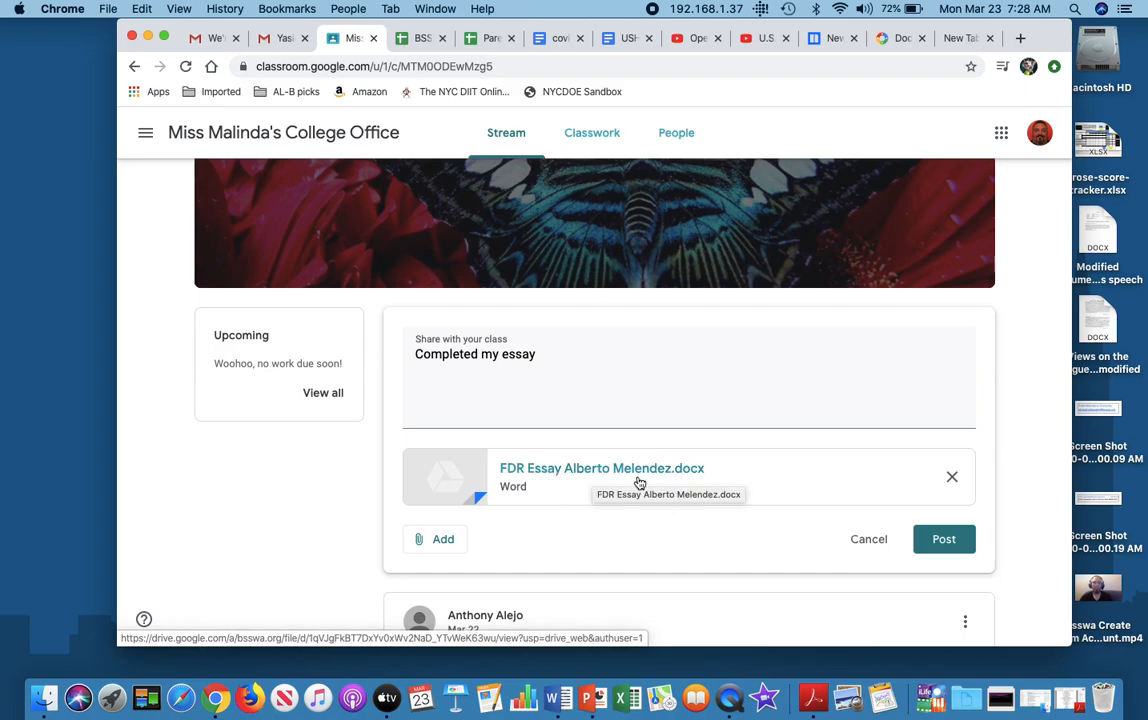
mouse_move(704, 474)
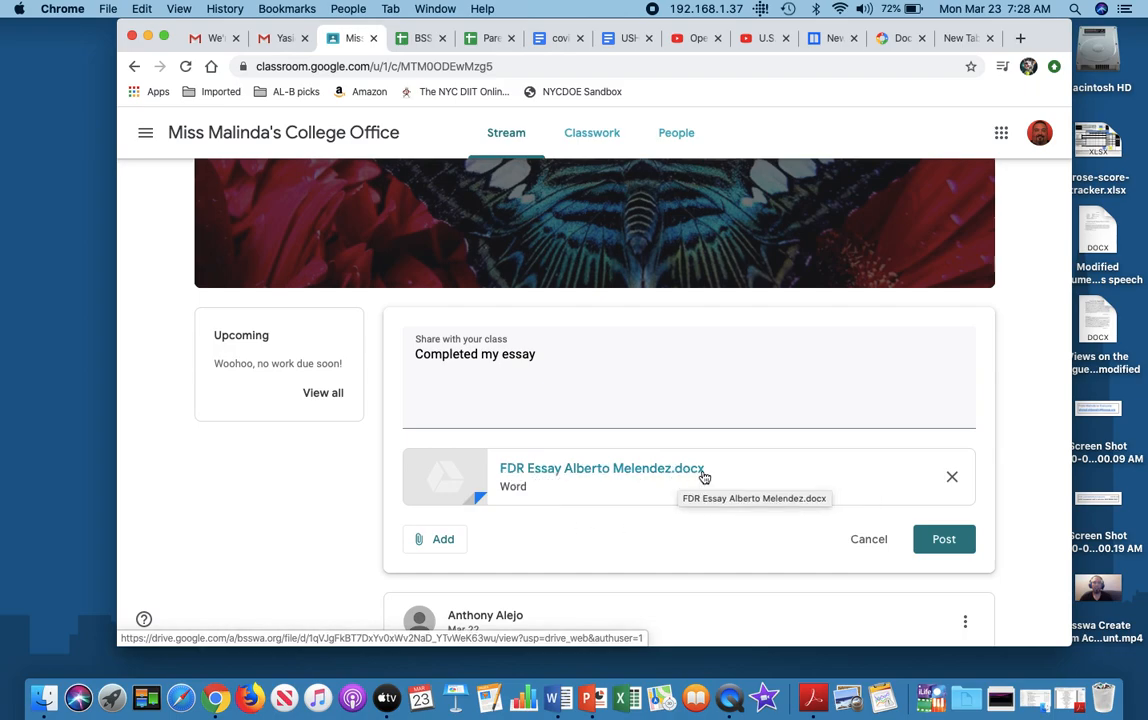
mouse_move(544, 508)
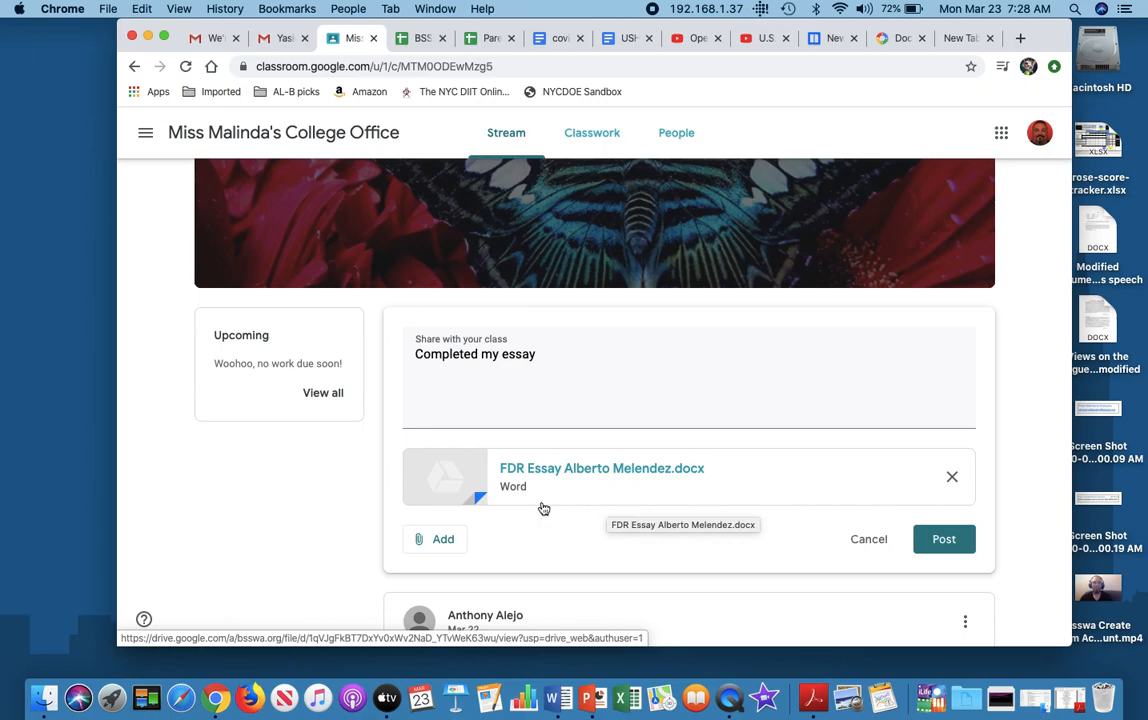
mouse_move(554, 526)
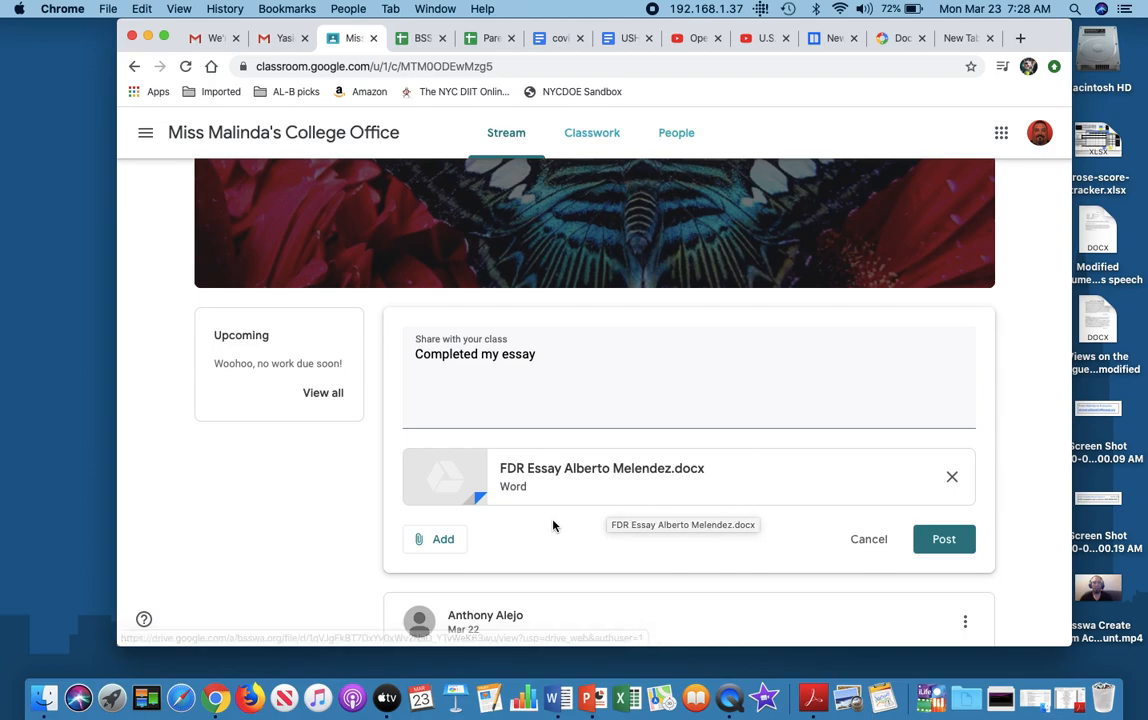
mouse_move(620, 552)
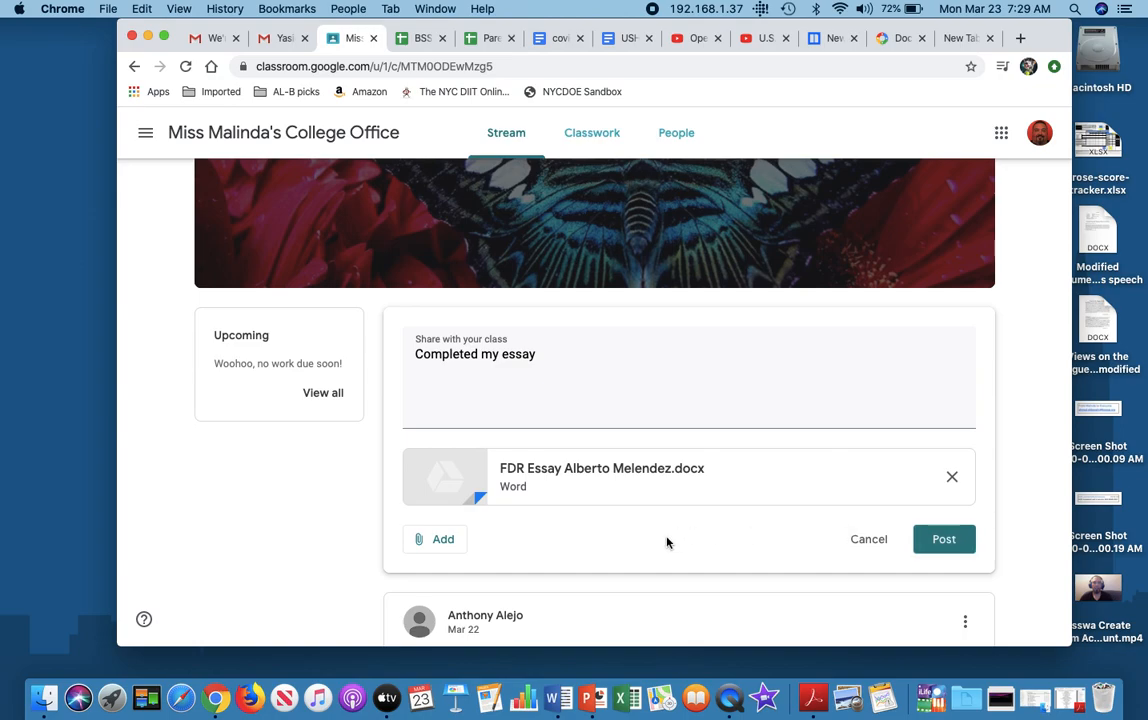
mouse_move(475, 193)
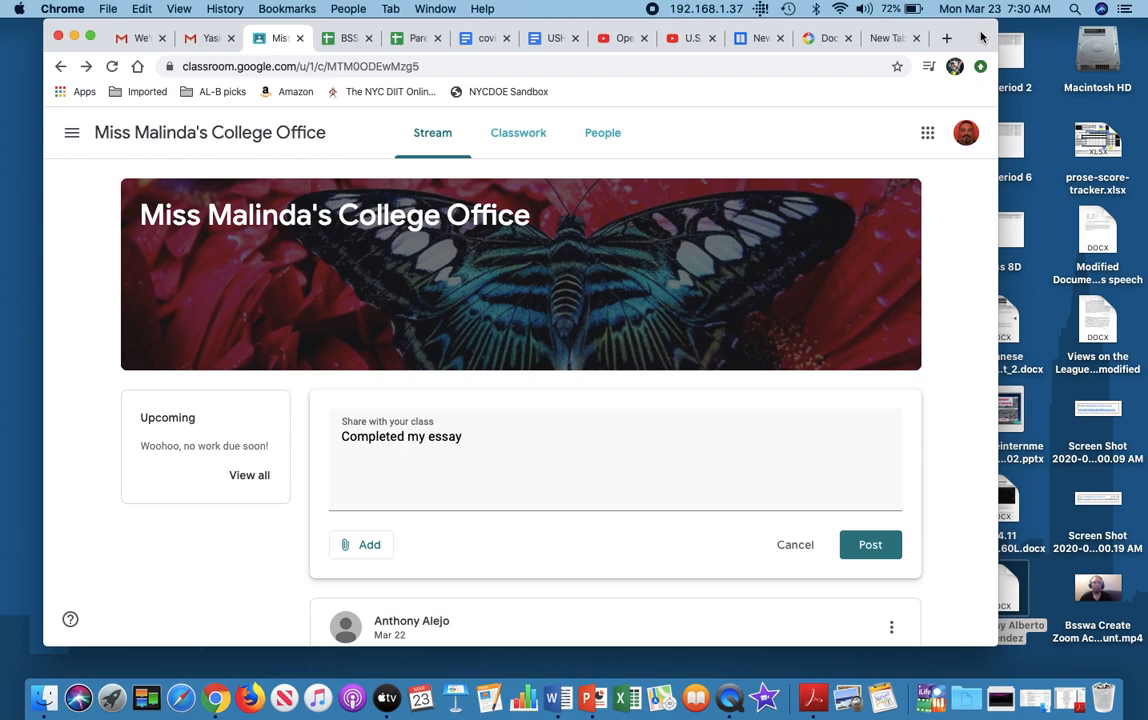
mouse_move(890, 106)
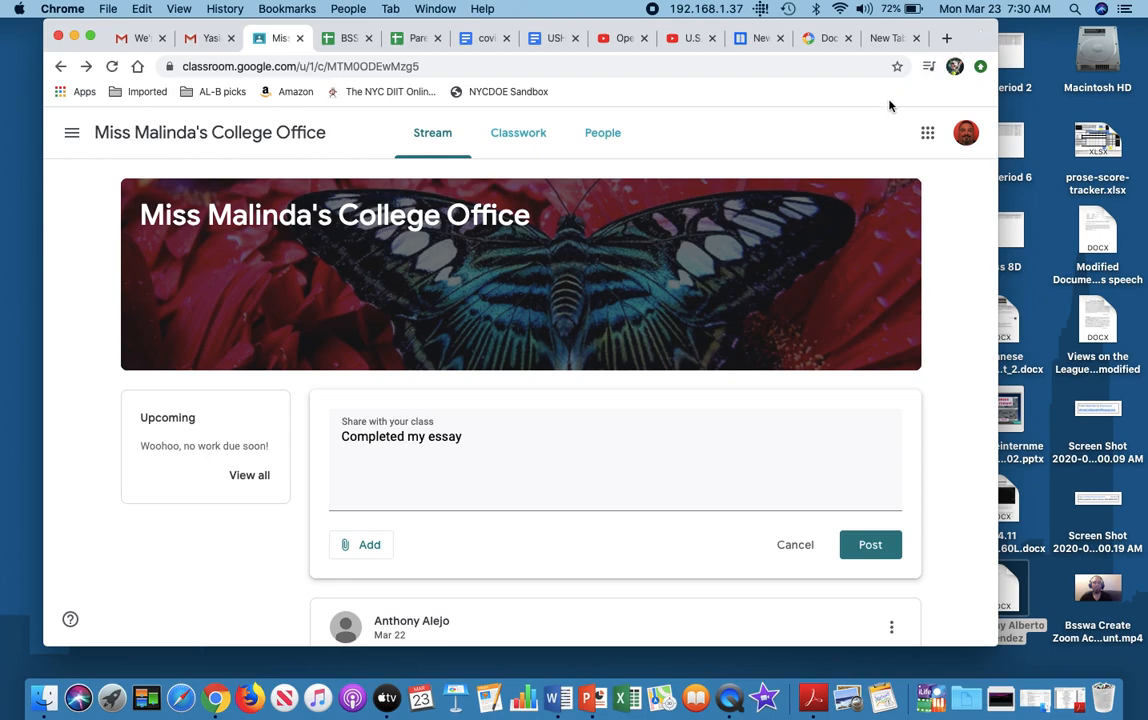
mouse_move(793, 129)
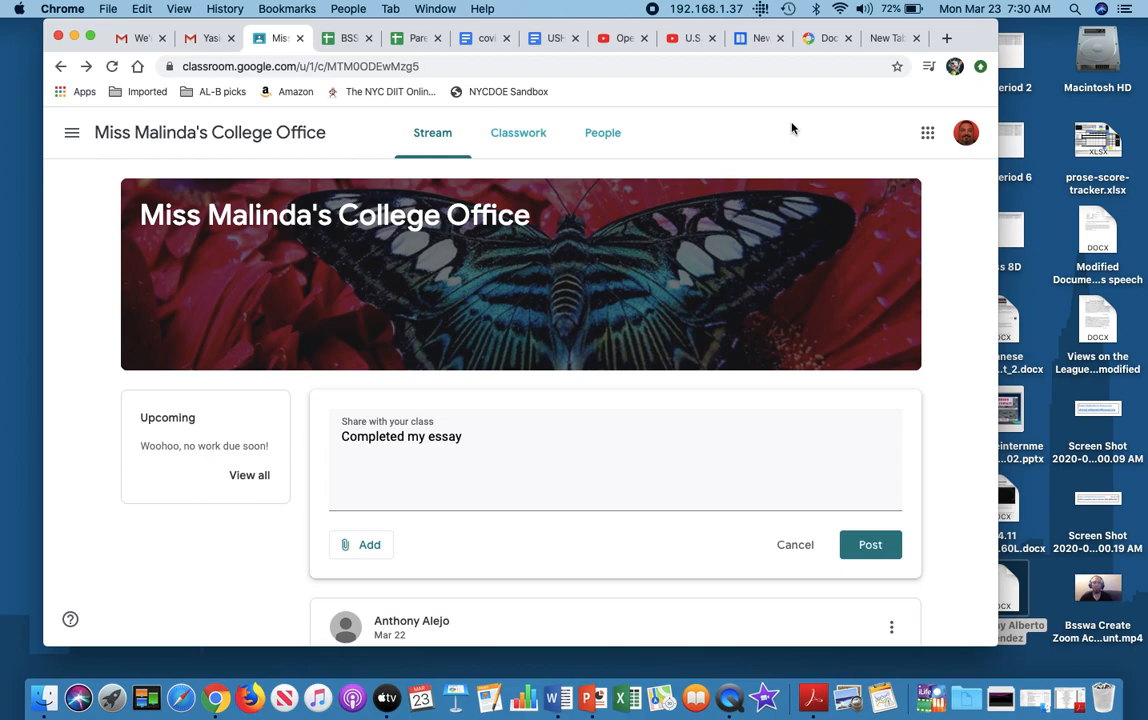